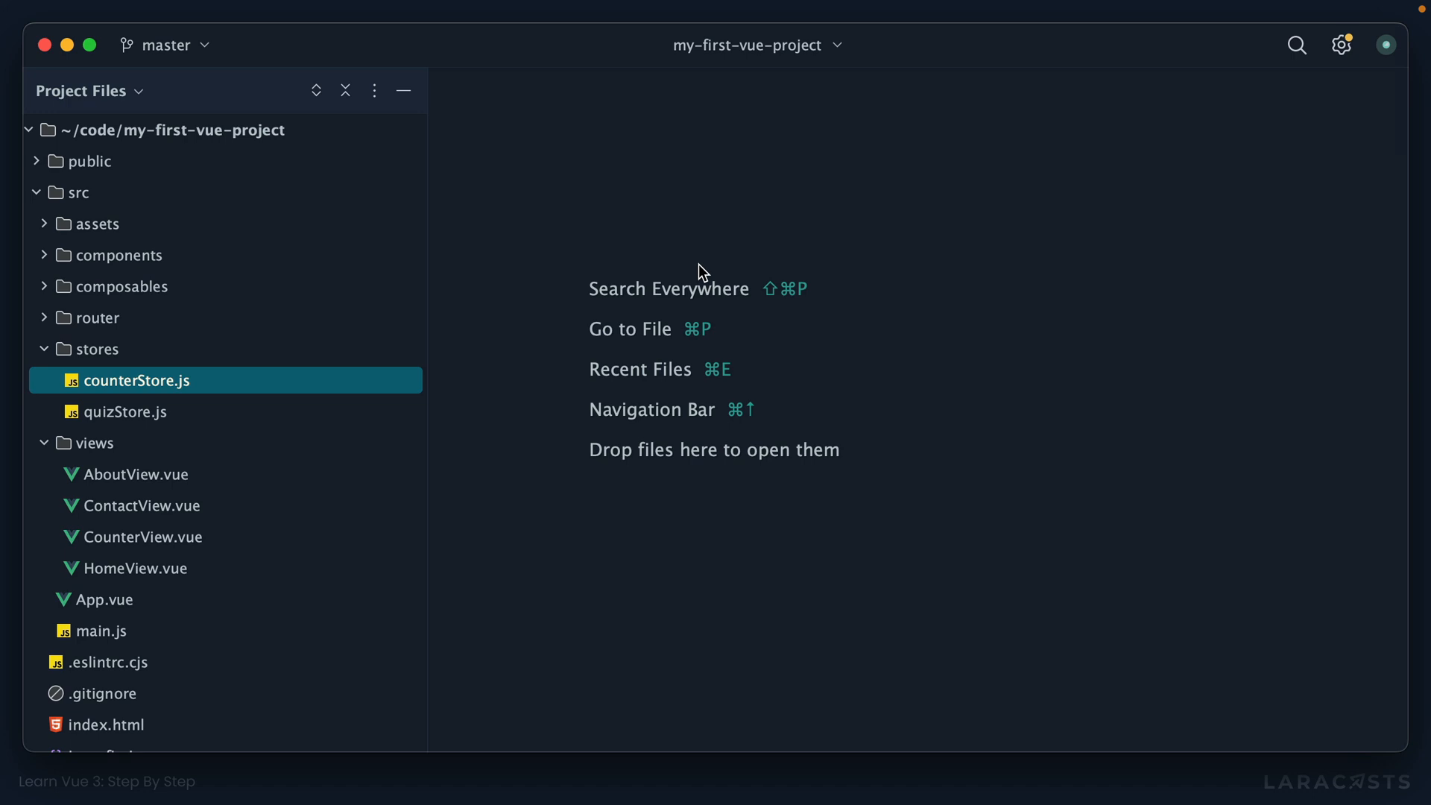
mouse_move(271, 336)
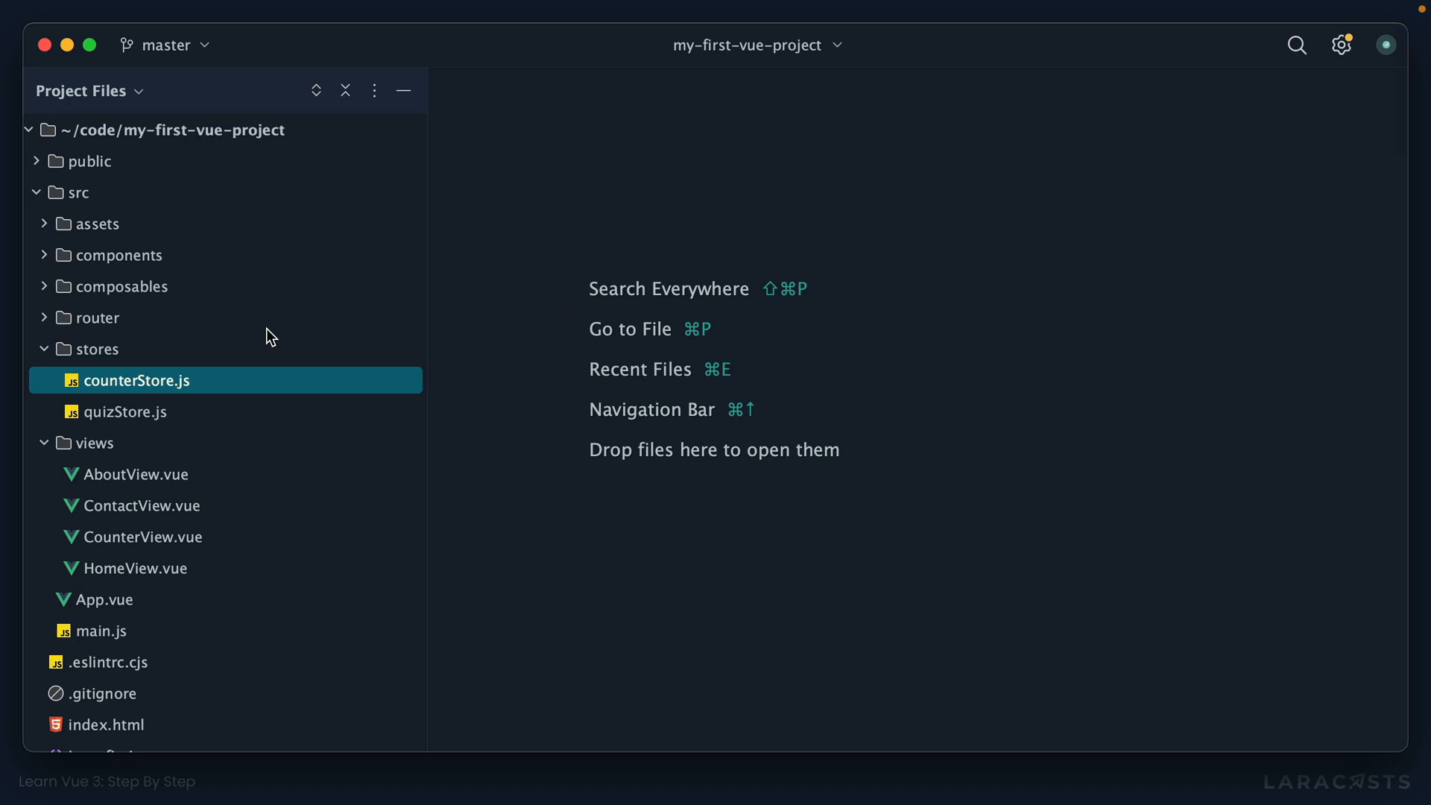
Step: In main.js, import createPinia from "pinia" and register it with app.use(createPinia())
left_click(133, 381)
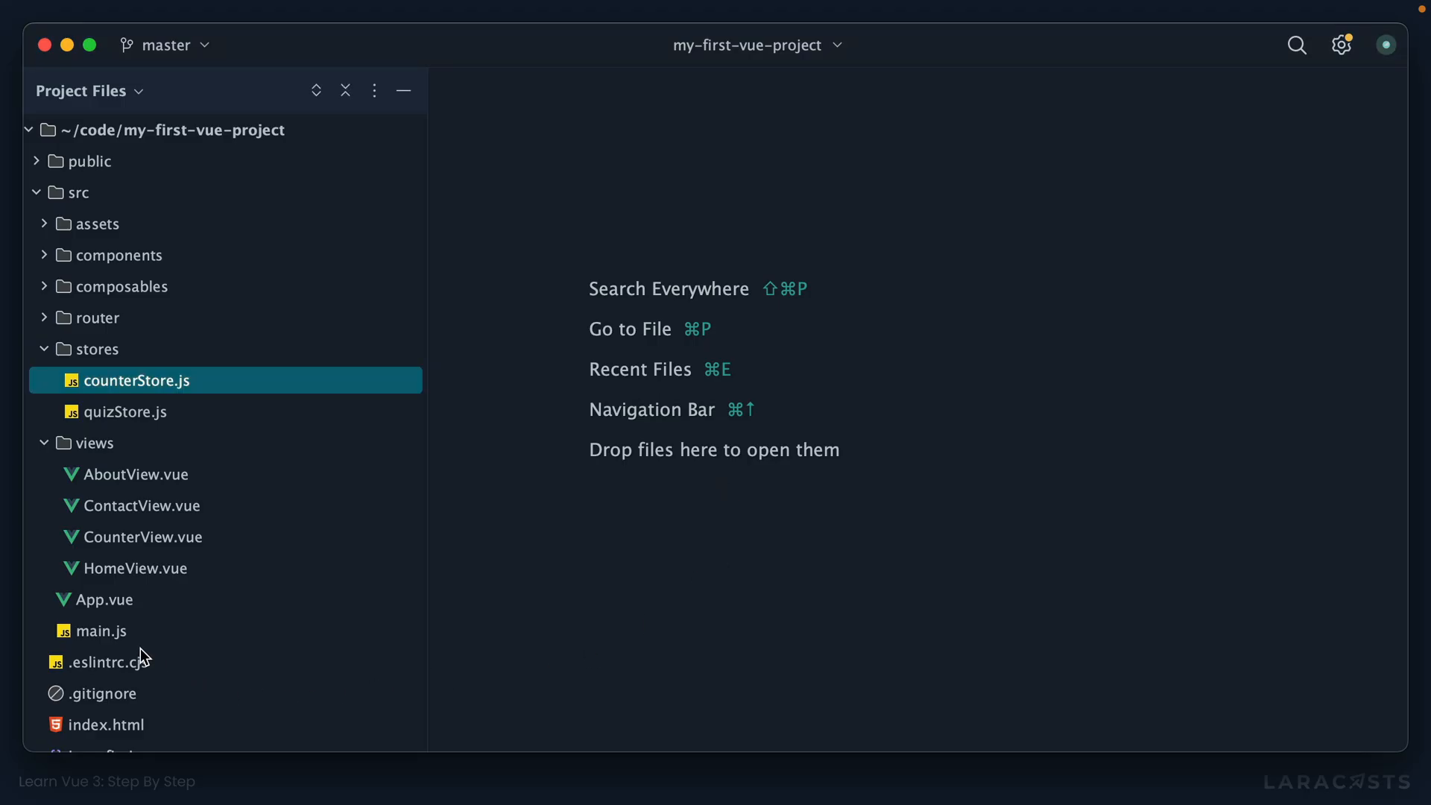
left_click(103, 630)
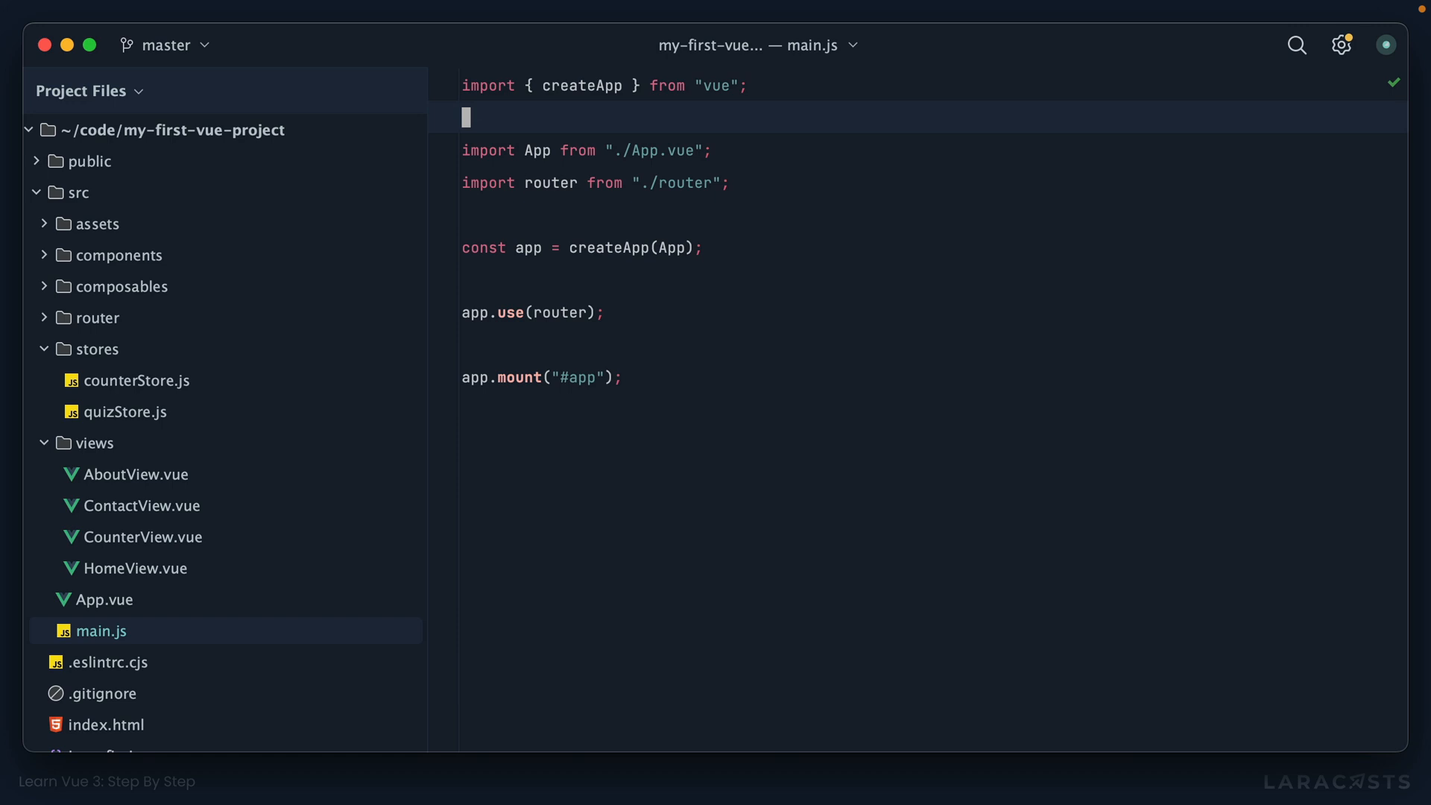
type("import { createPinia")
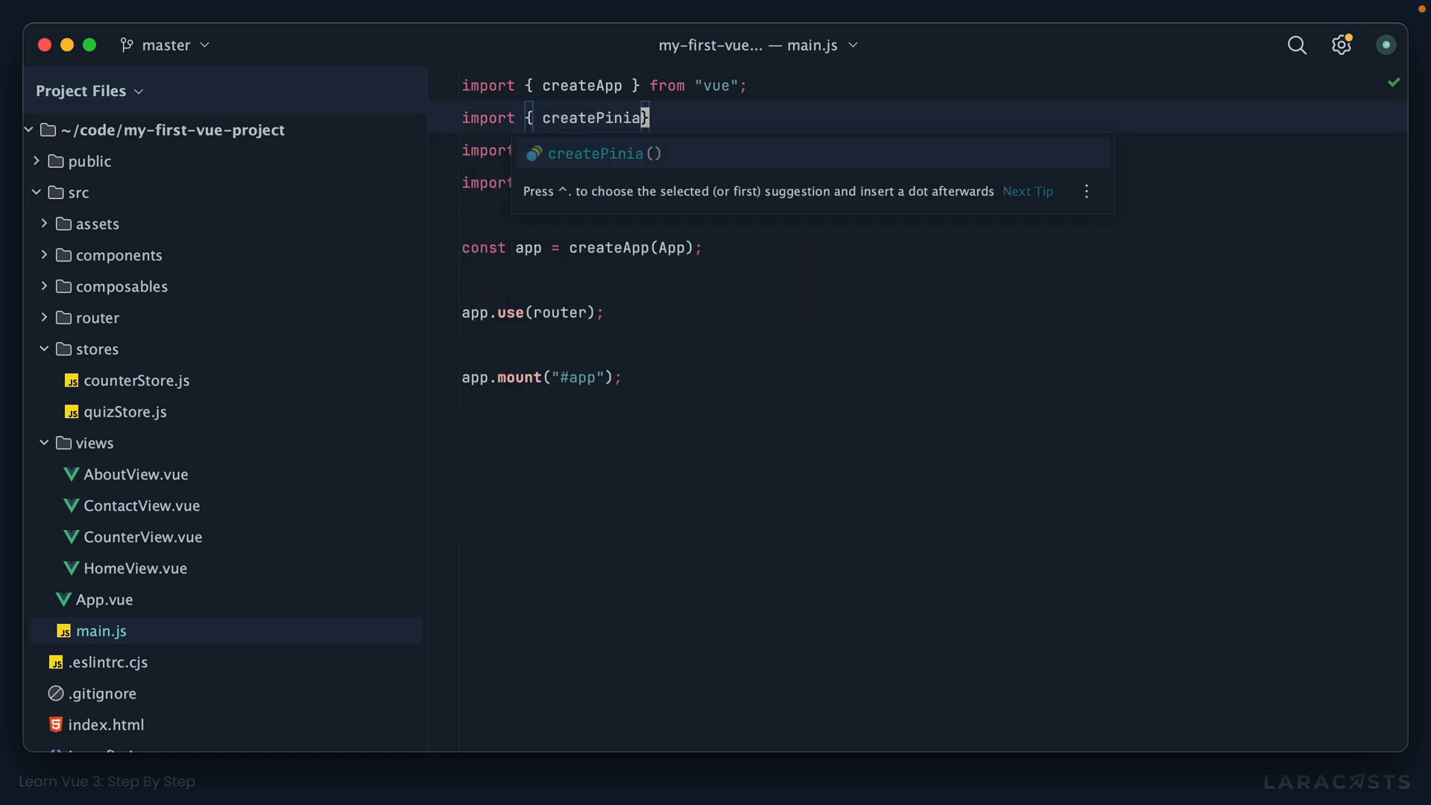
type("} from \"pinia\";")
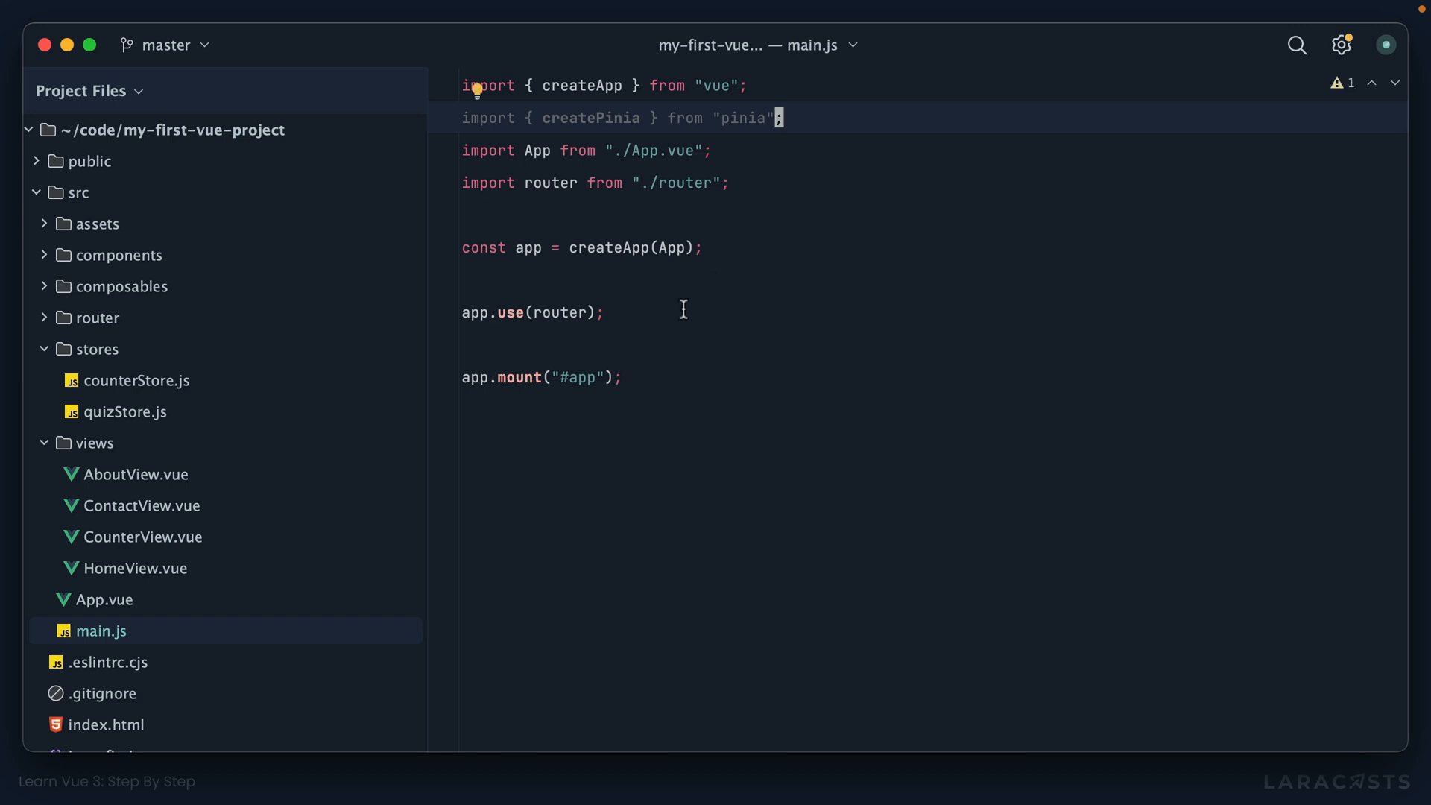
type("app")
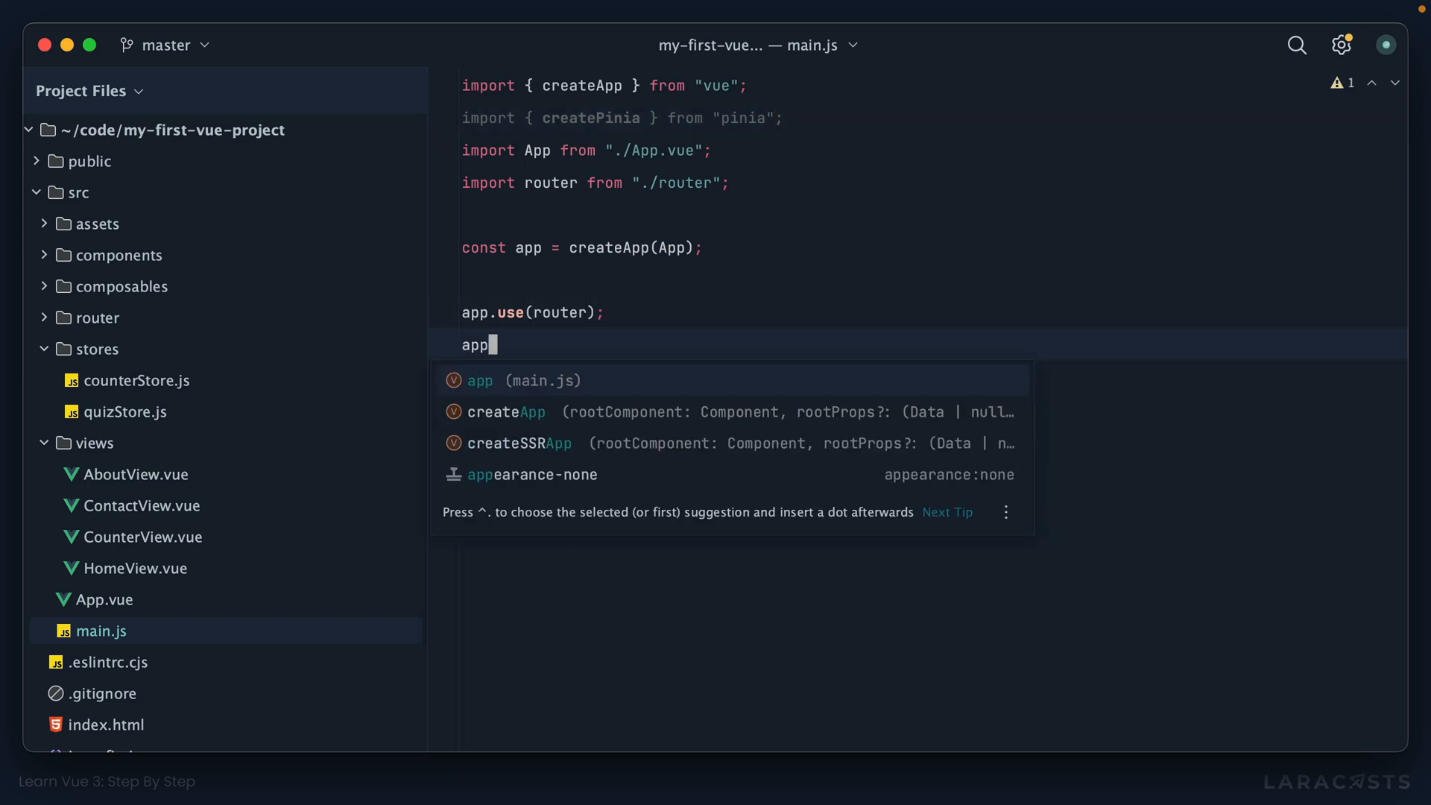
type(".use(create")
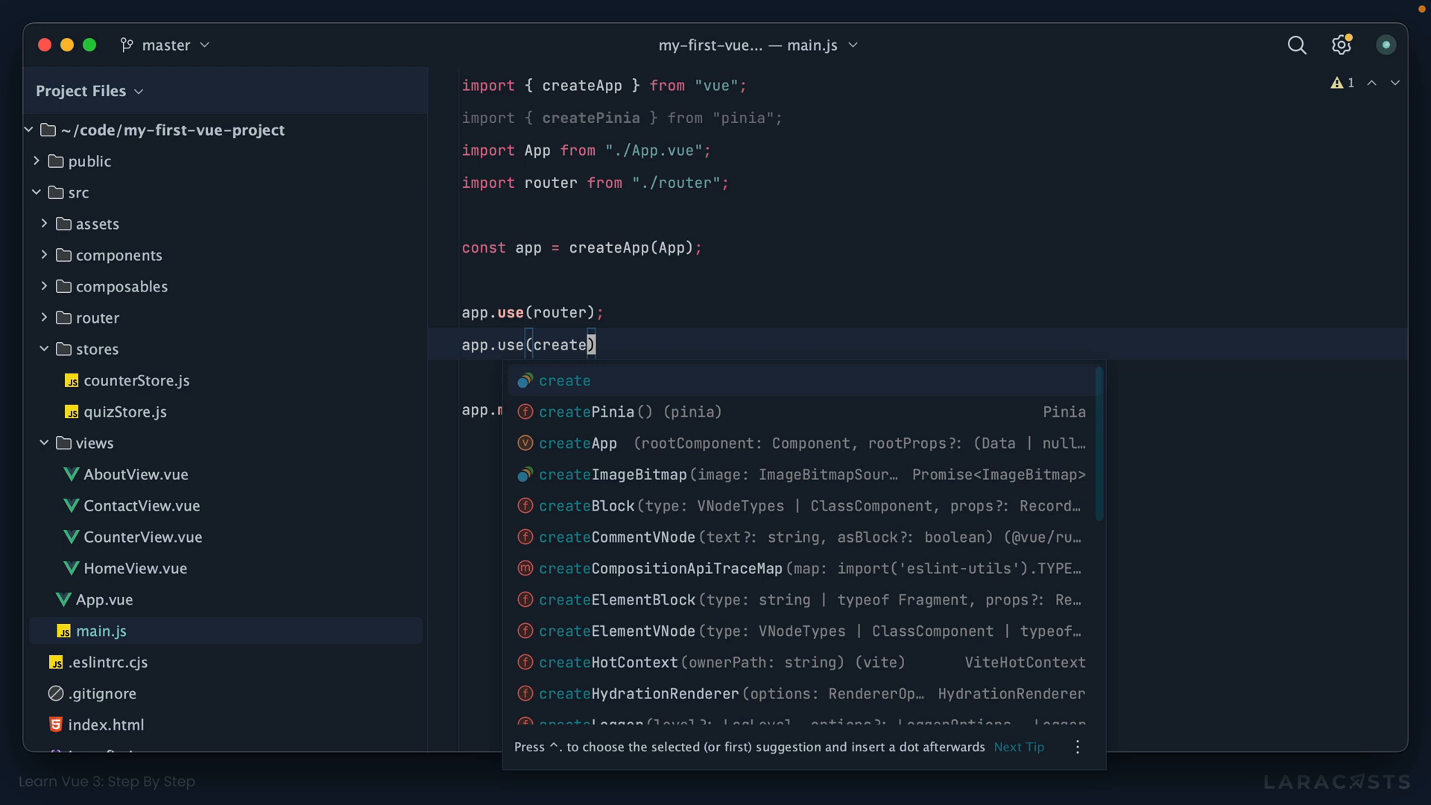
left_click(588, 411)
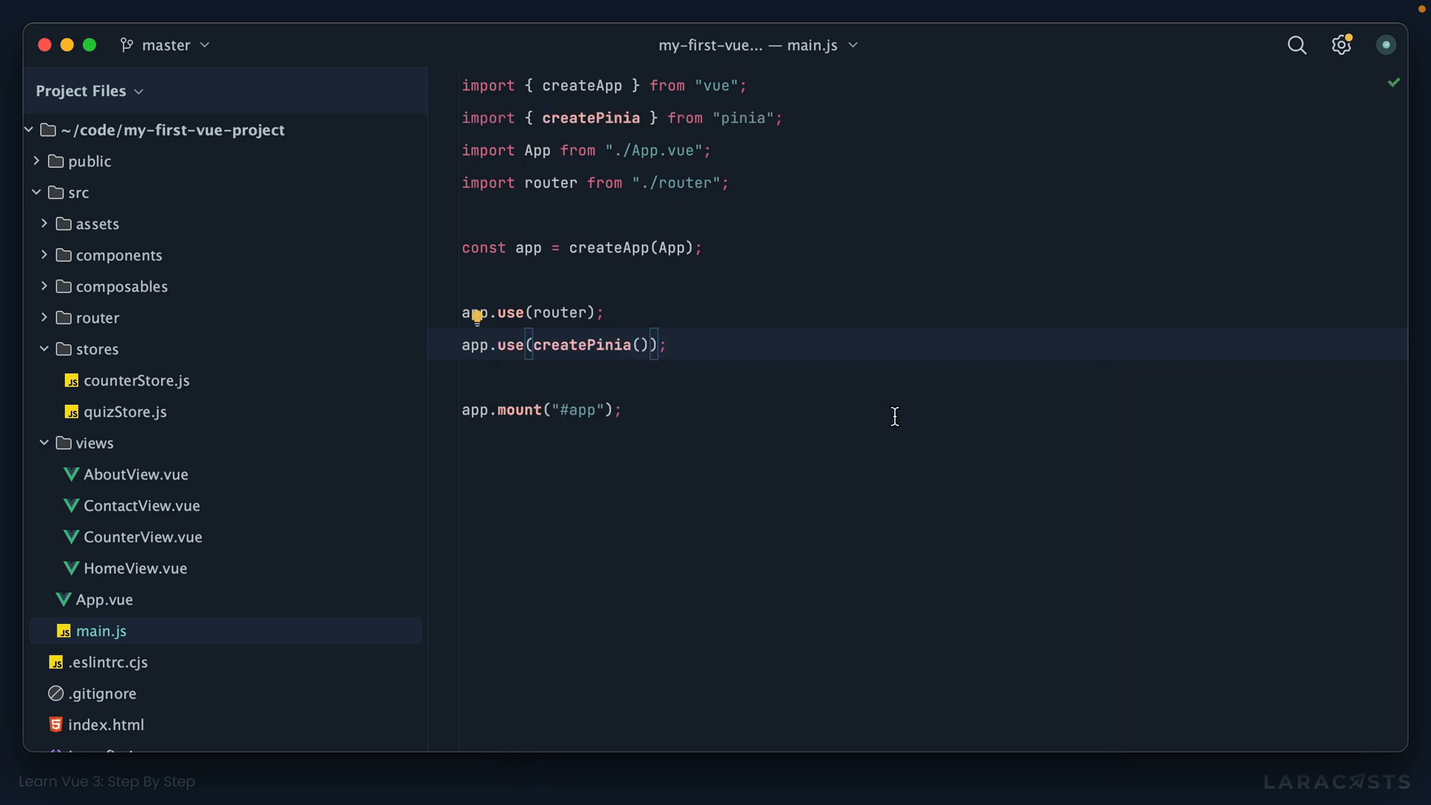
mouse_move(155, 382)
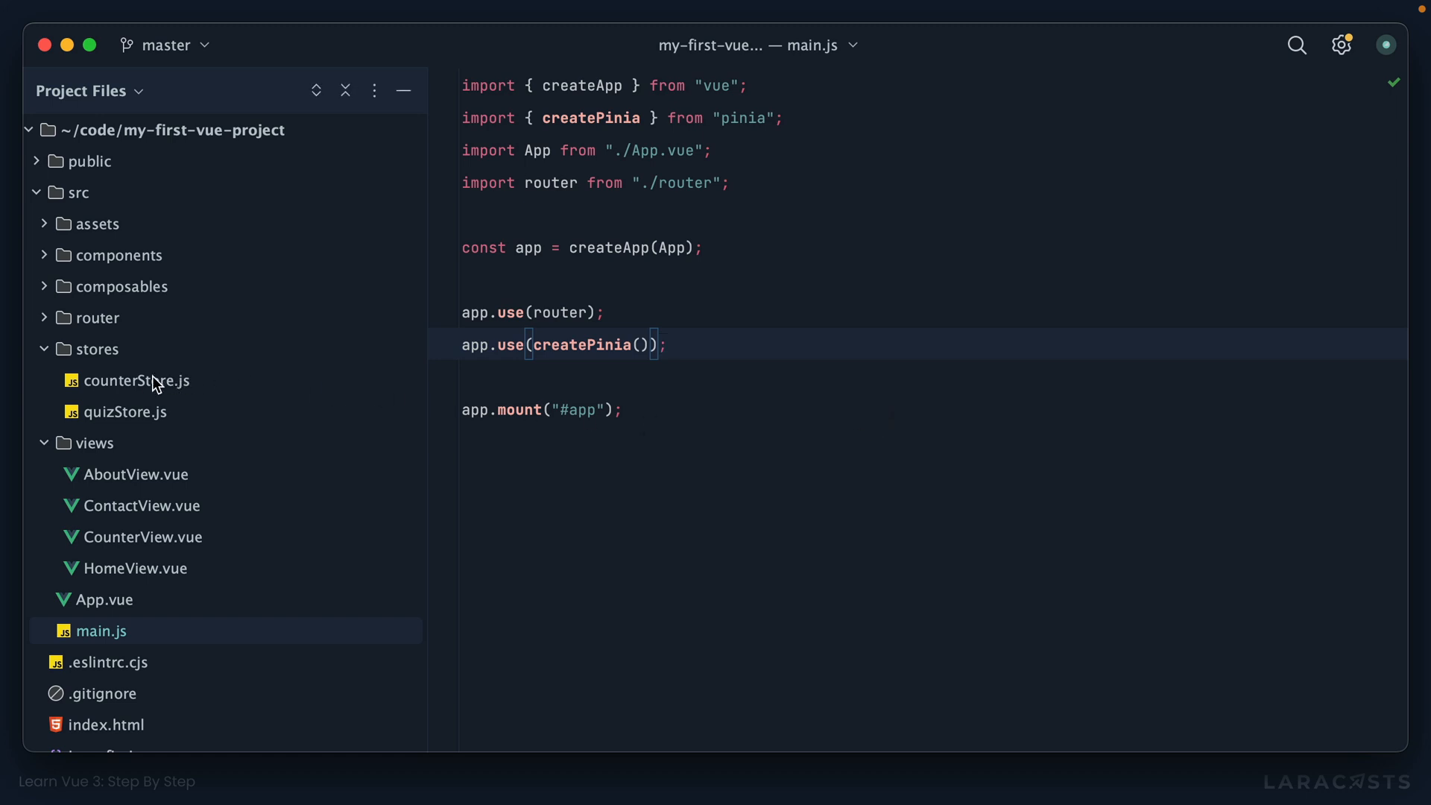
Step: Rename counterStore.js to CounterStore.js via Refactor and start a defineStore-based store
left_click(139, 379)
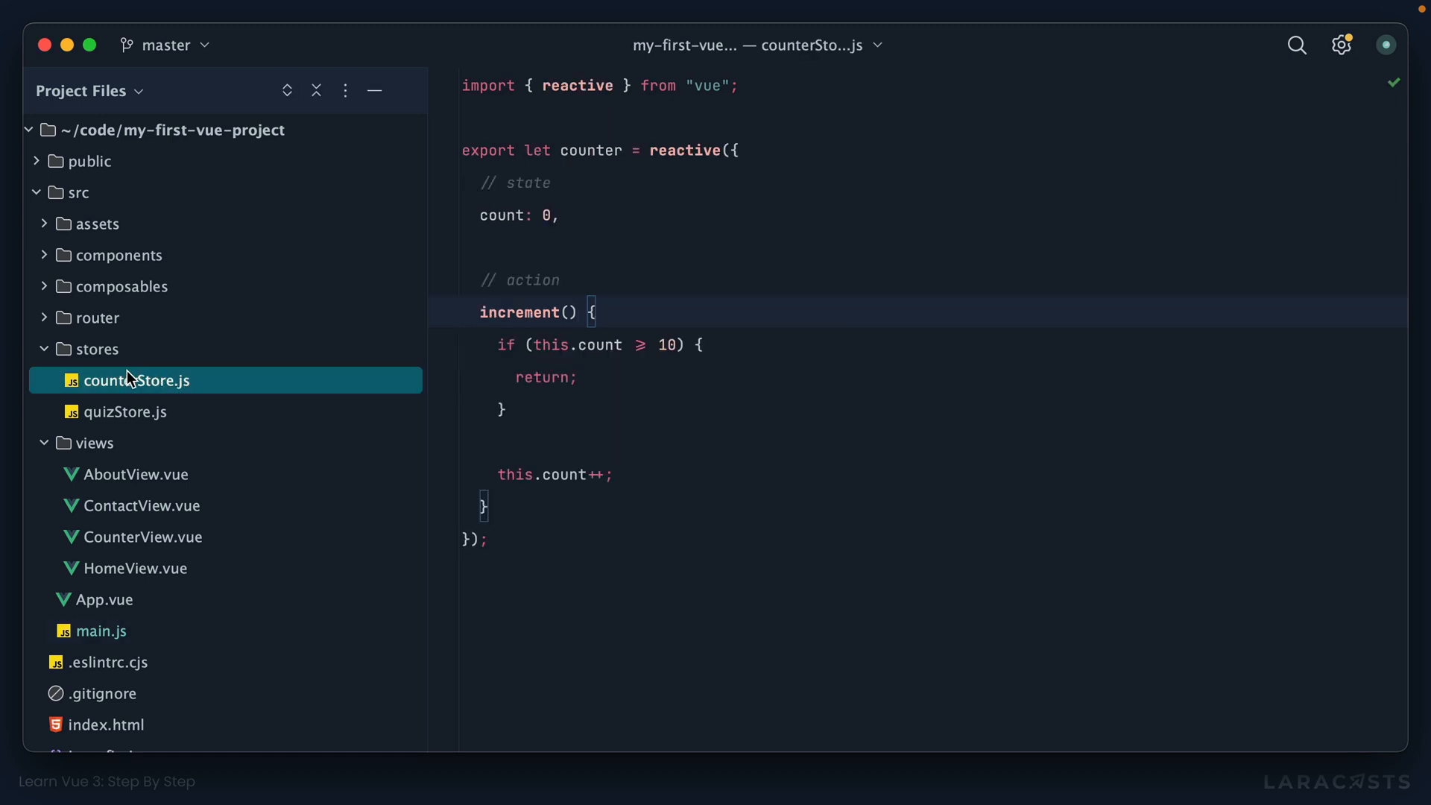
double_click(134, 379)
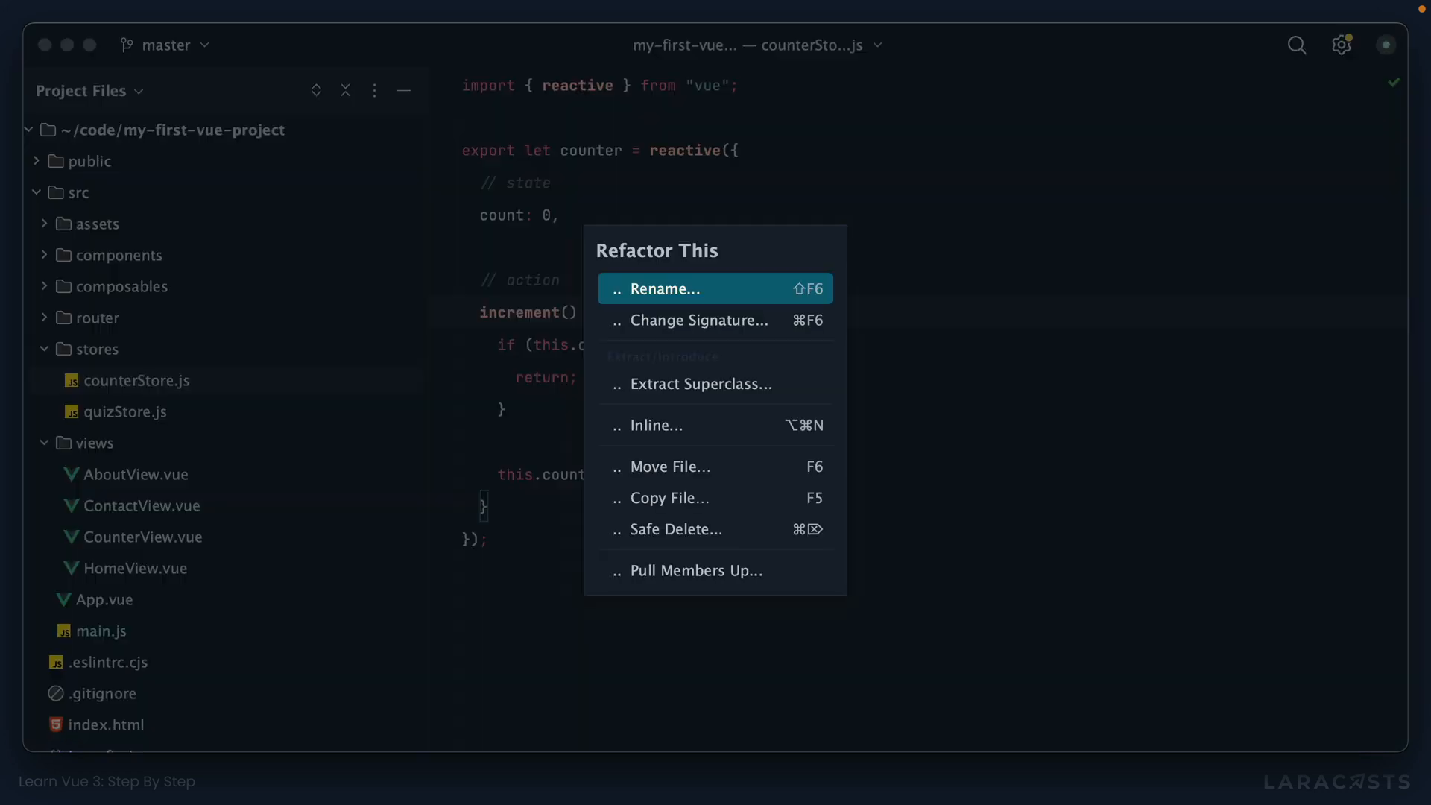
left_click(663, 288)
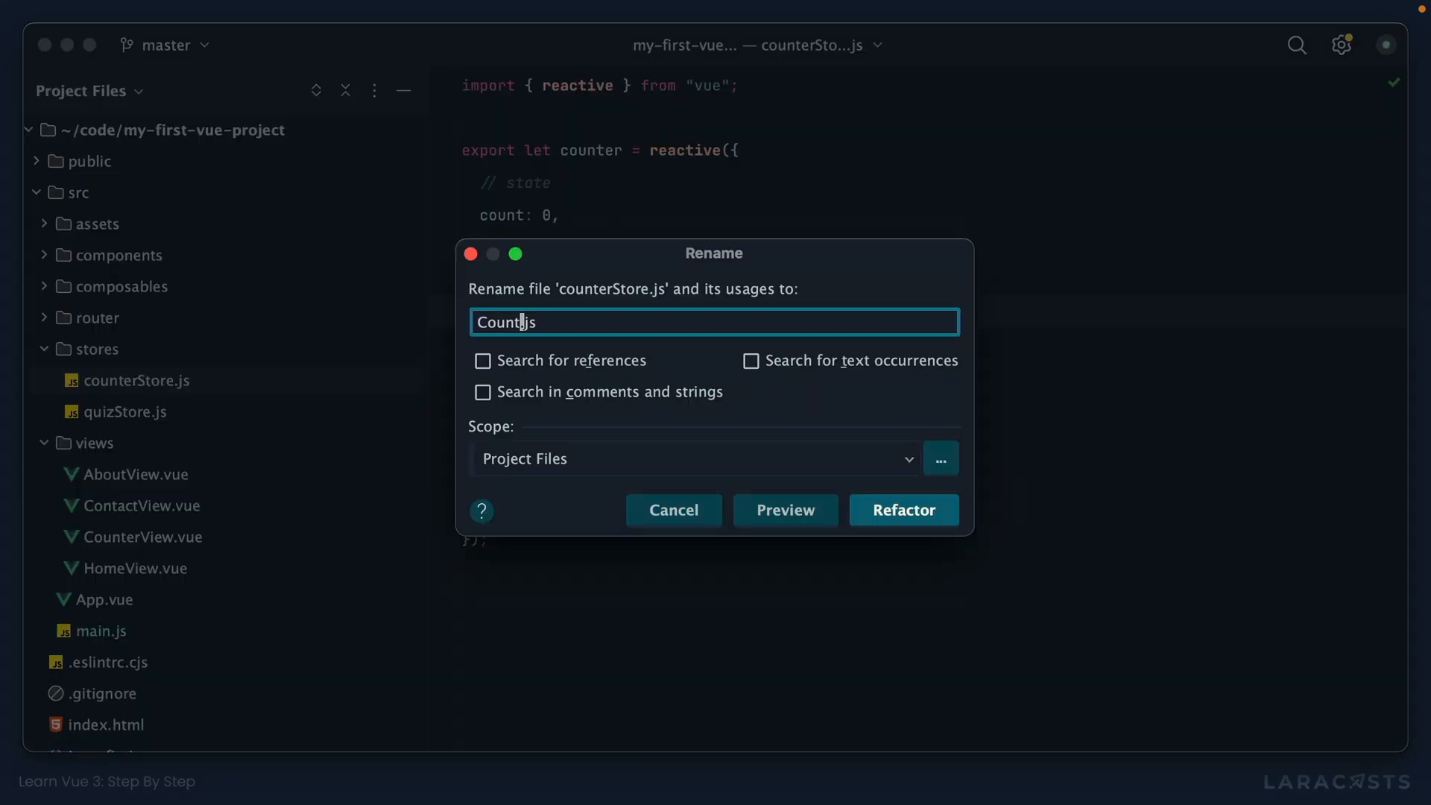
left_click(902, 509)
type("defineStore('")
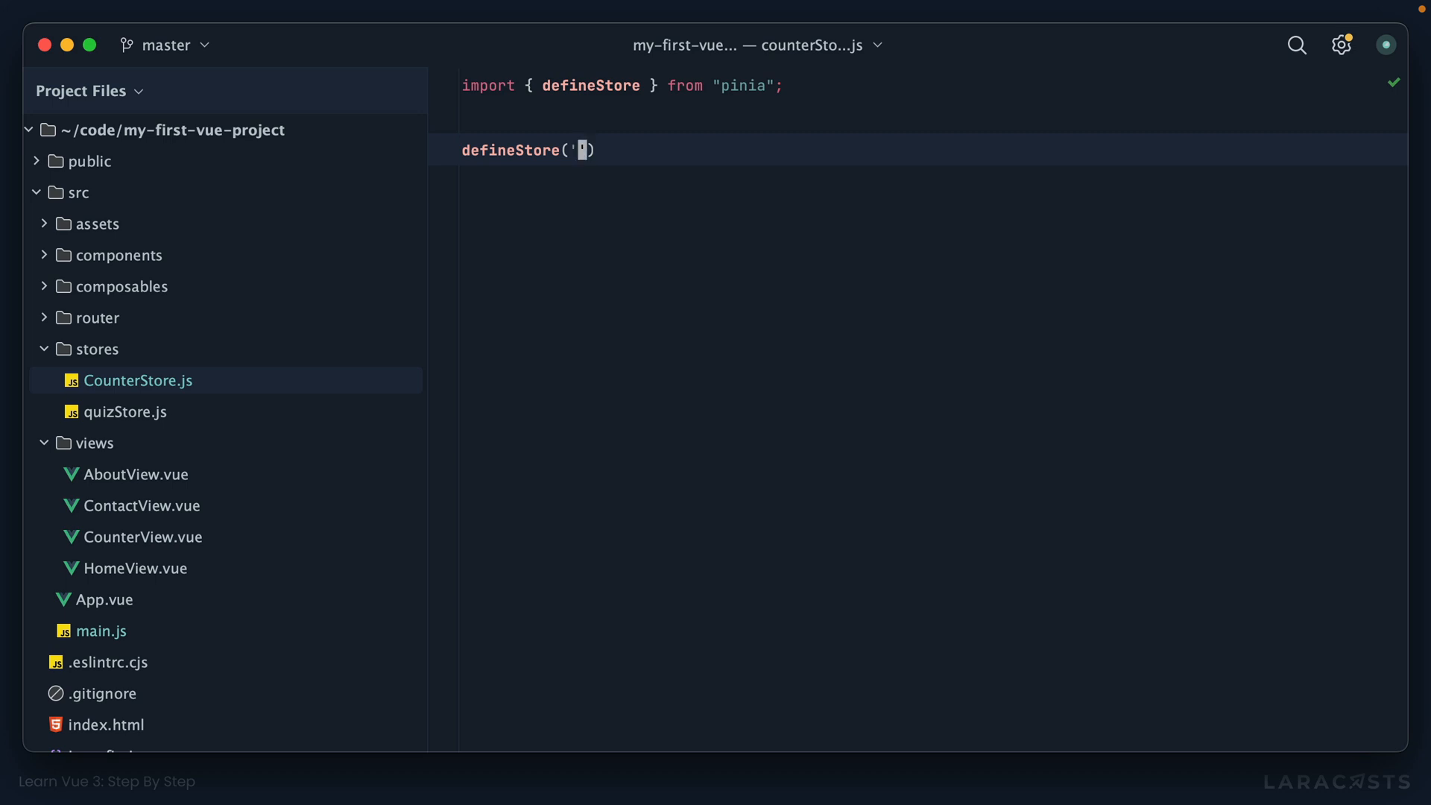
Step: Name the store 'counter' and add state() returning { count: 0 }
type("counter")
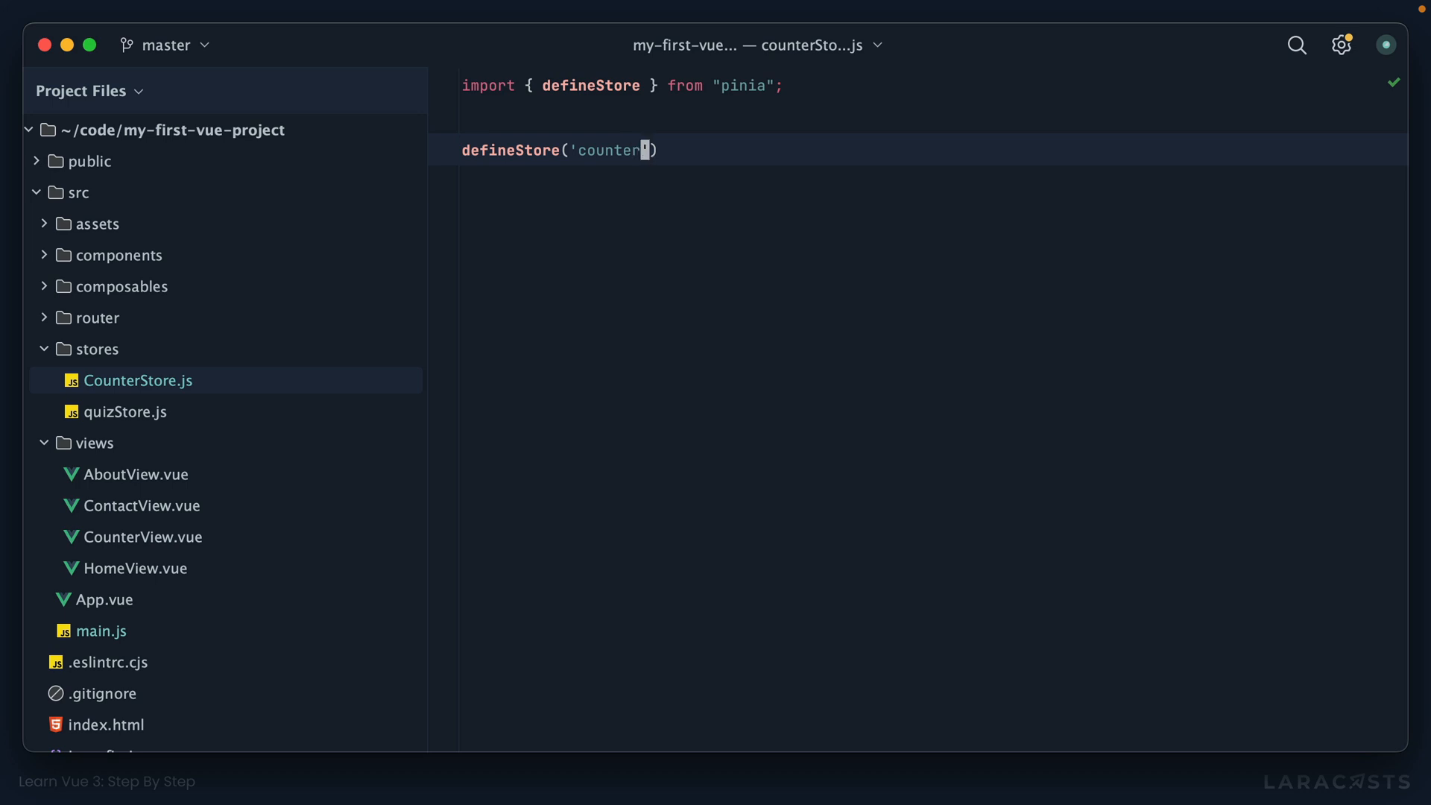
type(", {}")
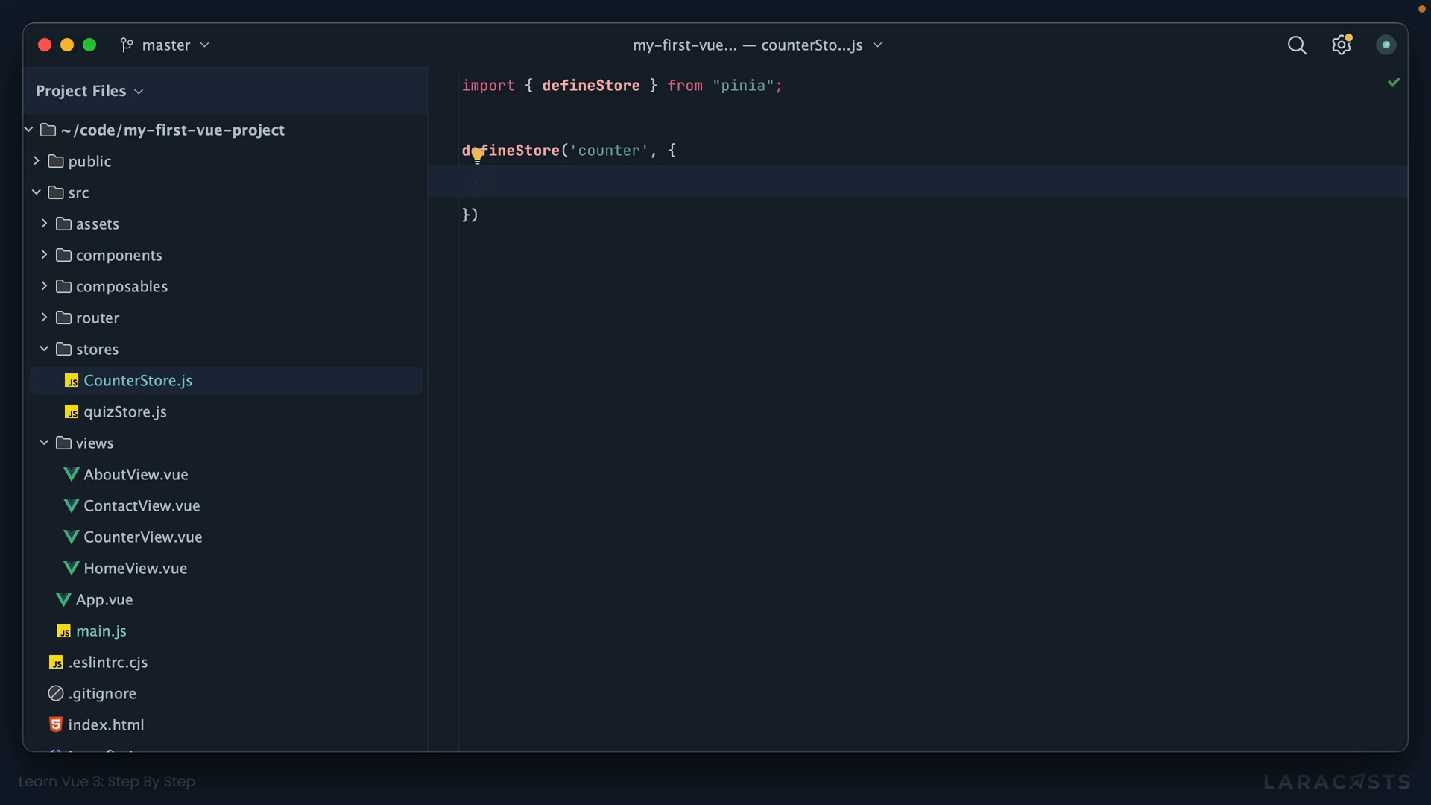
type("count:")
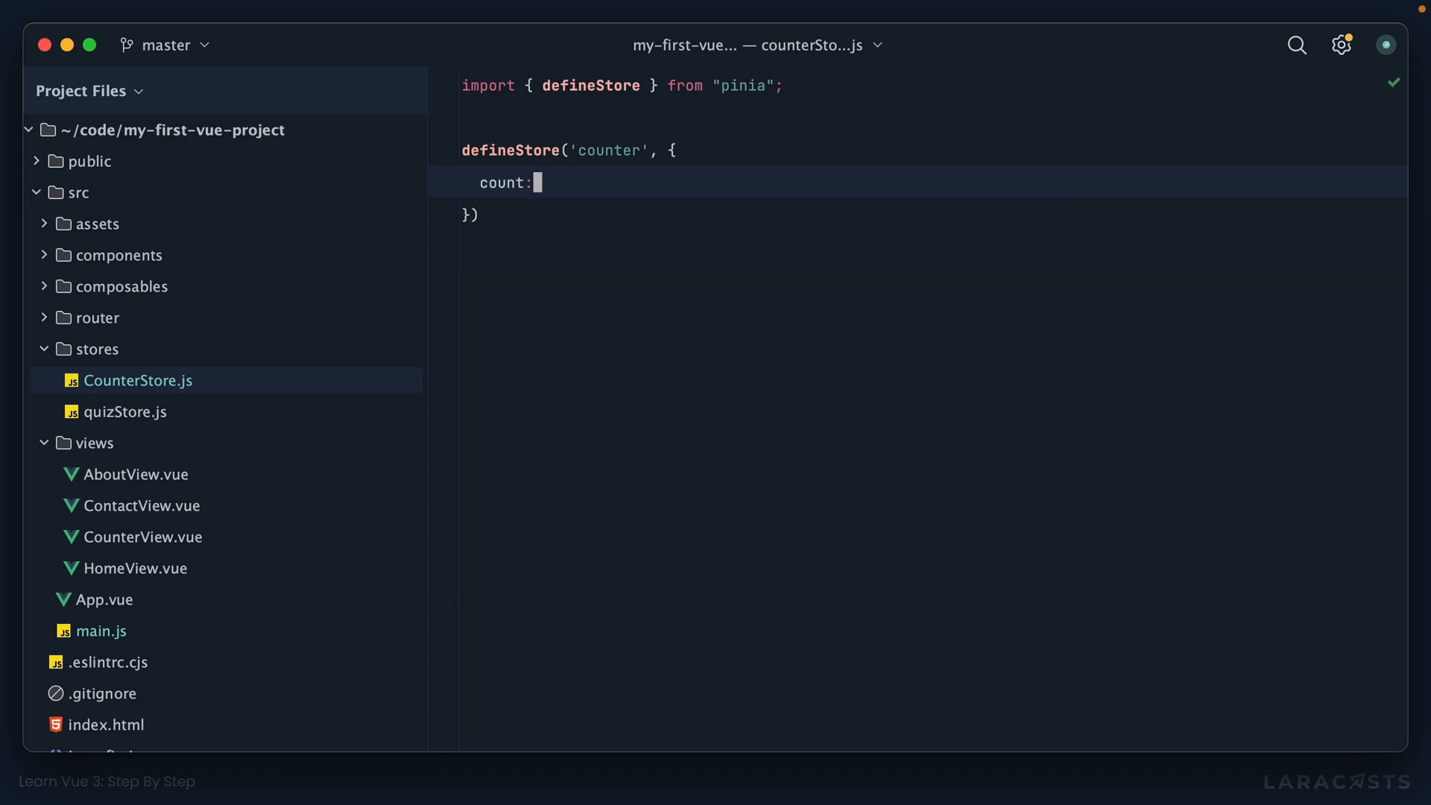
type("0")
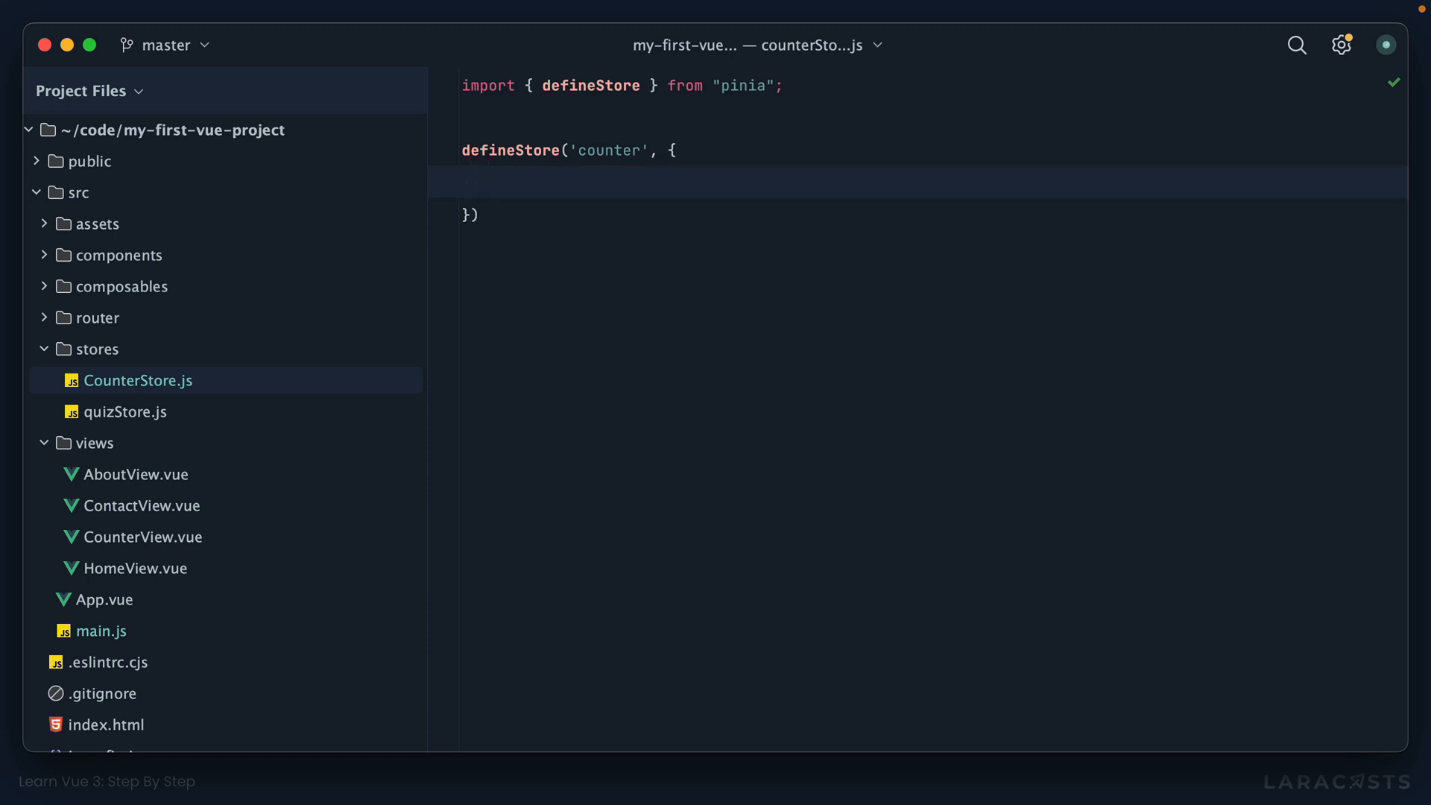
type("state() {")
type("return {")
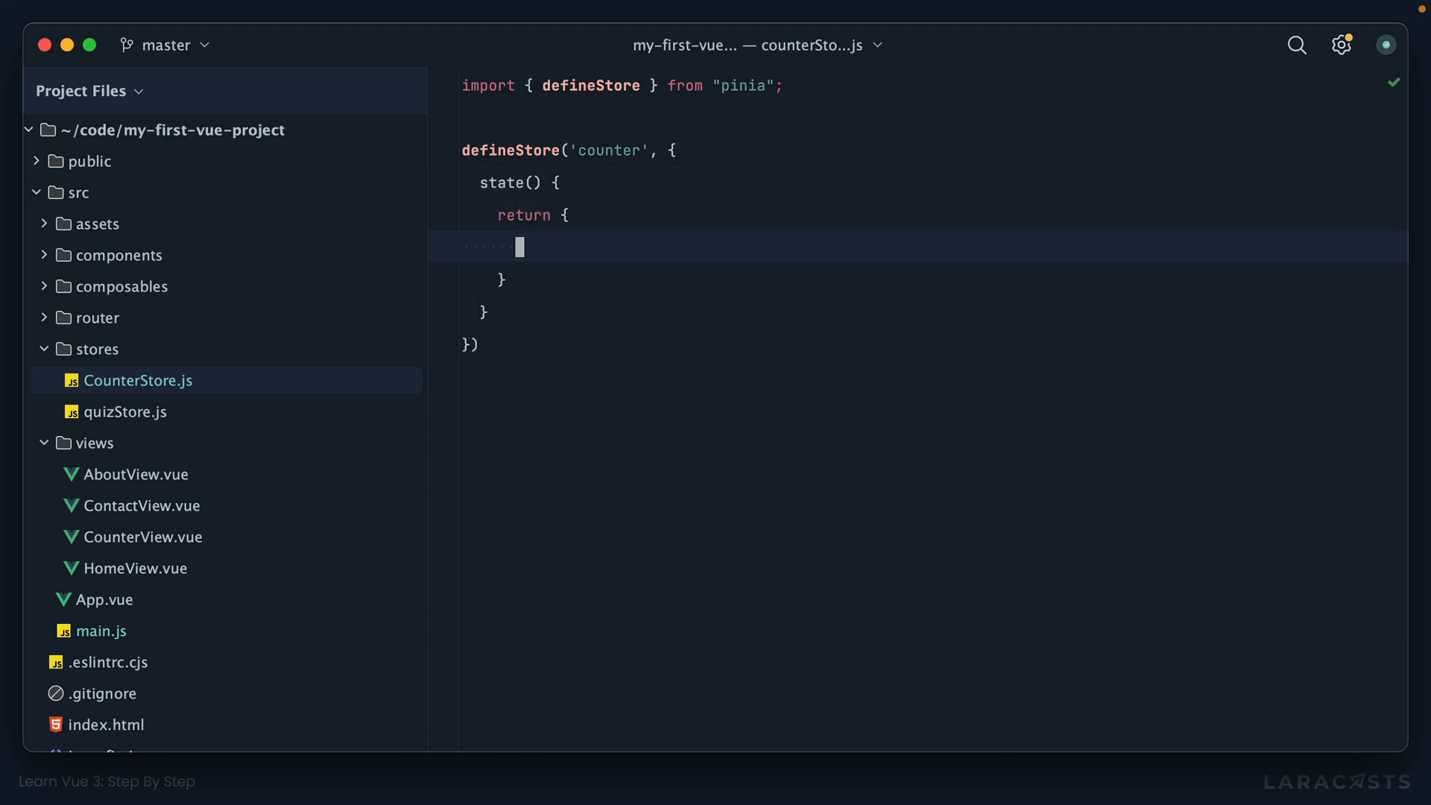
type("count: 0")
left_click(493, 279)
type(";")
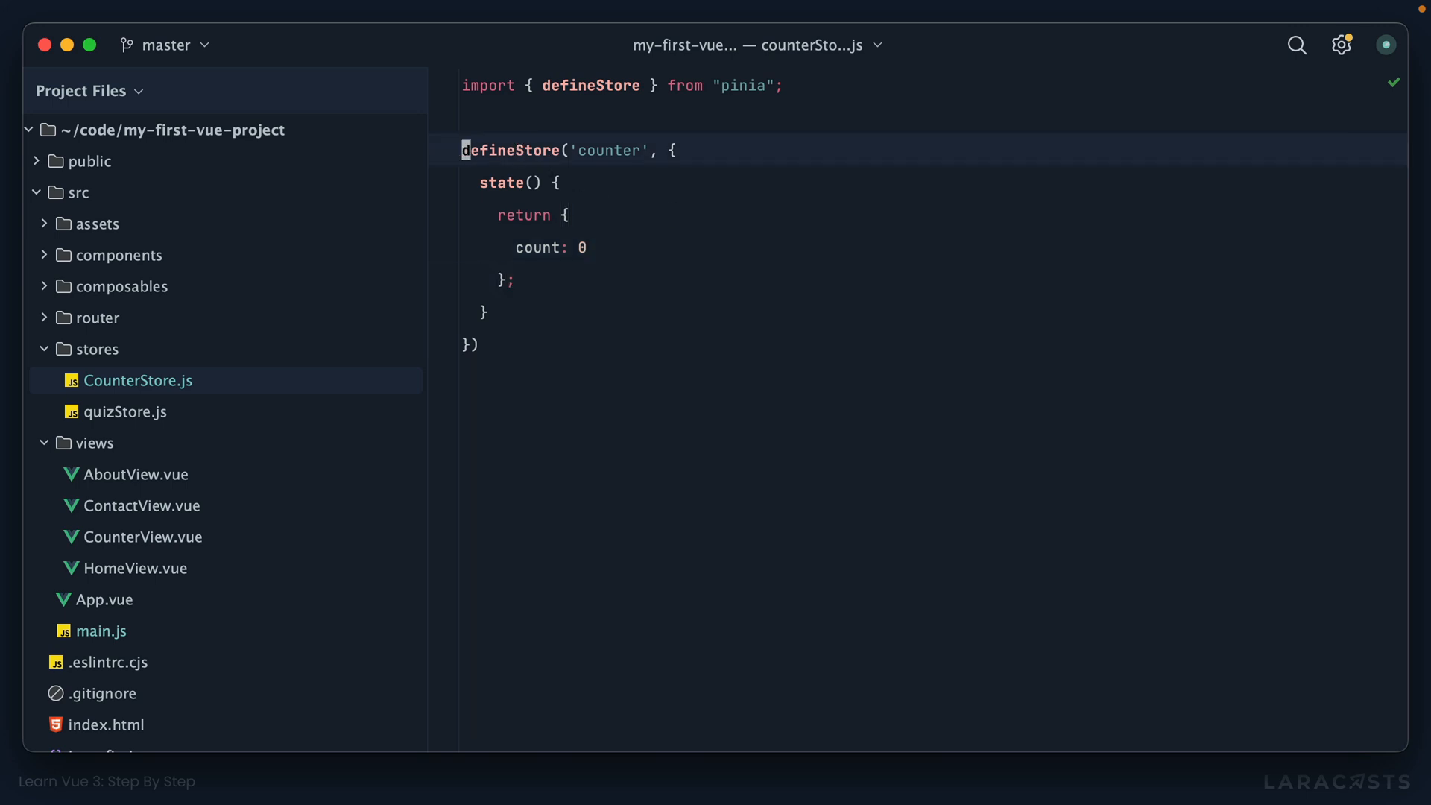
Step: Export the store as useCounterStore, then switch to CounterView.vue
type("let co")
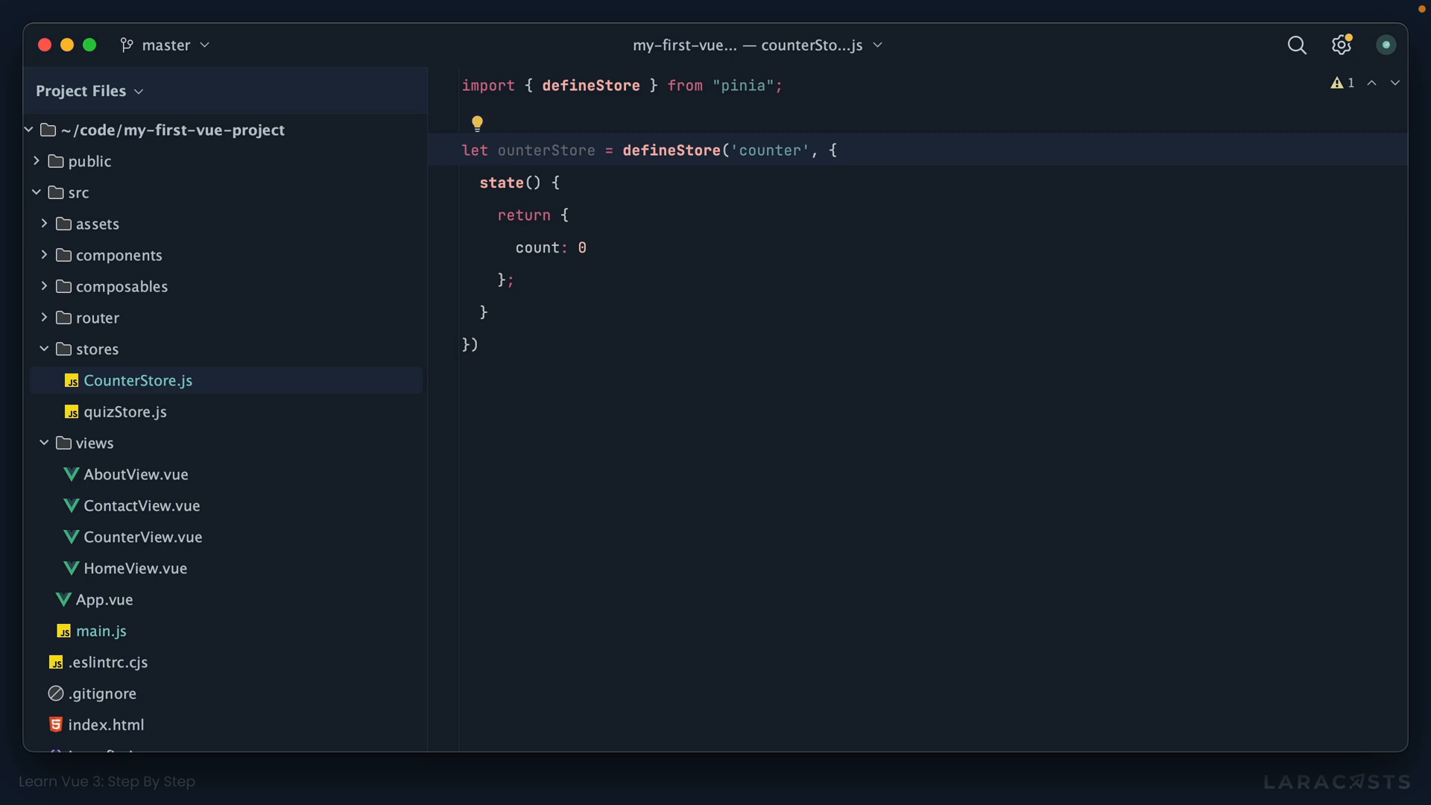
type("useC")
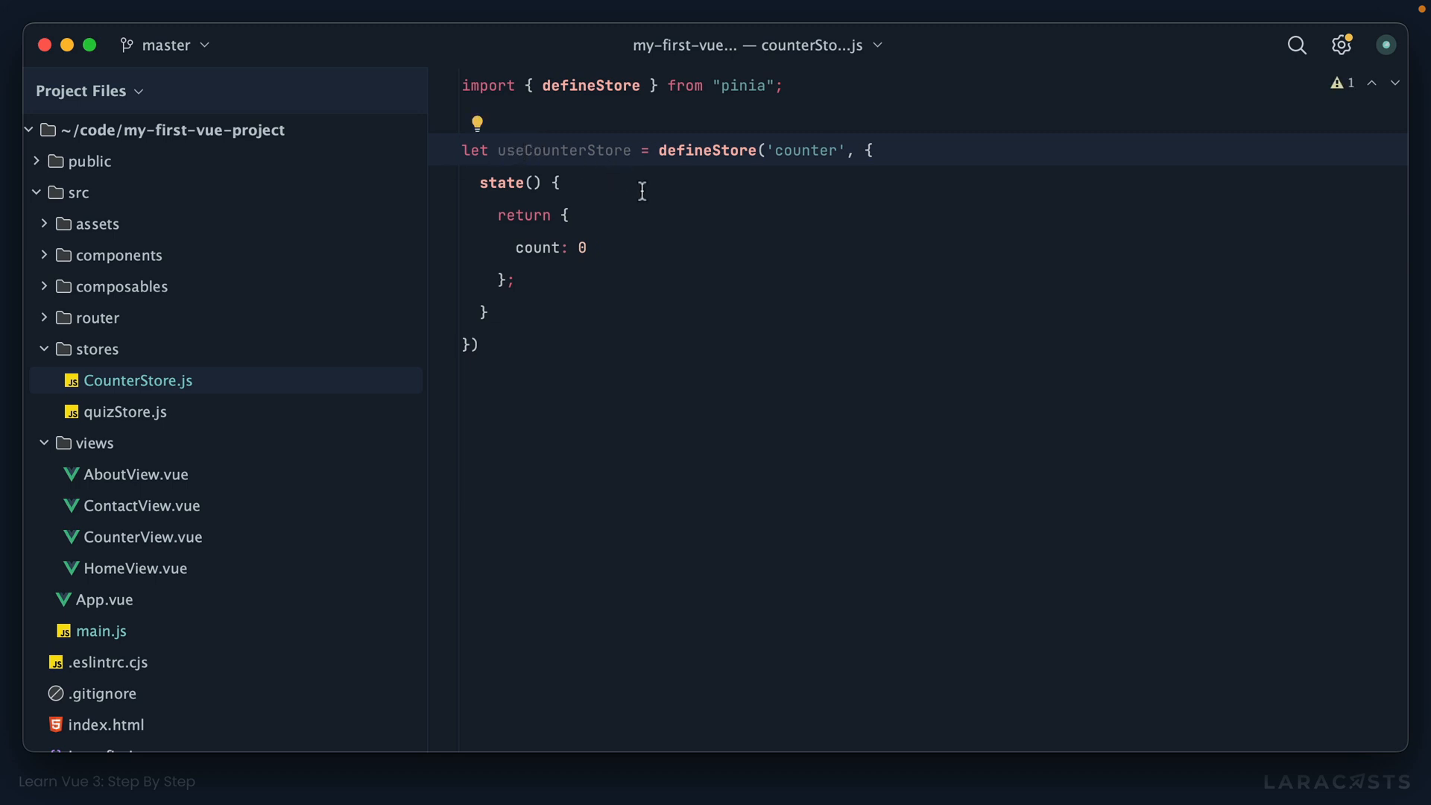
double_click(562, 149)
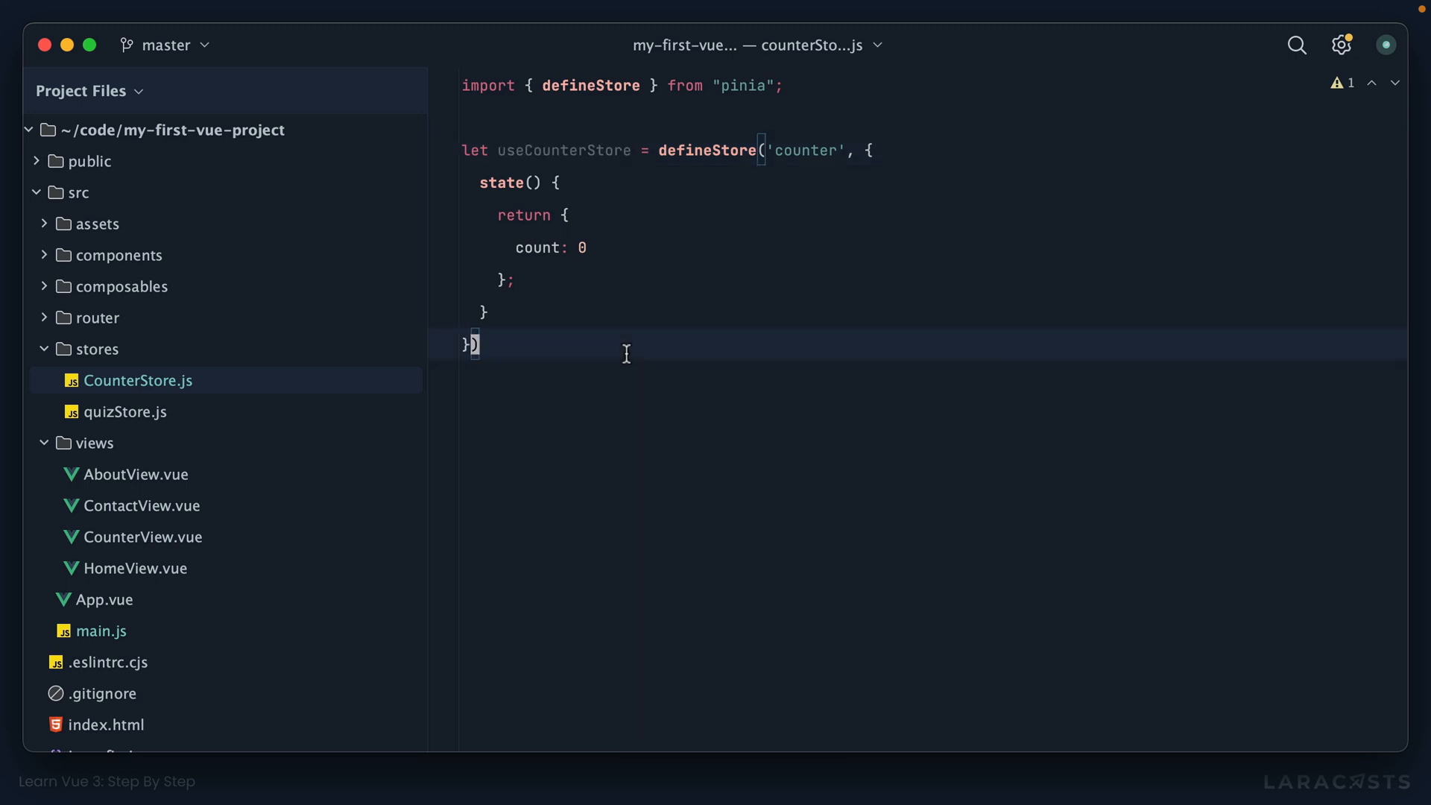
type(";")
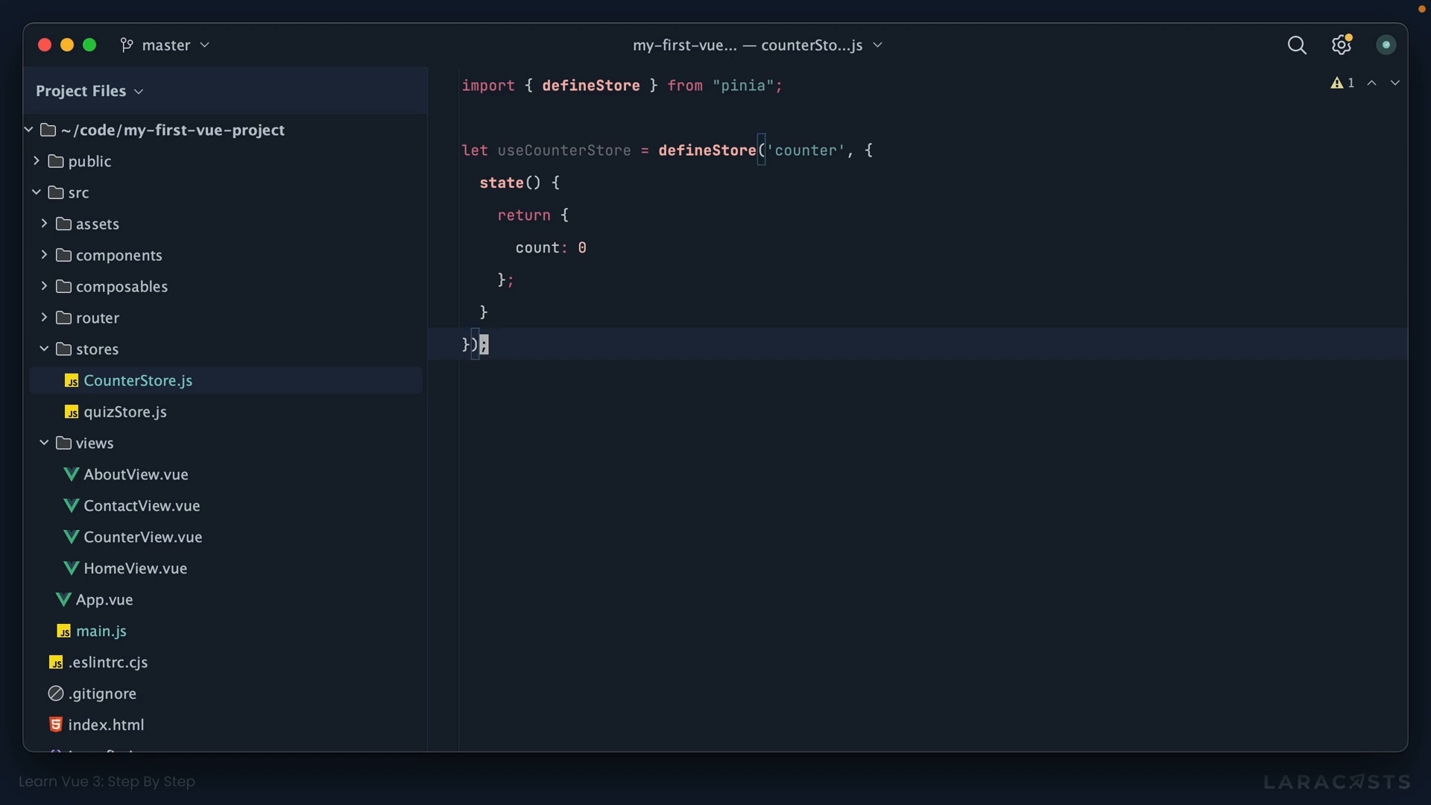
type("export")
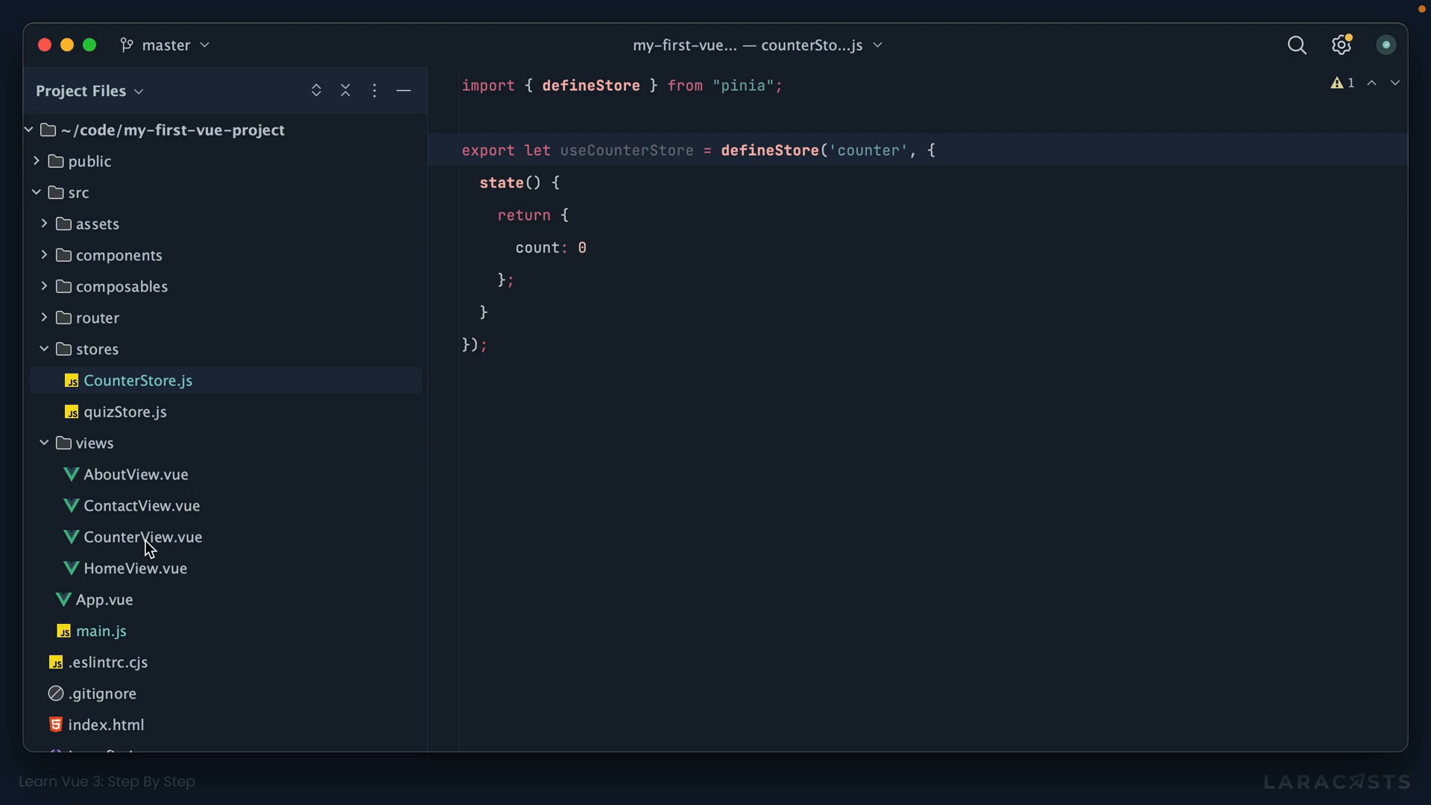
left_click(142, 537)
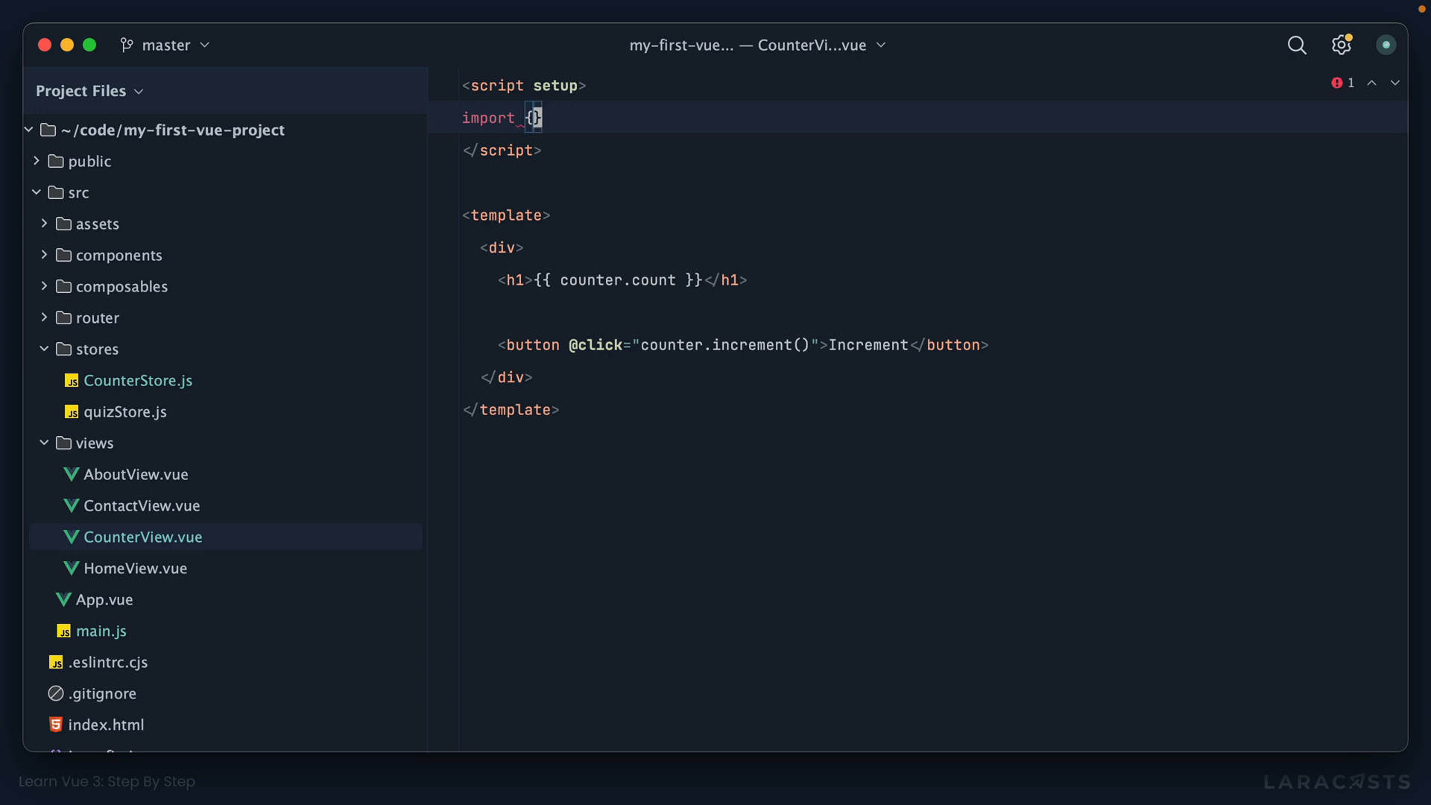
Step: Import useCounterStore in CounterView.vue and create counter = useCounterStore()
type("useCounterStore} from \"@/stores/CounterStore\";")
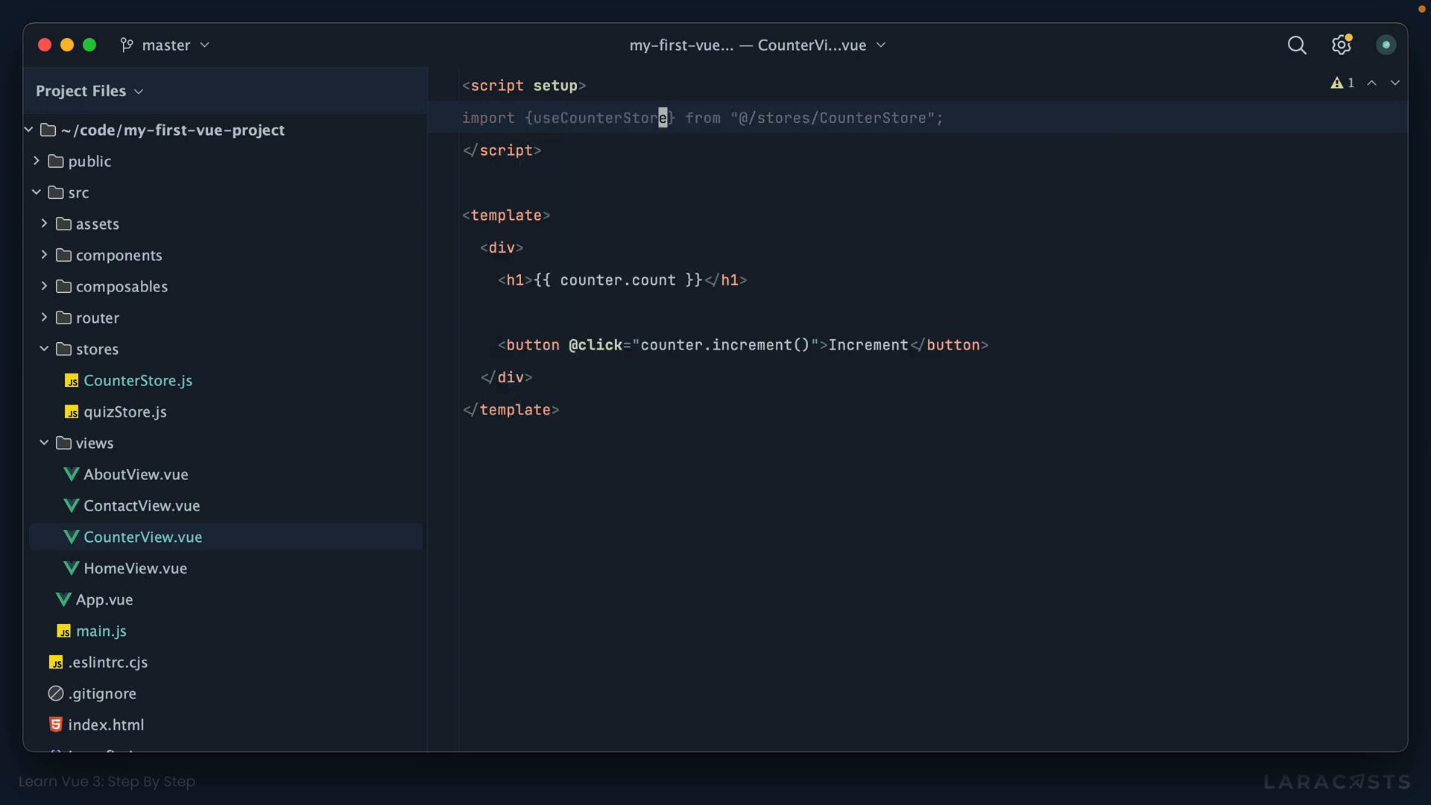
double_click(876, 117)
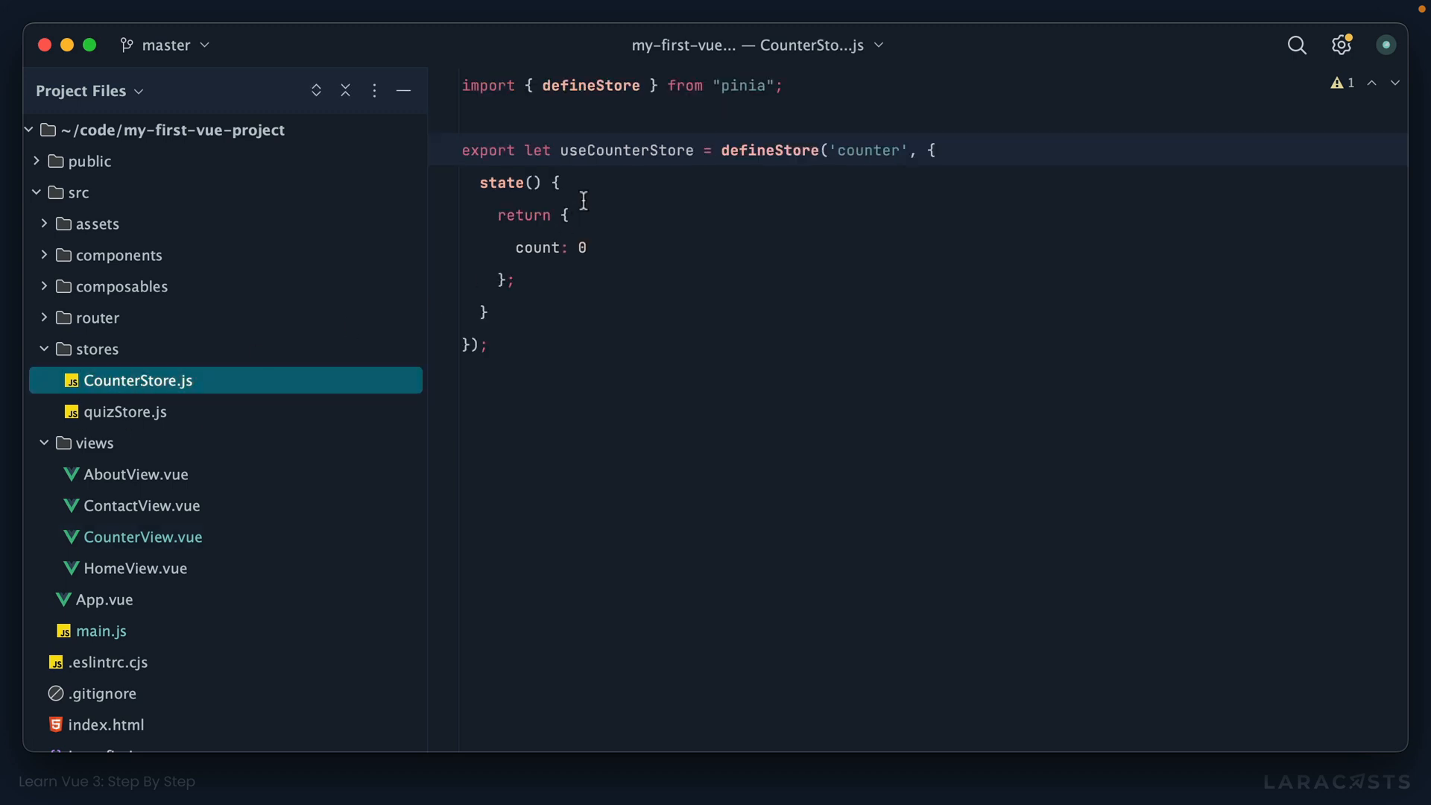
double_click(630, 150)
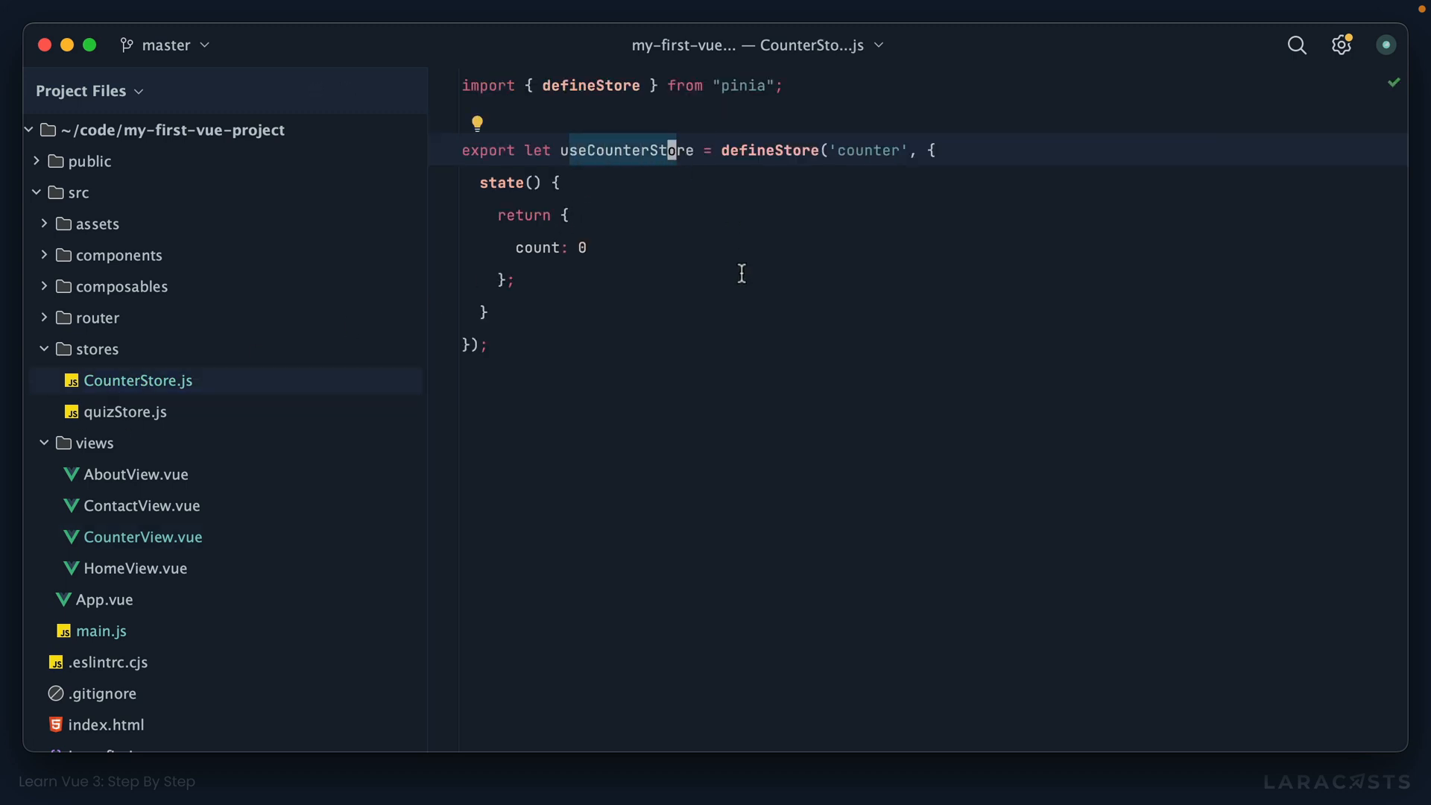
left_click(142, 537)
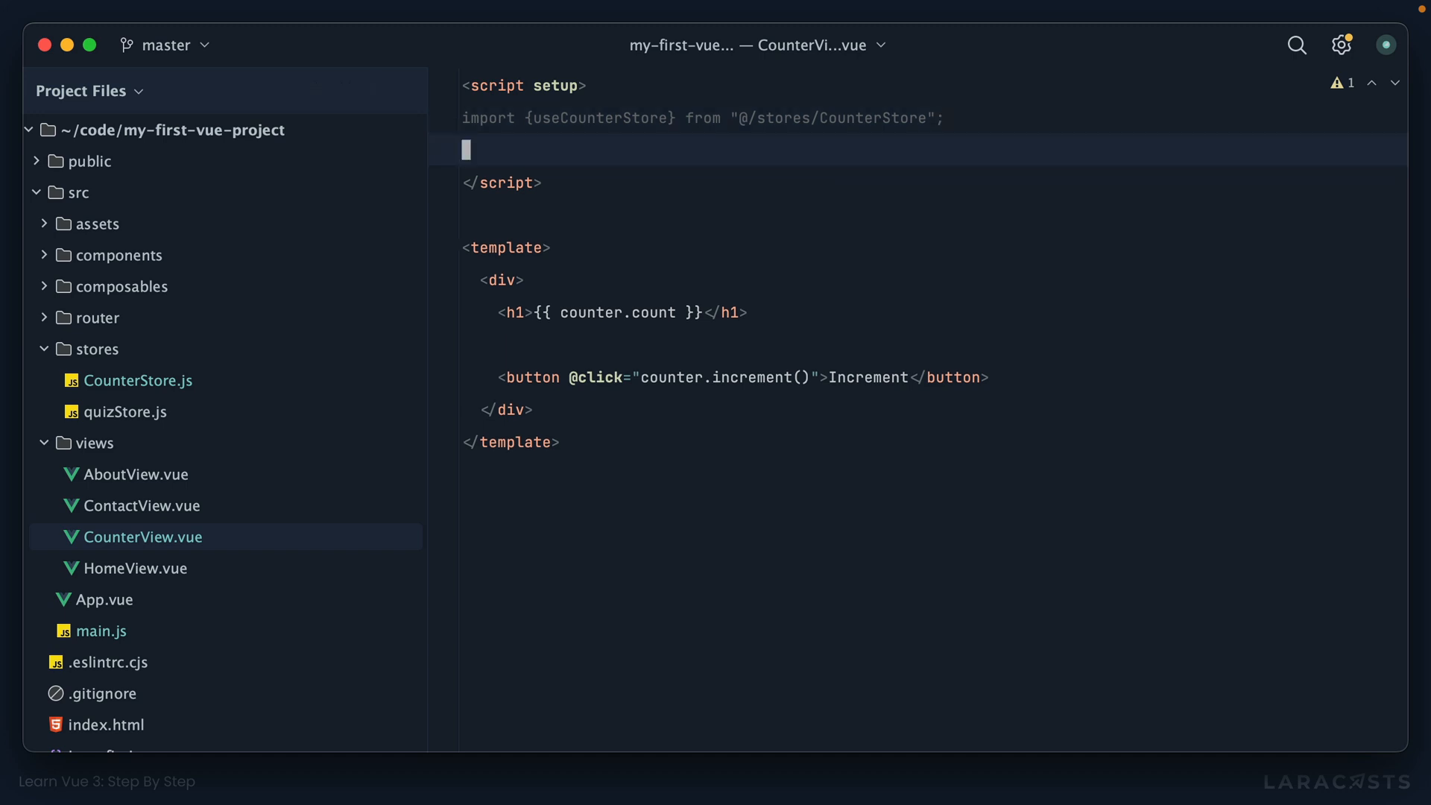
type("let counter = useCounterStore();")
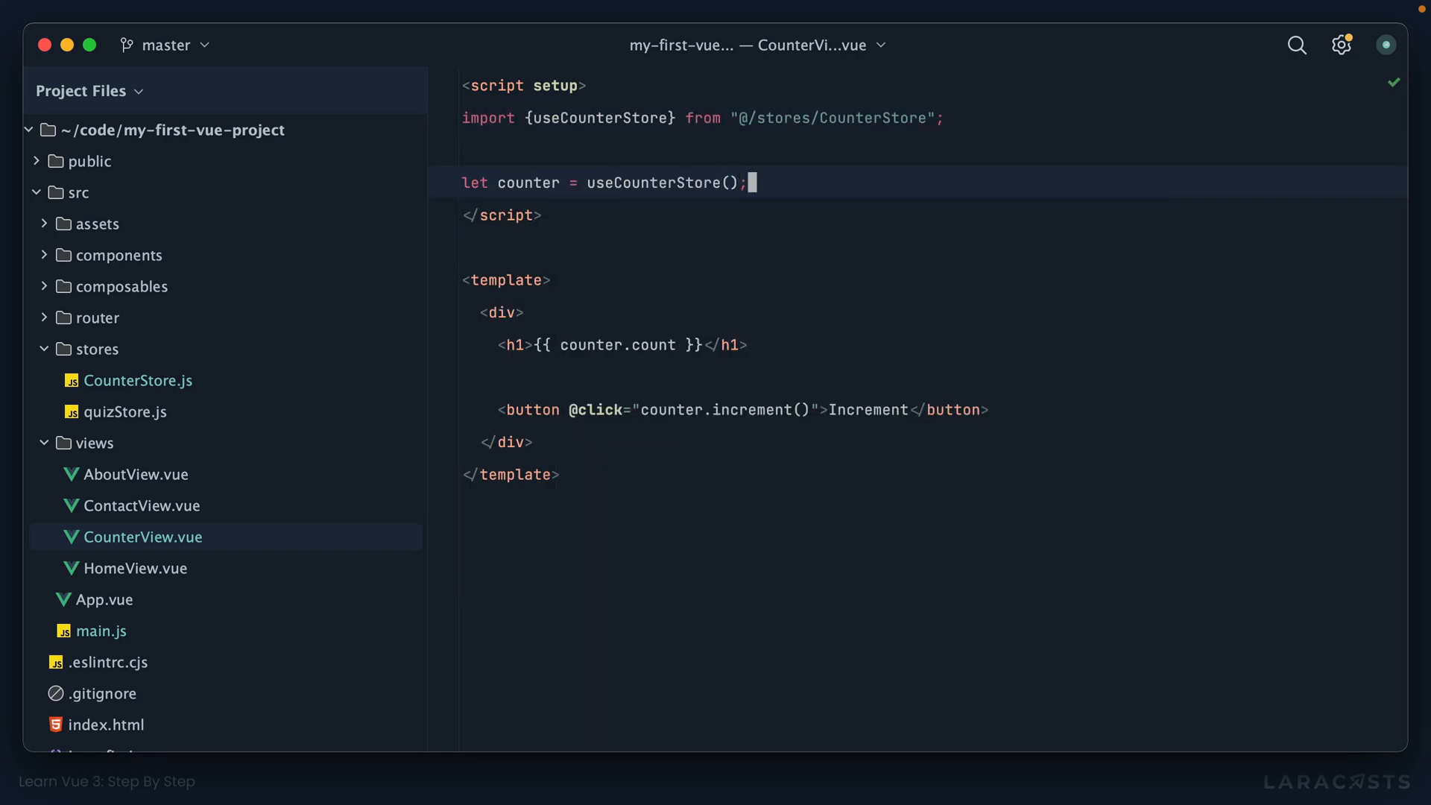
mouse_move(860, 222)
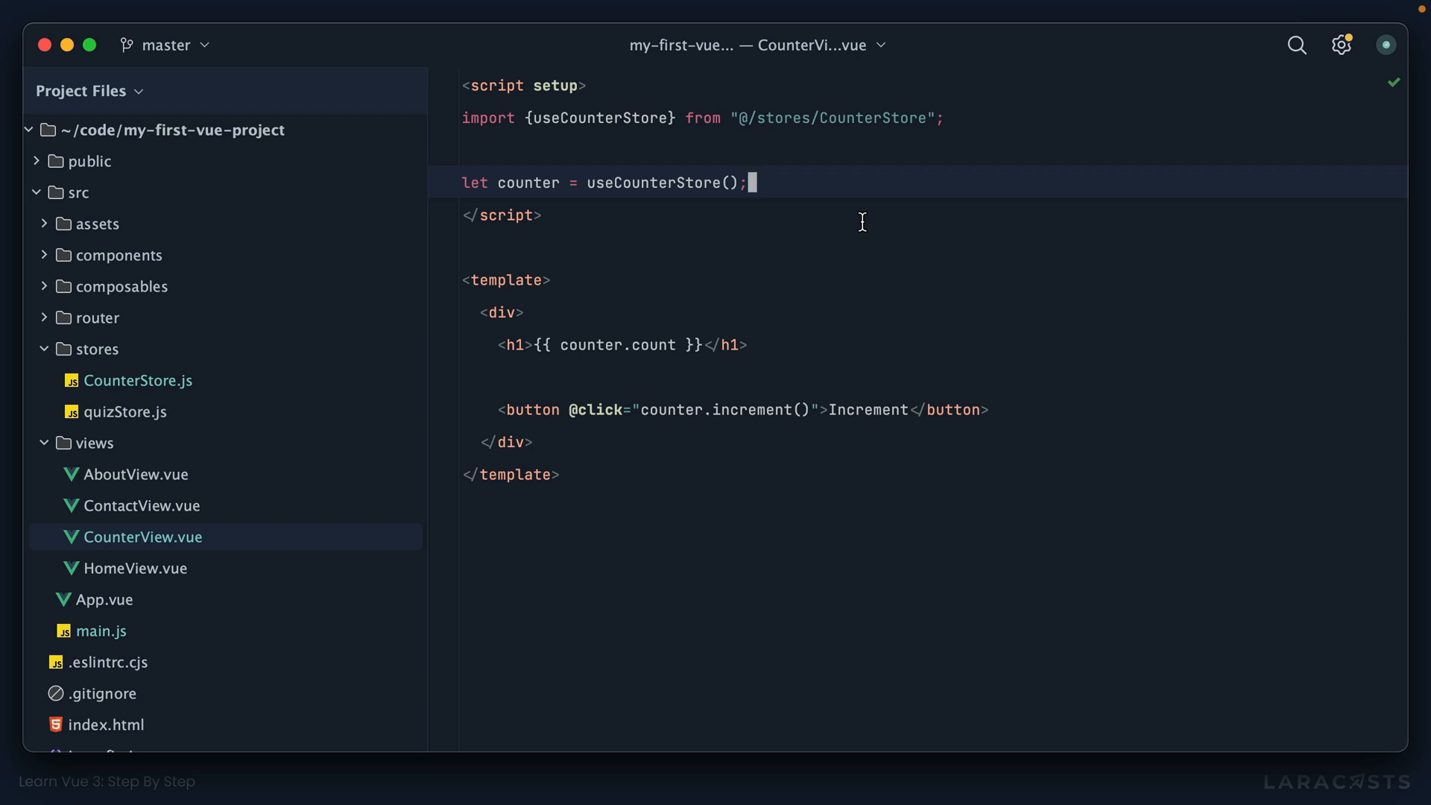
mouse_move(829, 284)
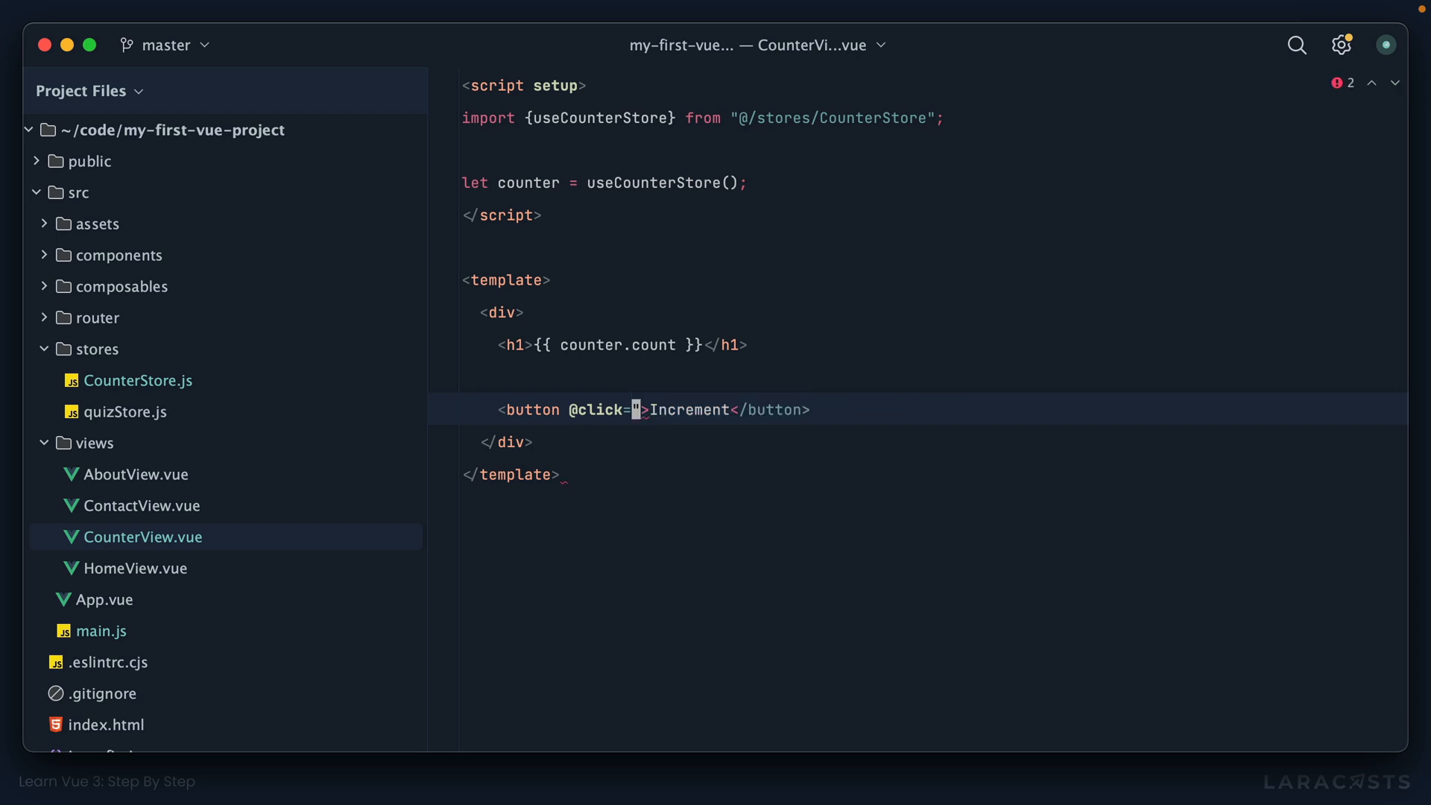
type("\"")
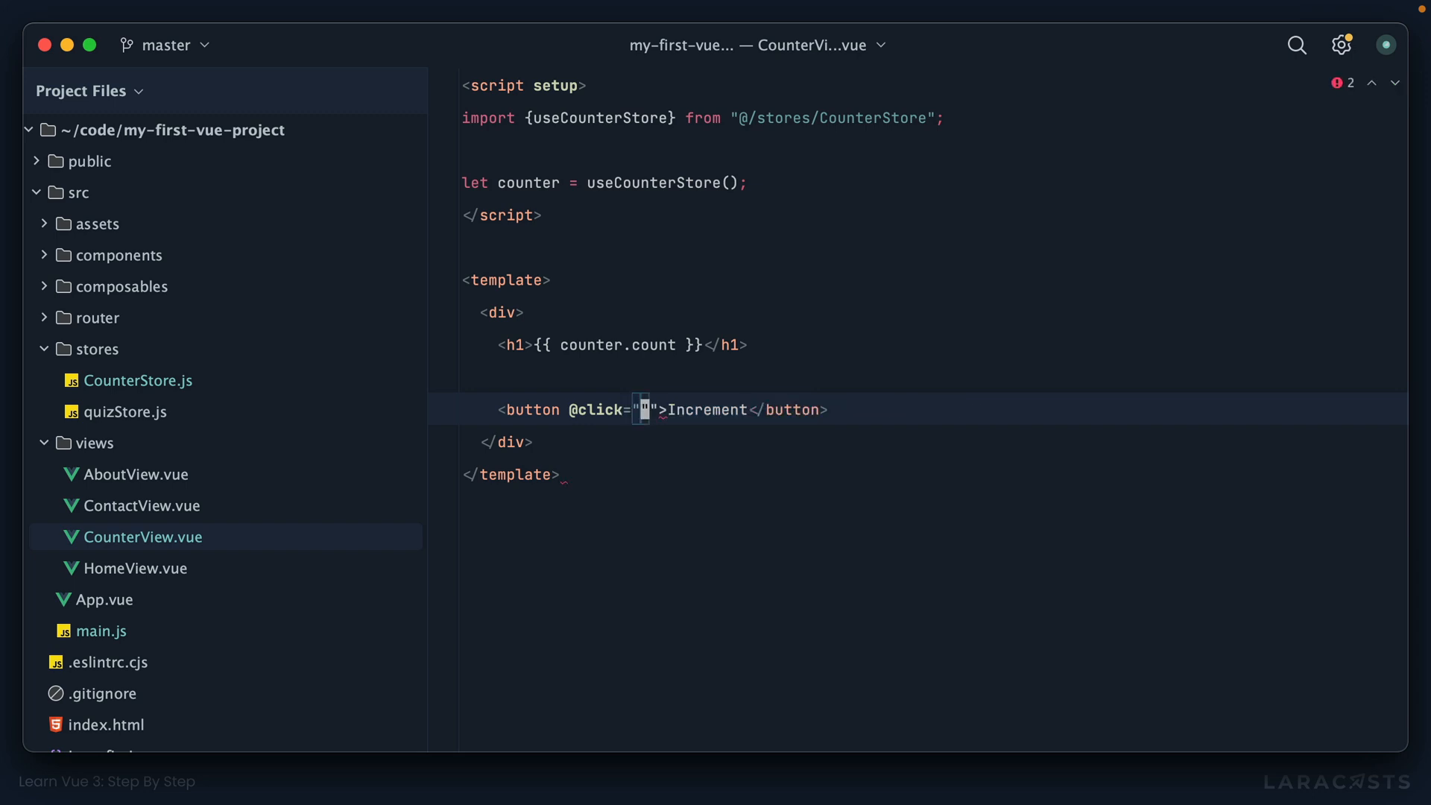
type("counter.count++")
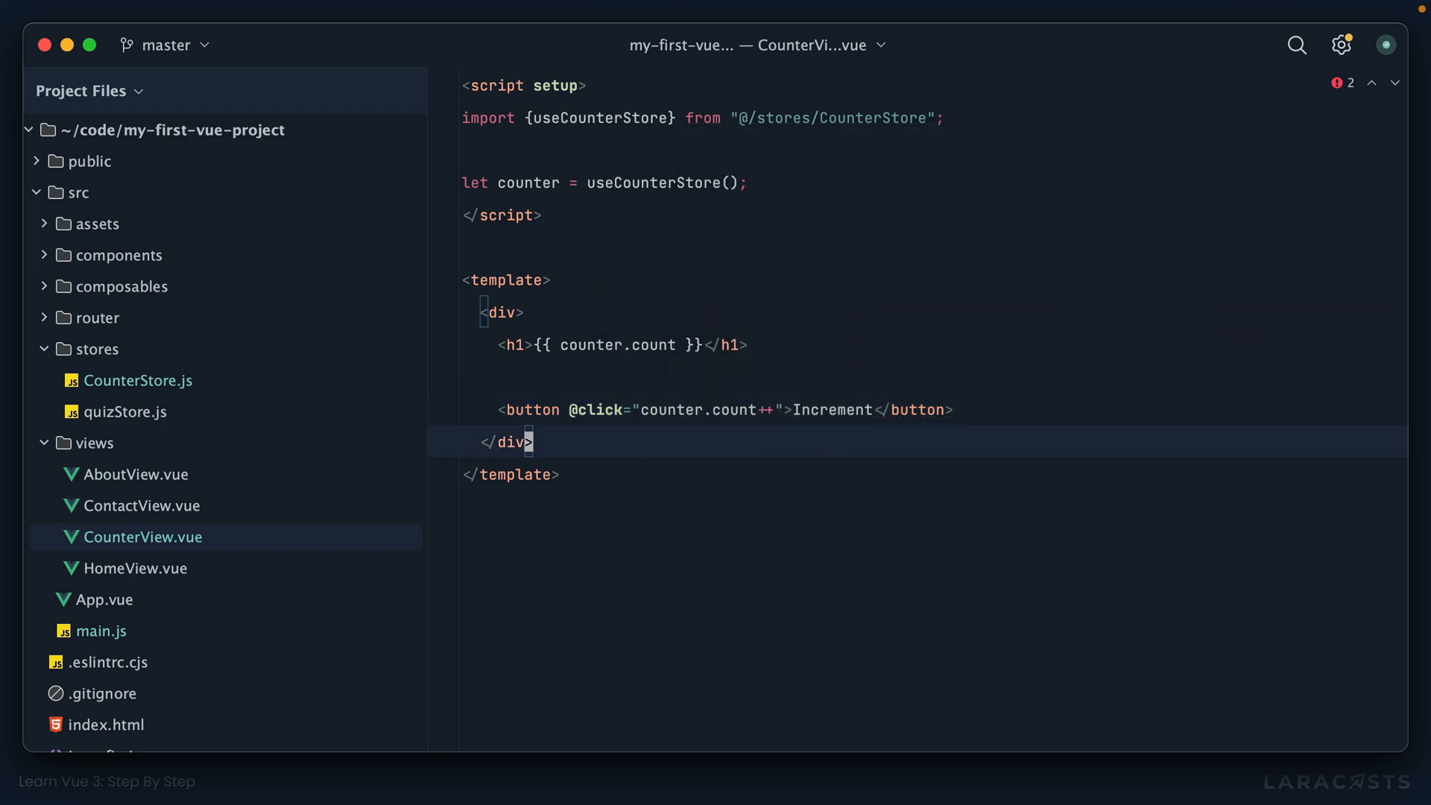
double_click(710, 410)
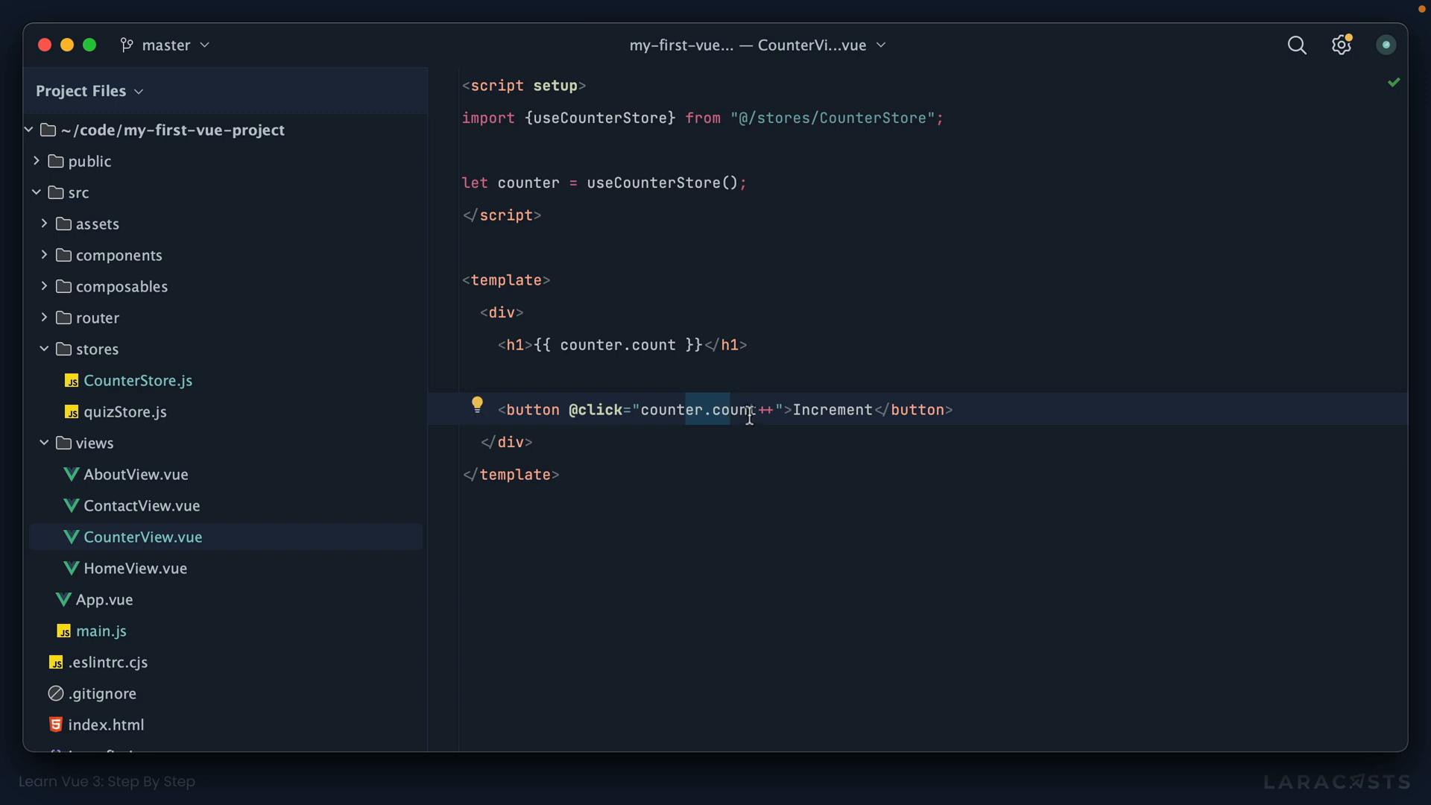
left_click(140, 379)
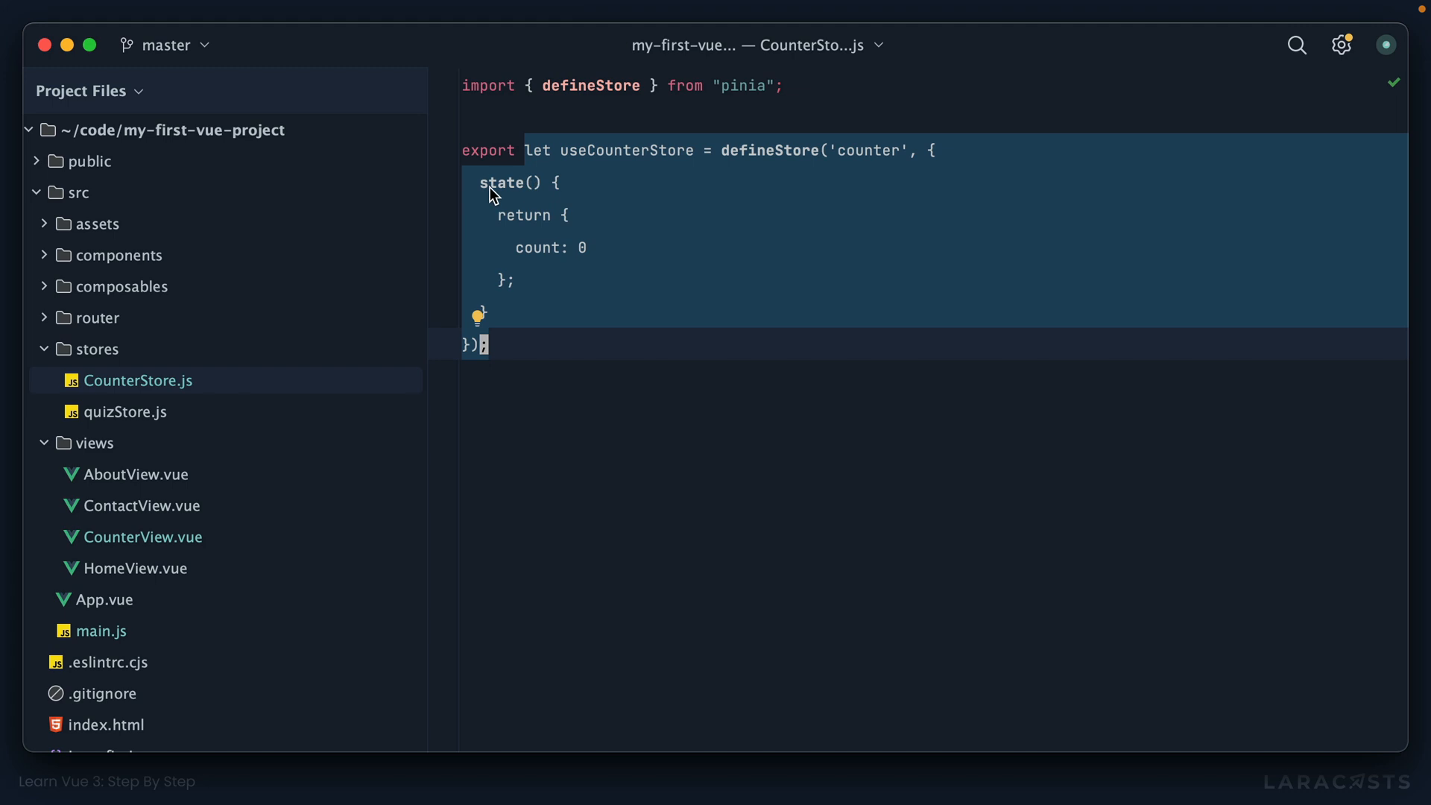
mouse_move(519, 220)
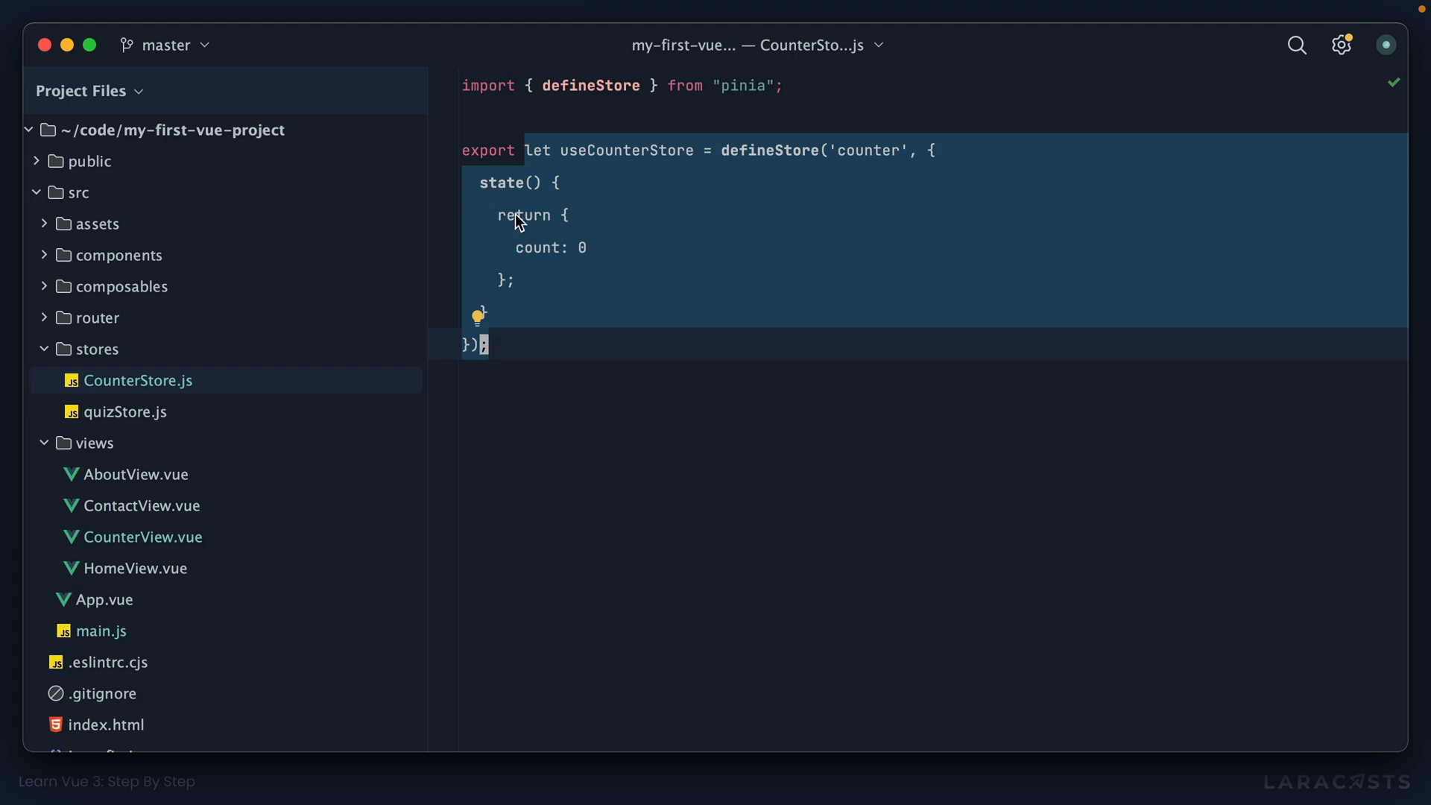
mouse_move(663, 325)
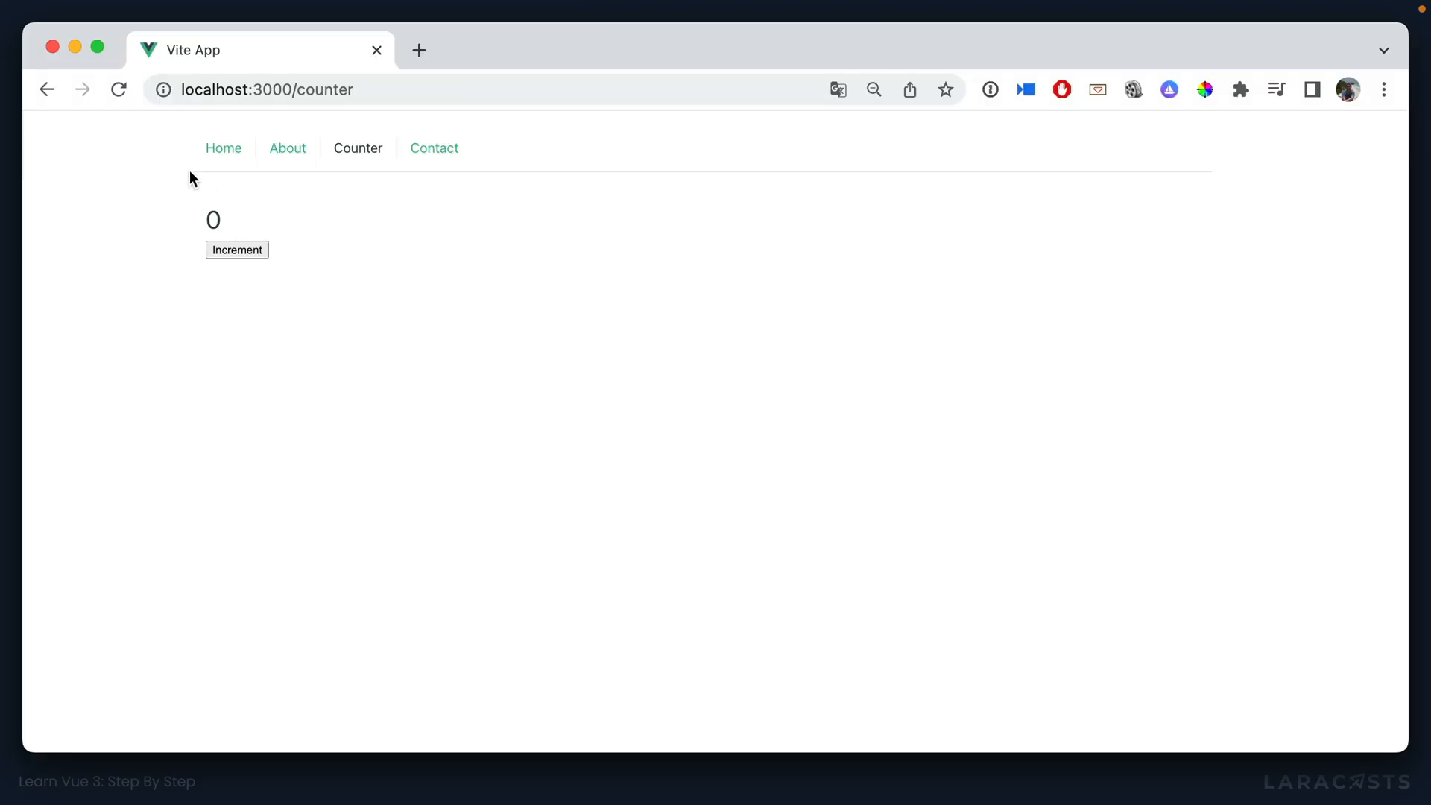
mouse_move(236, 249)
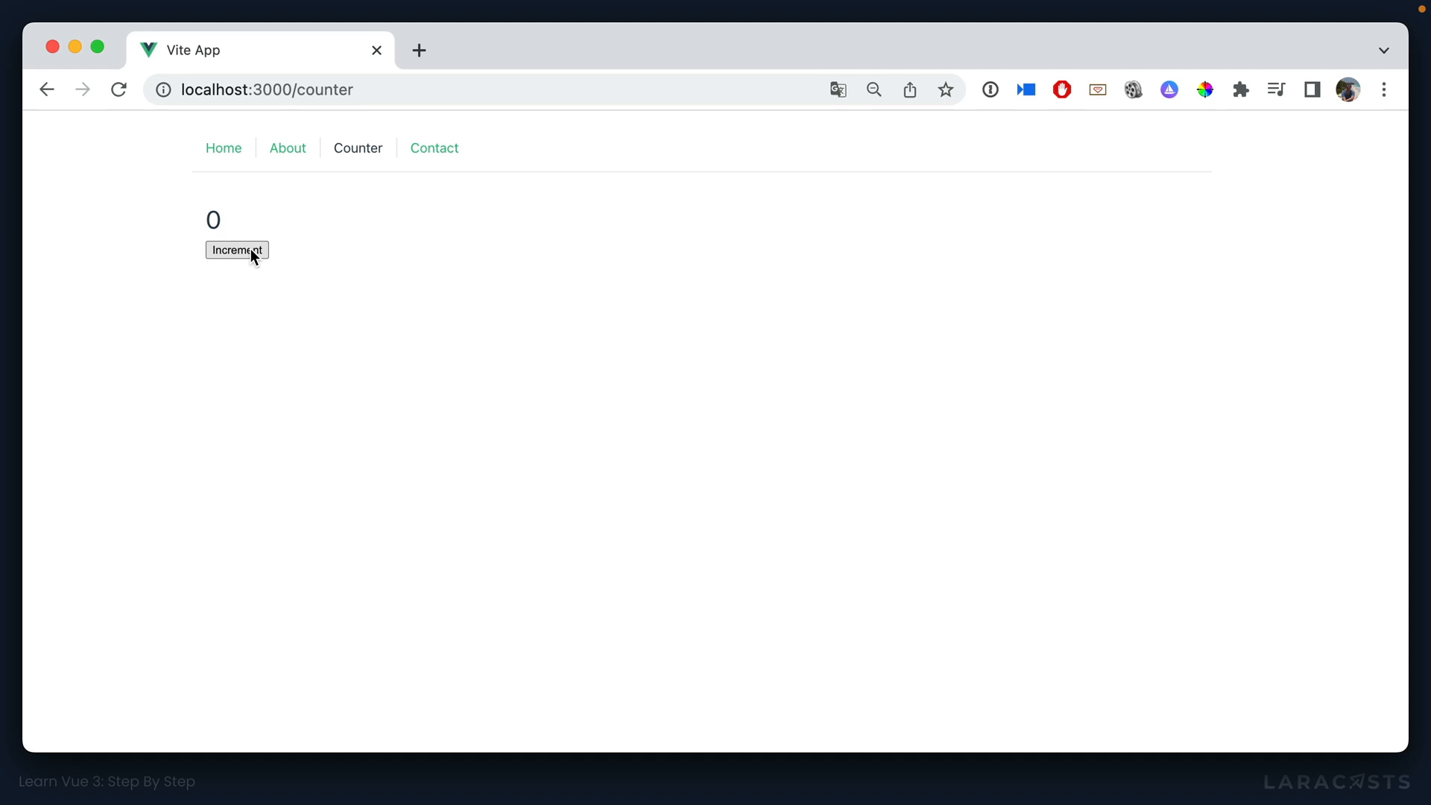
Step: Increment the page counter to 7 and view the counter store's count in Vue DevTools
left_click(237, 249)
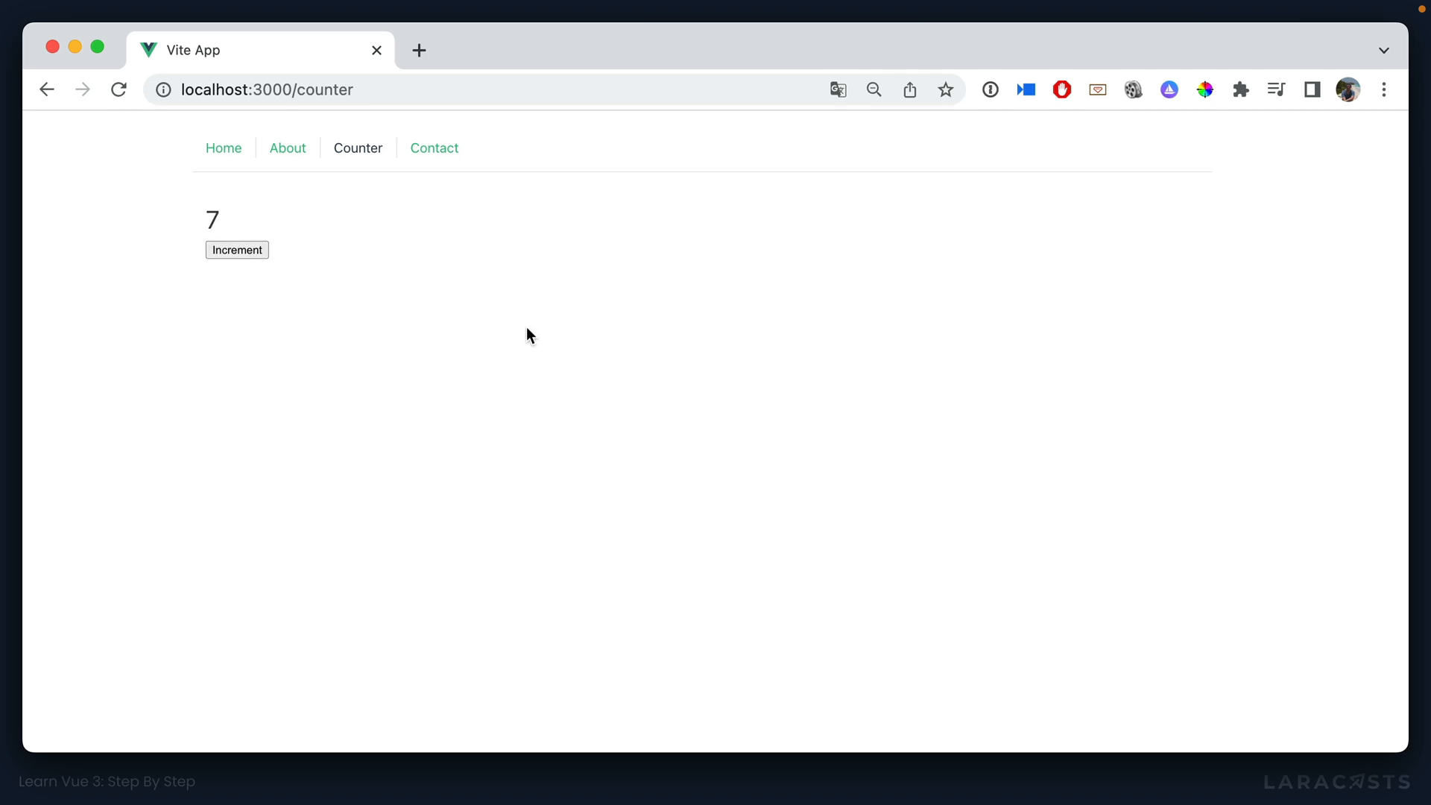
key("F12")
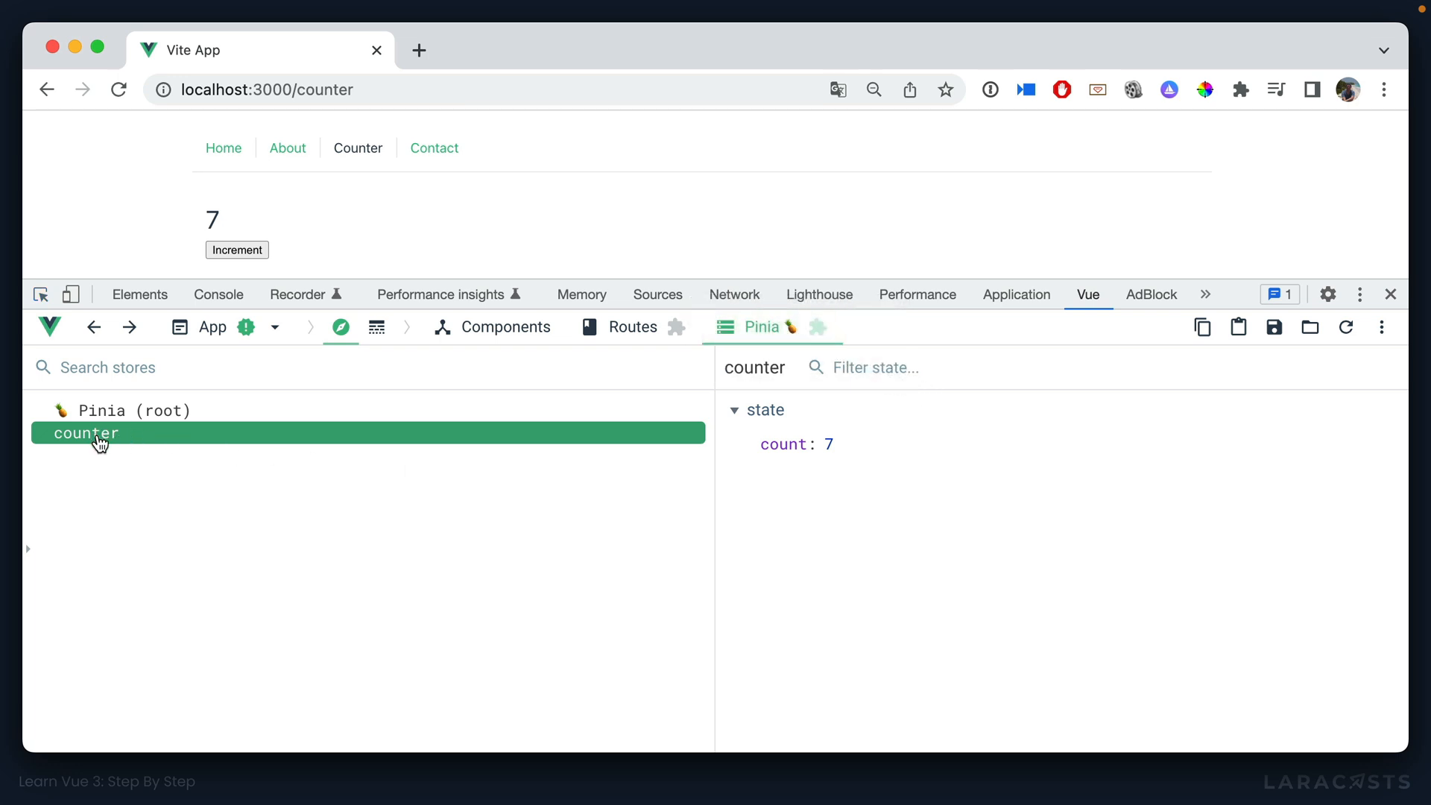
mouse_move(130, 444)
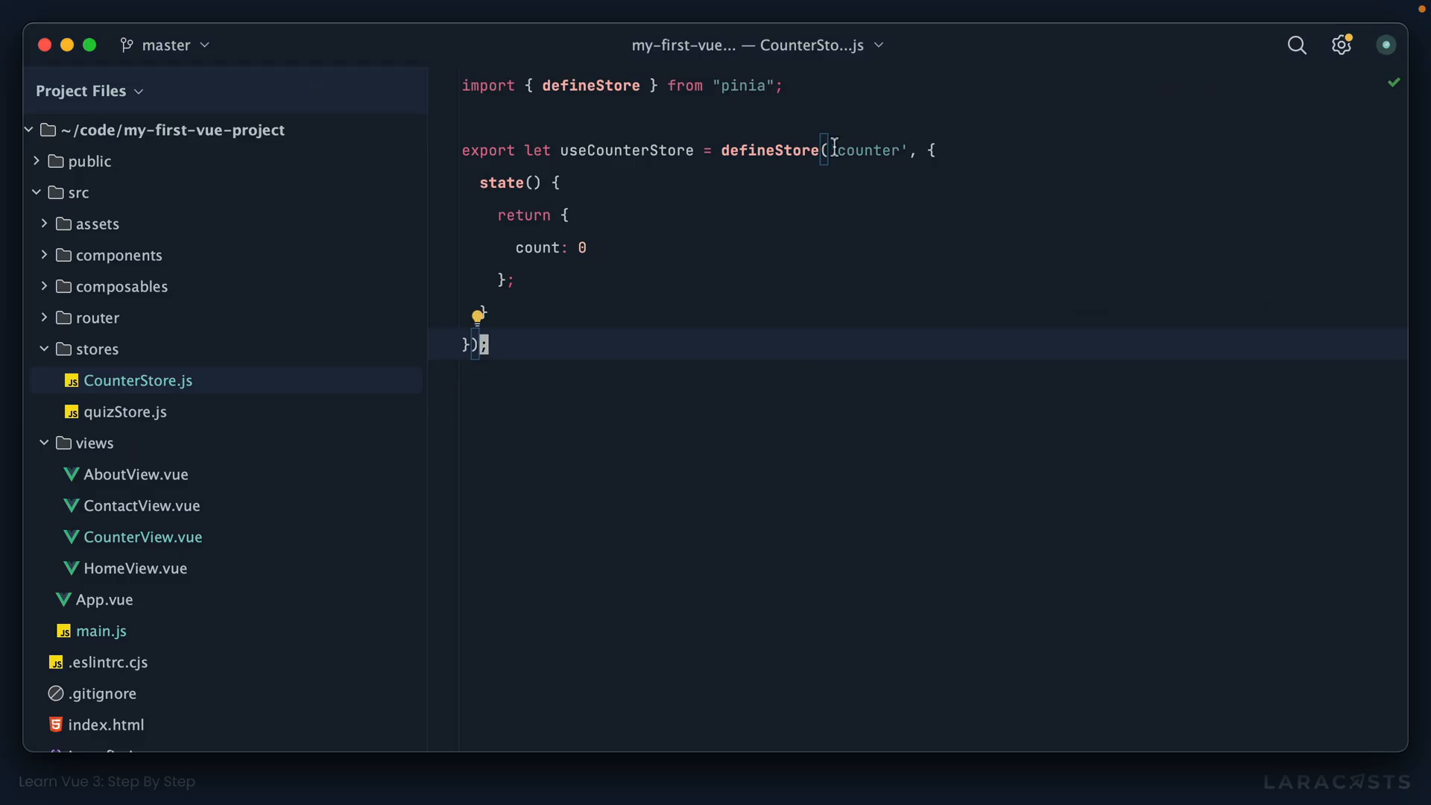
Step: Change the defineStore id to 'my-counter' and save
type("my")
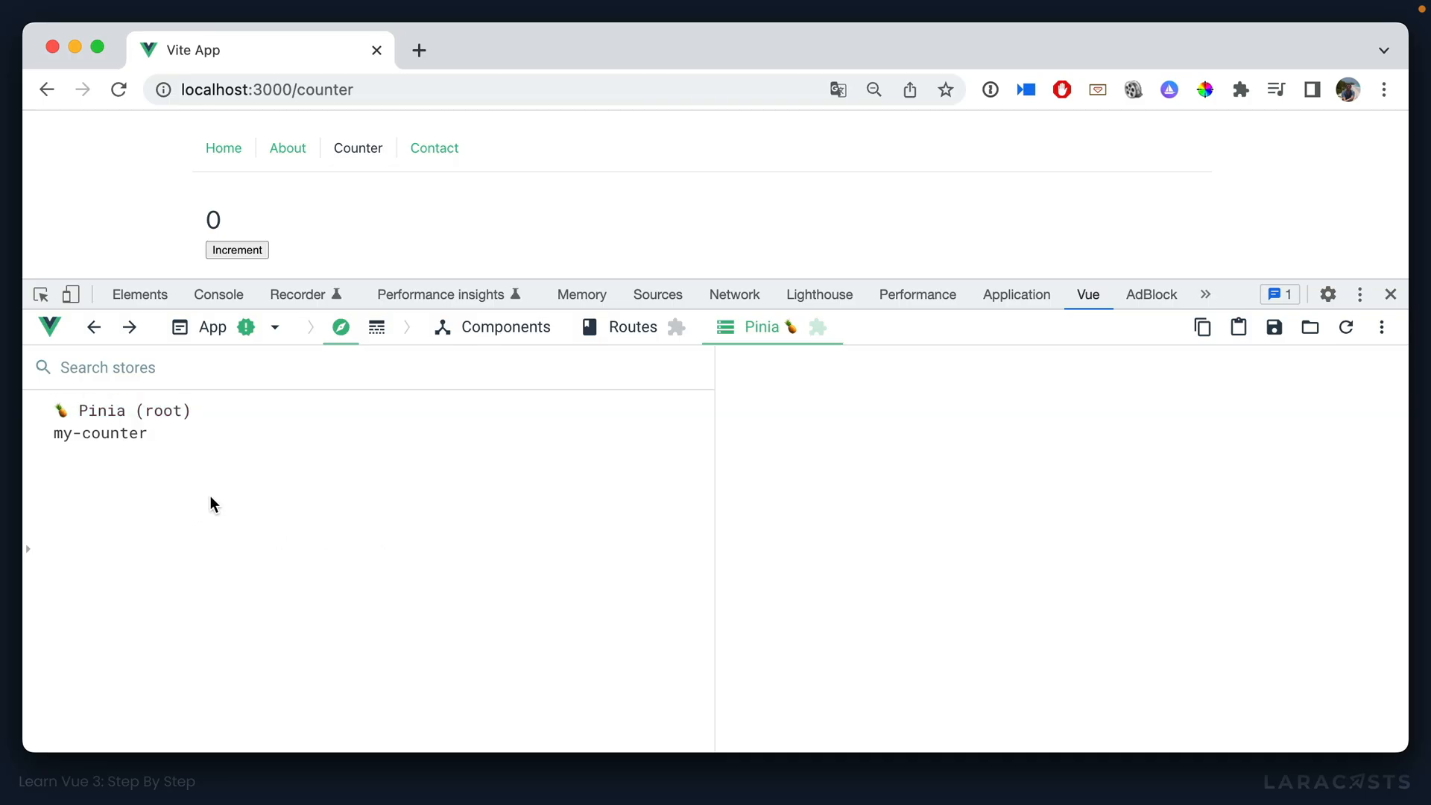
Step: Edit the counter store's count to 9 from the Pinia panel in Vue DevTools
left_click(101, 432)
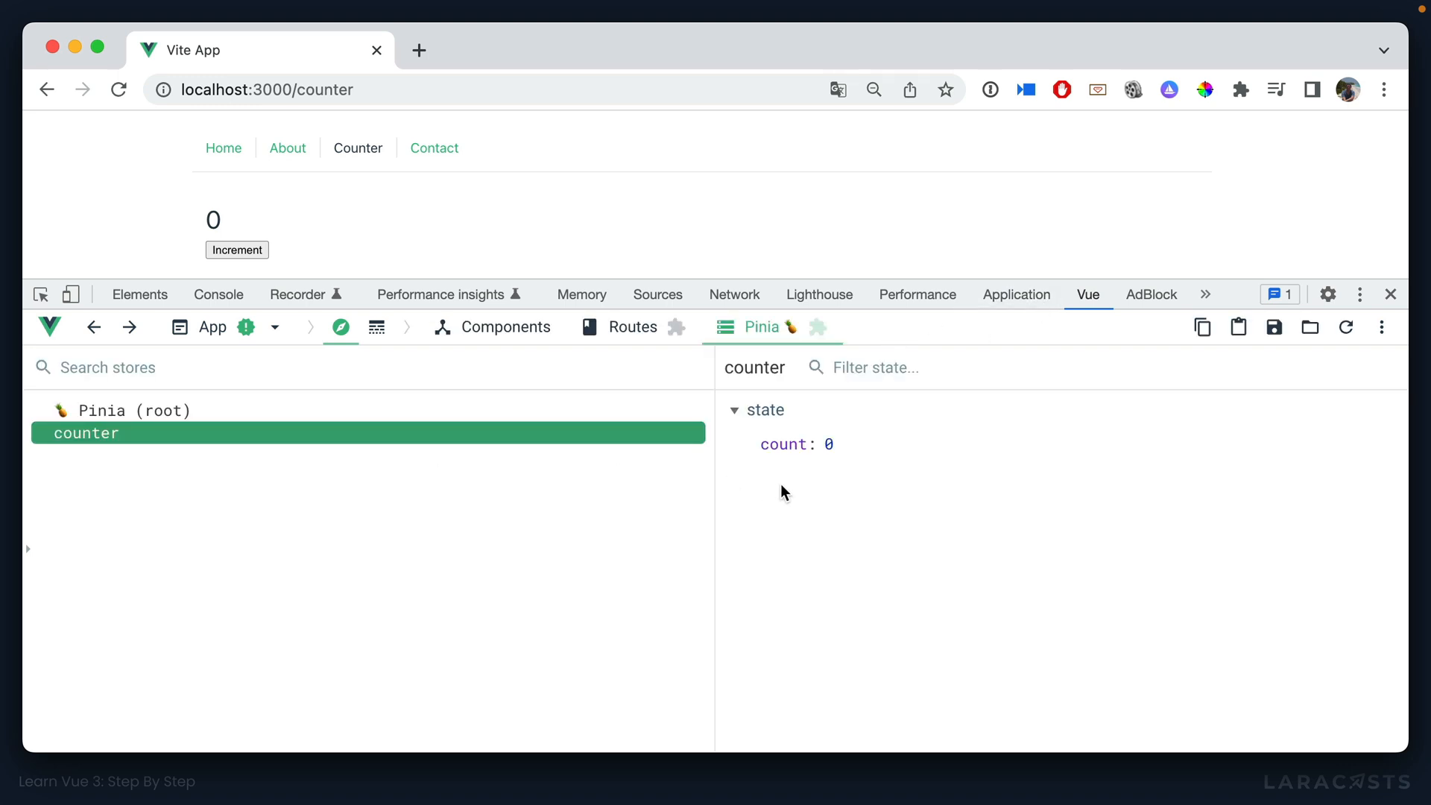
mouse_move(803, 524)
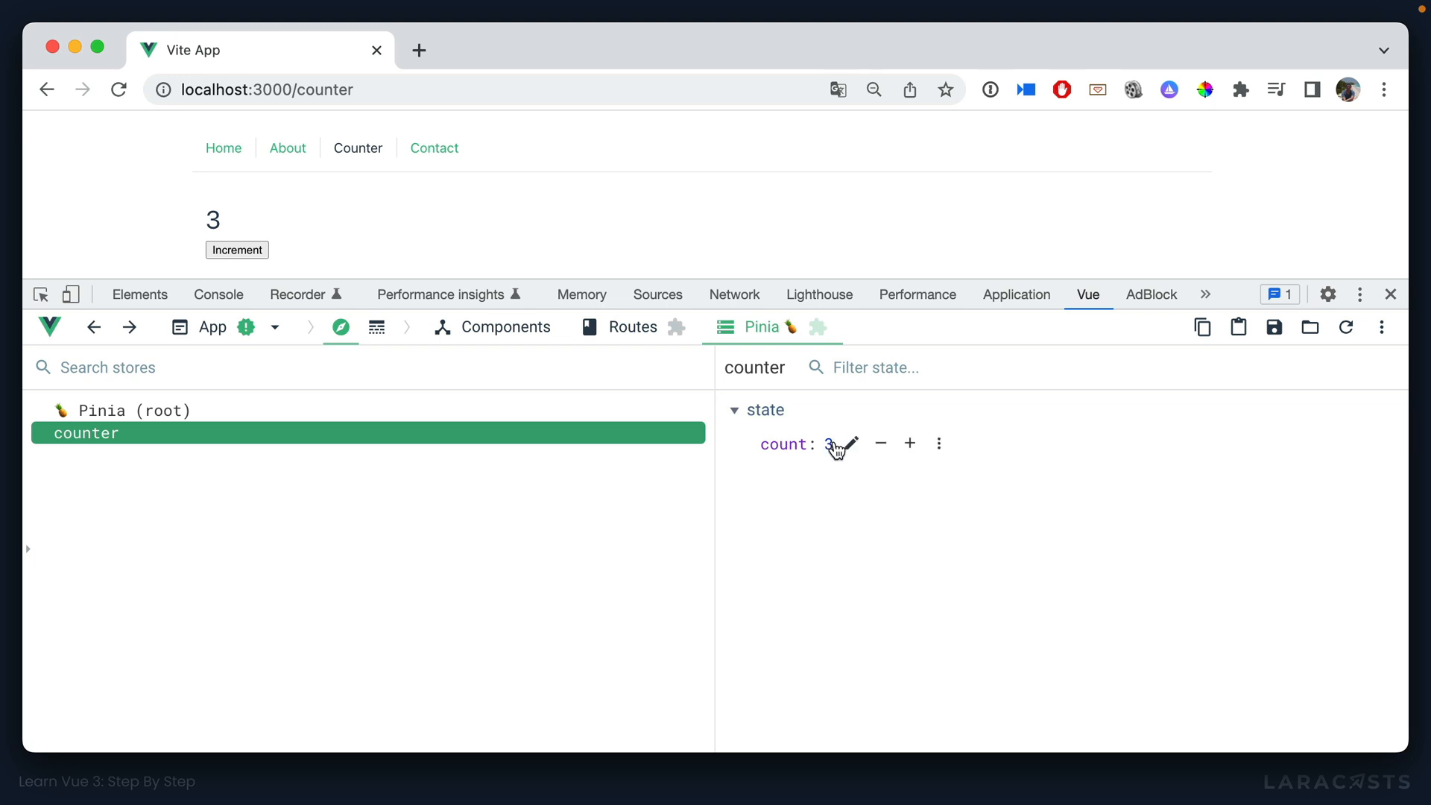
left_click(842, 444)
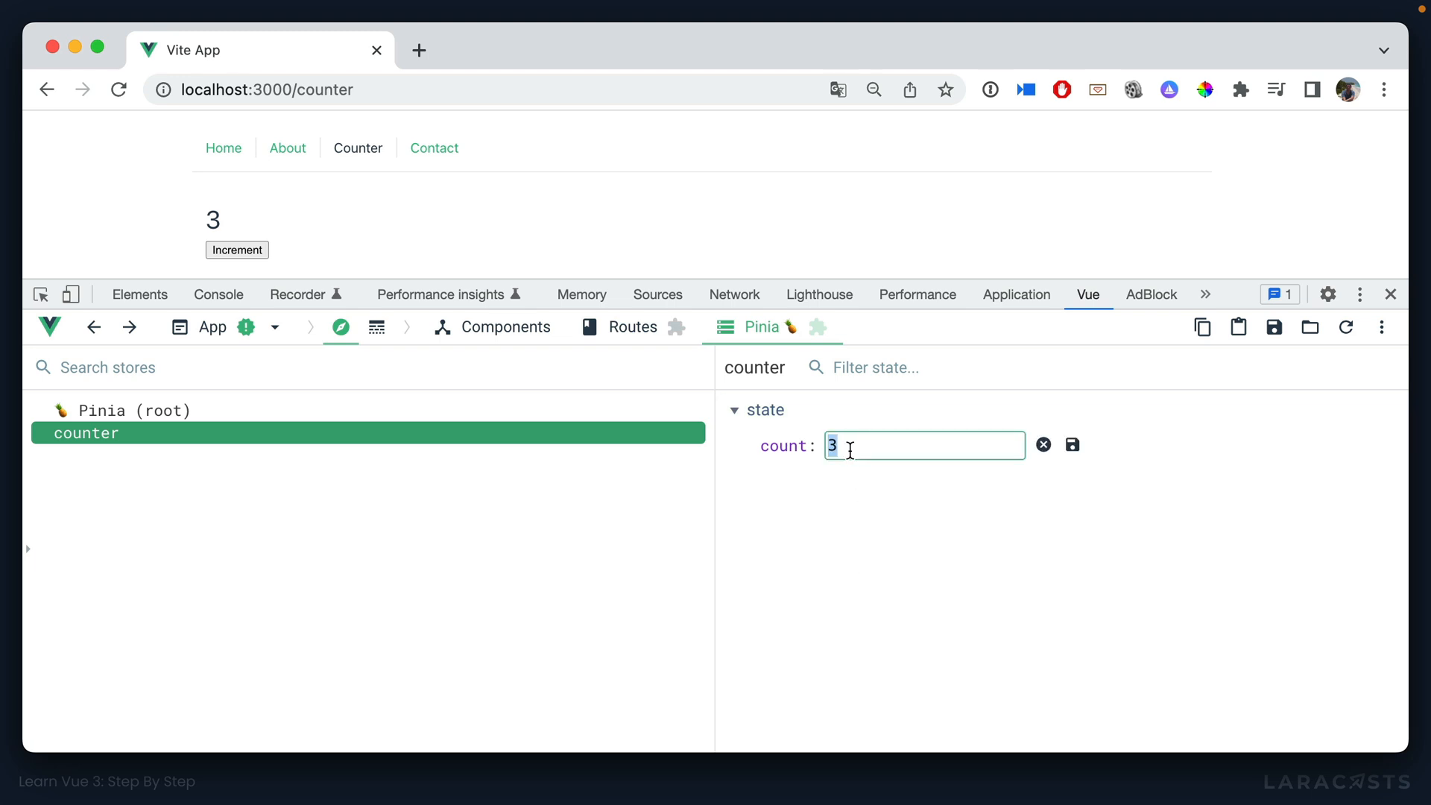
type("9")
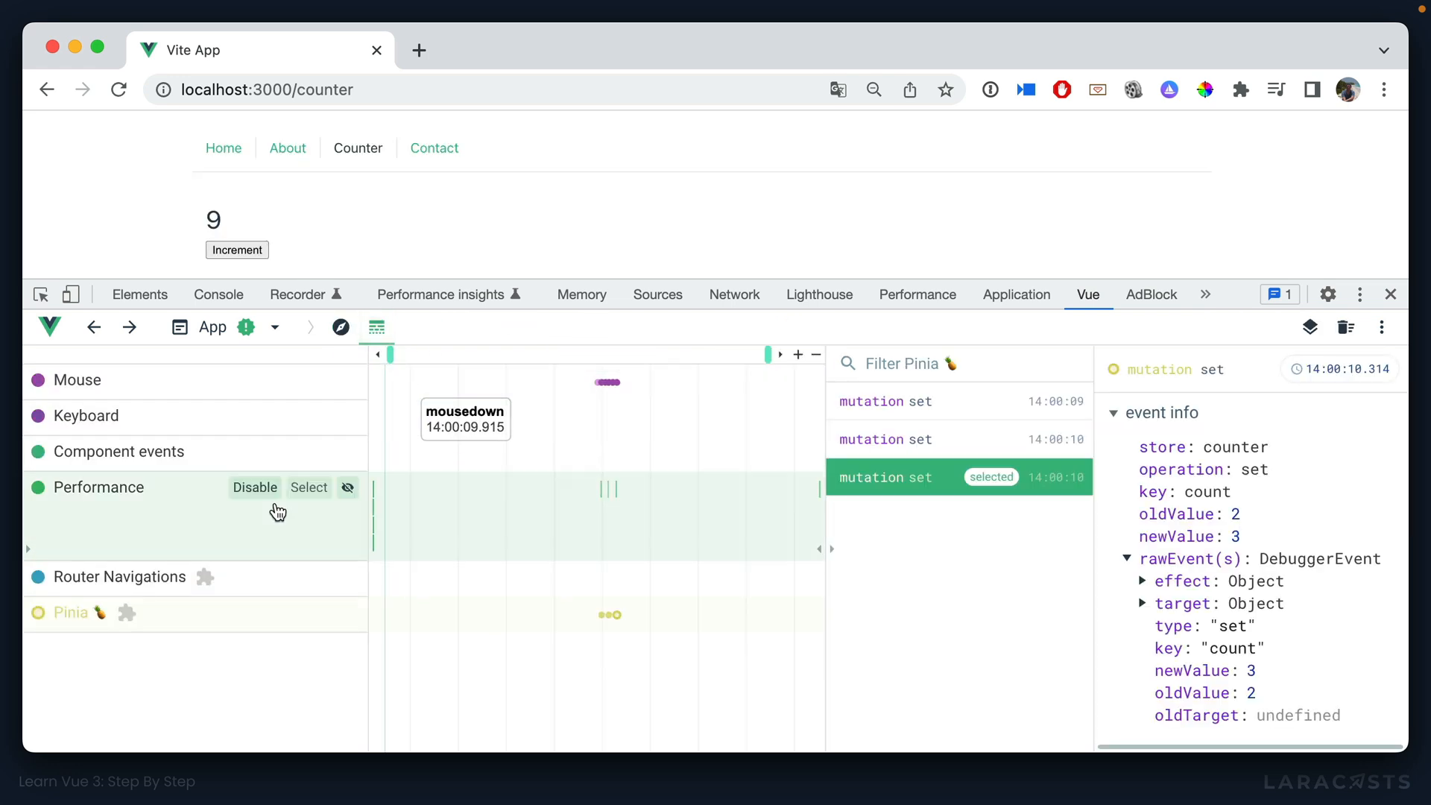
mouse_move(89, 622)
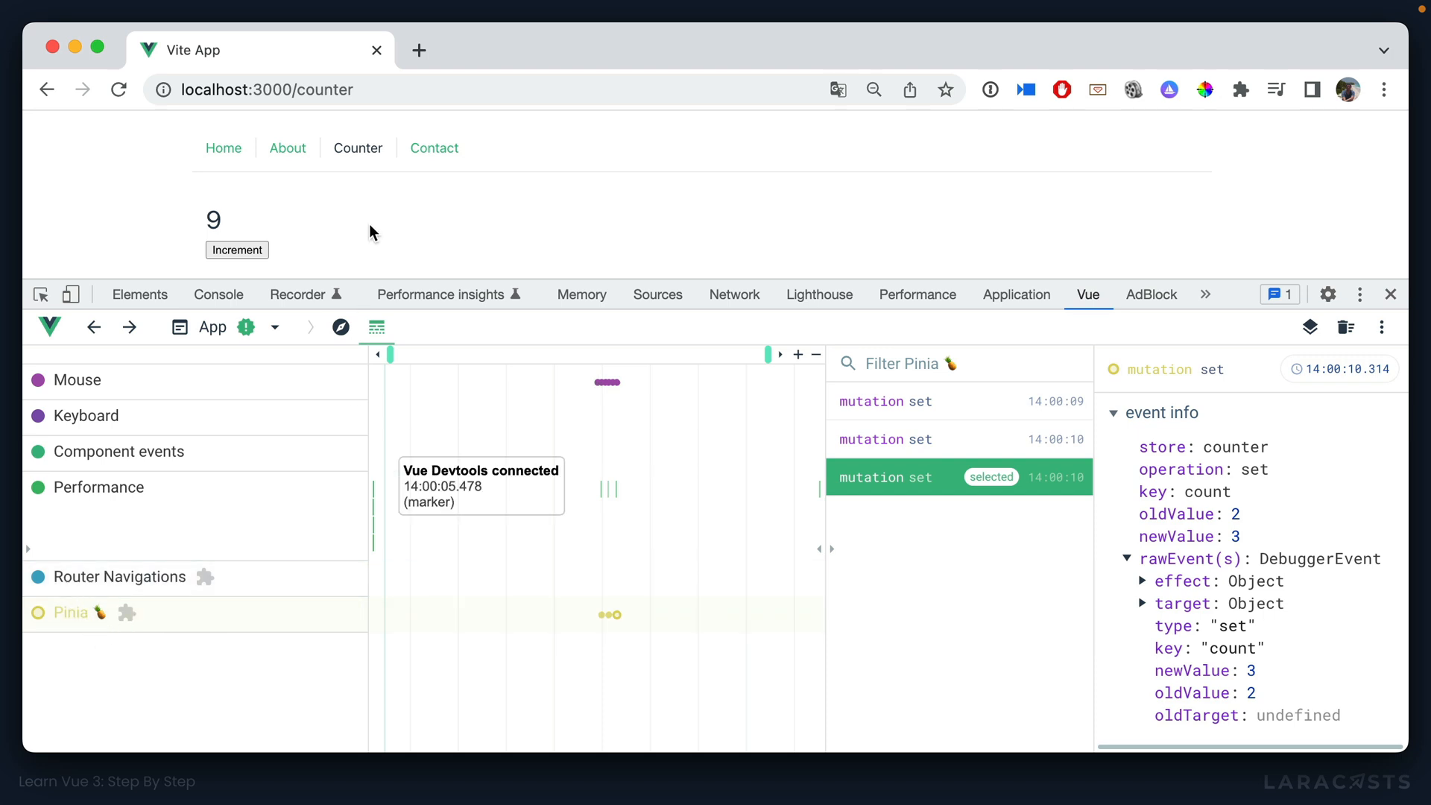
Step: Increment to 10 and read the Pinia set mutations' oldValue/newValue in the Timeline
left_click(236, 249)
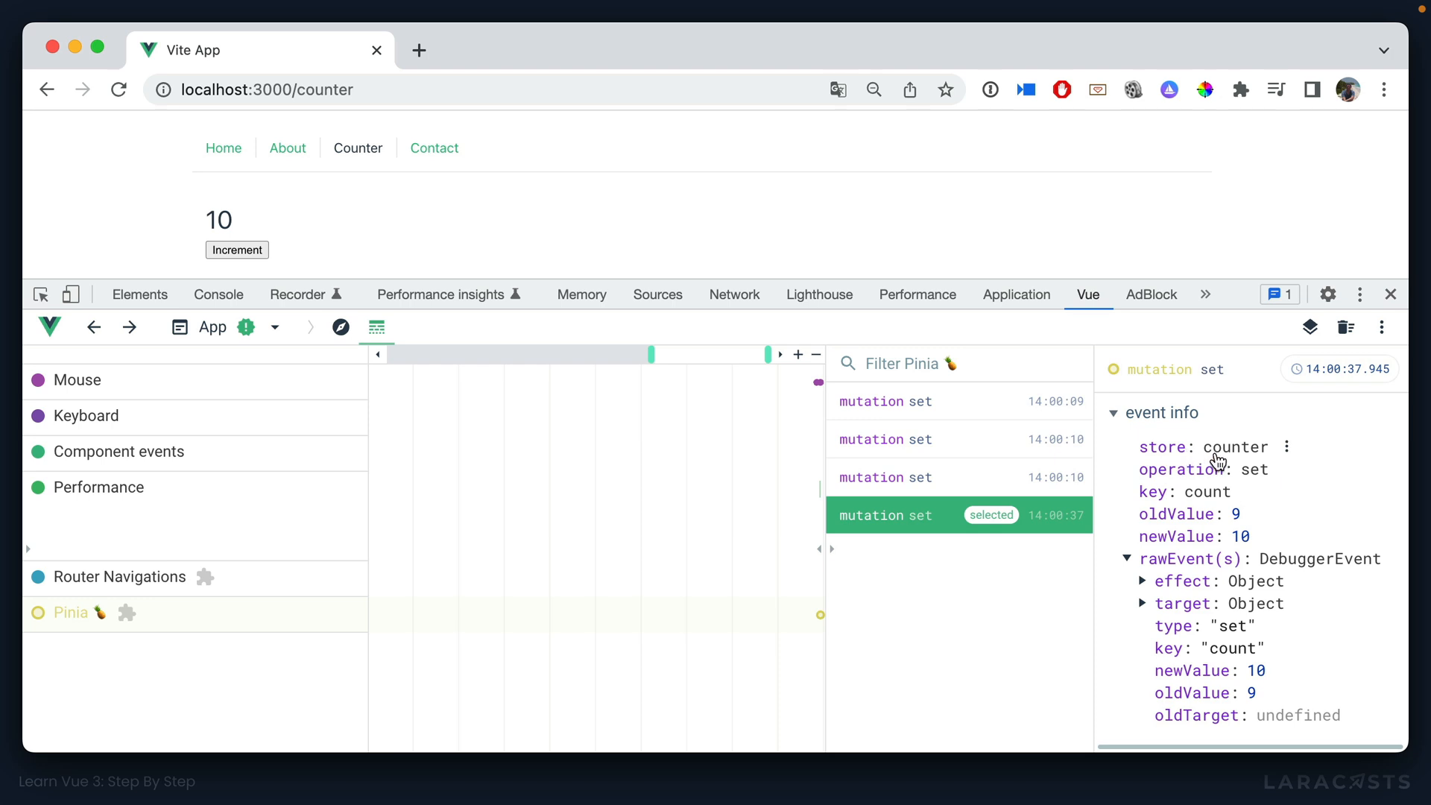
mouse_move(1177, 544)
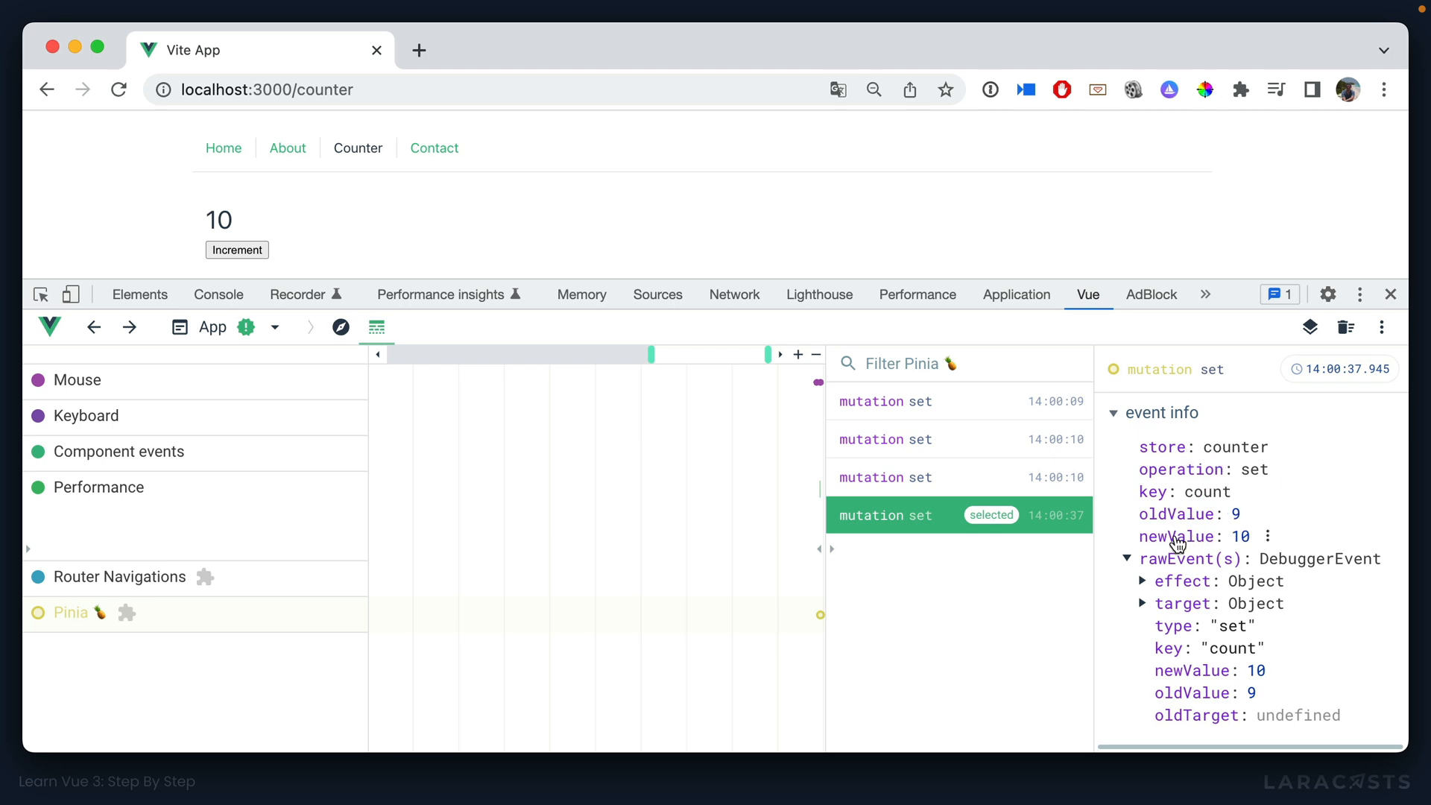
double_click(1236, 535)
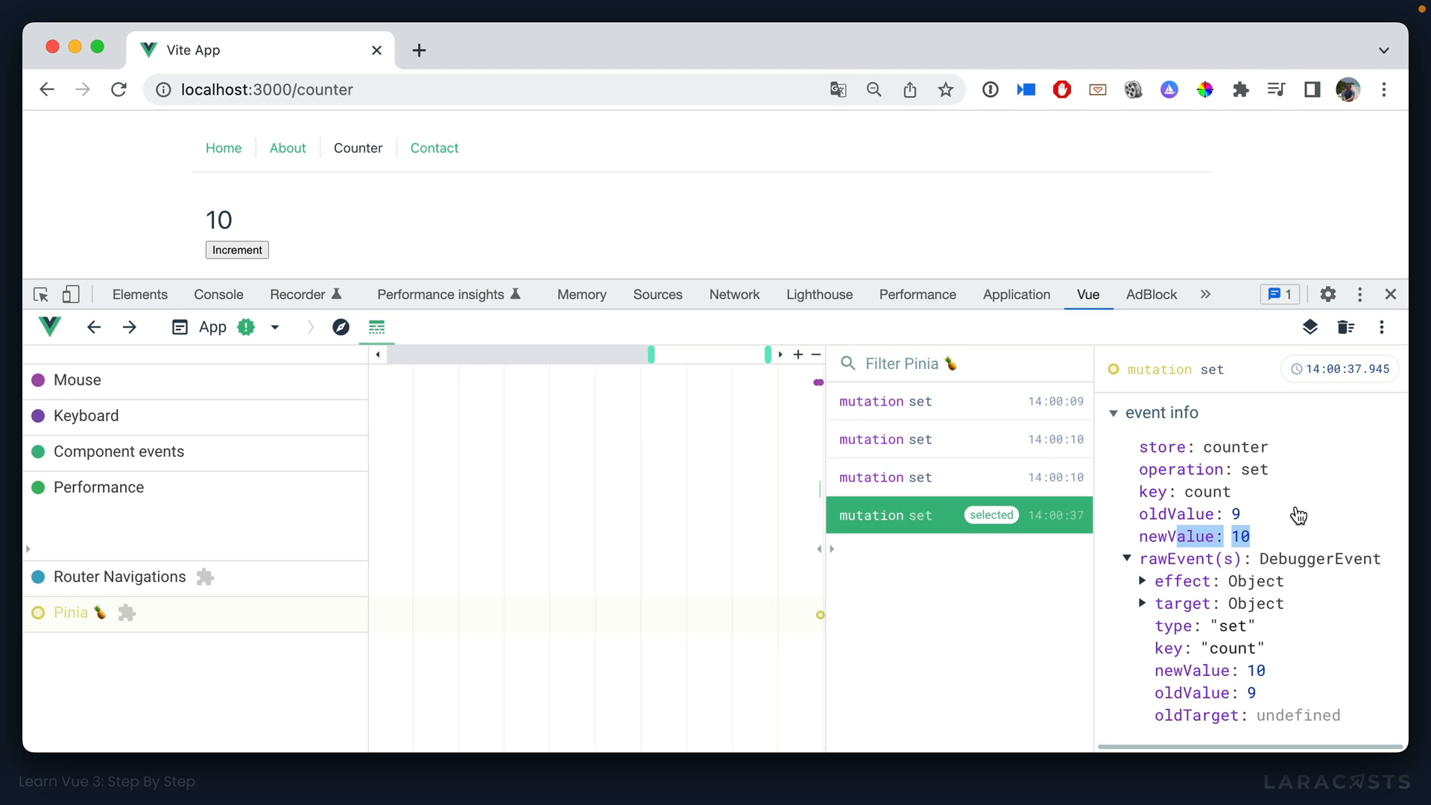
left_click(236, 248)
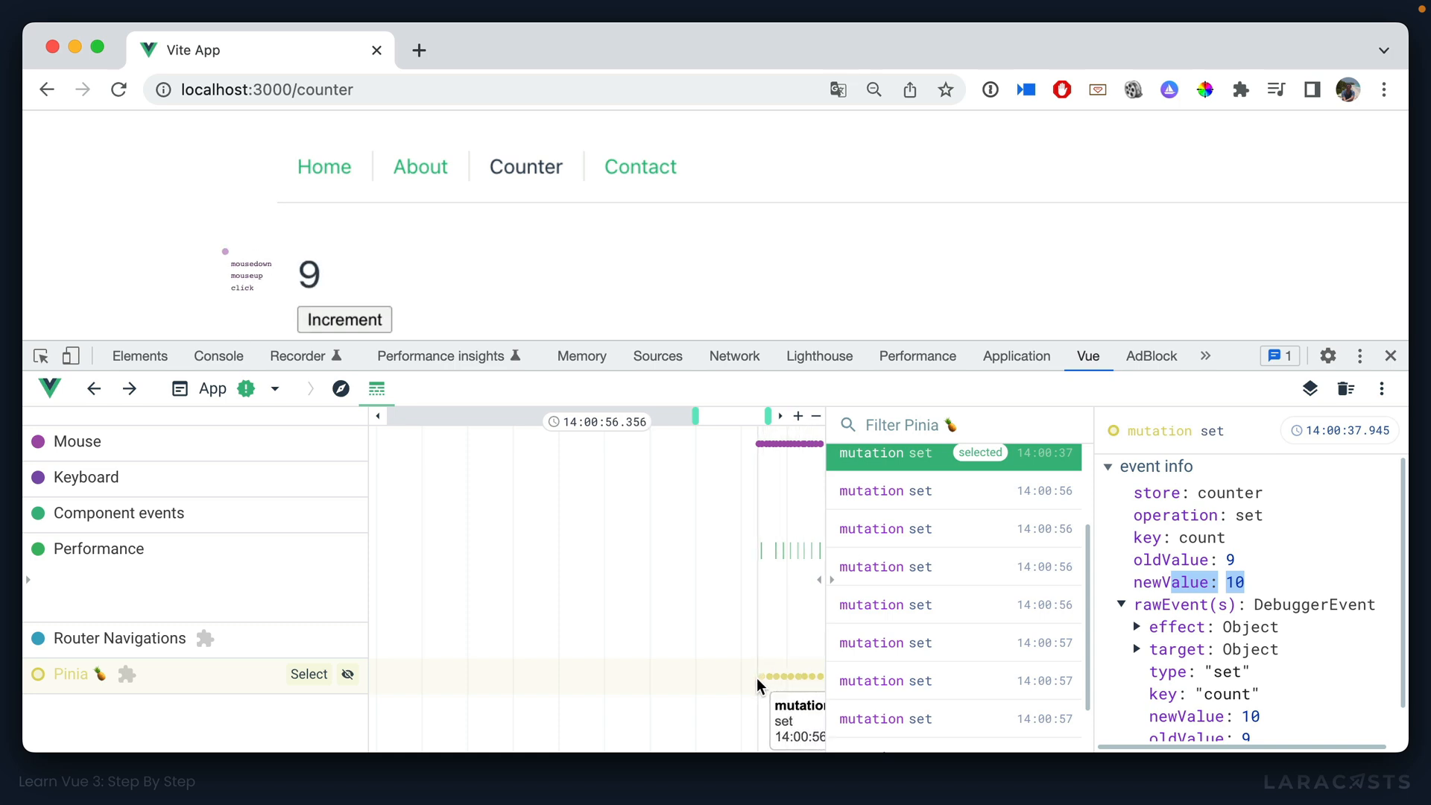
left_click(344, 320)
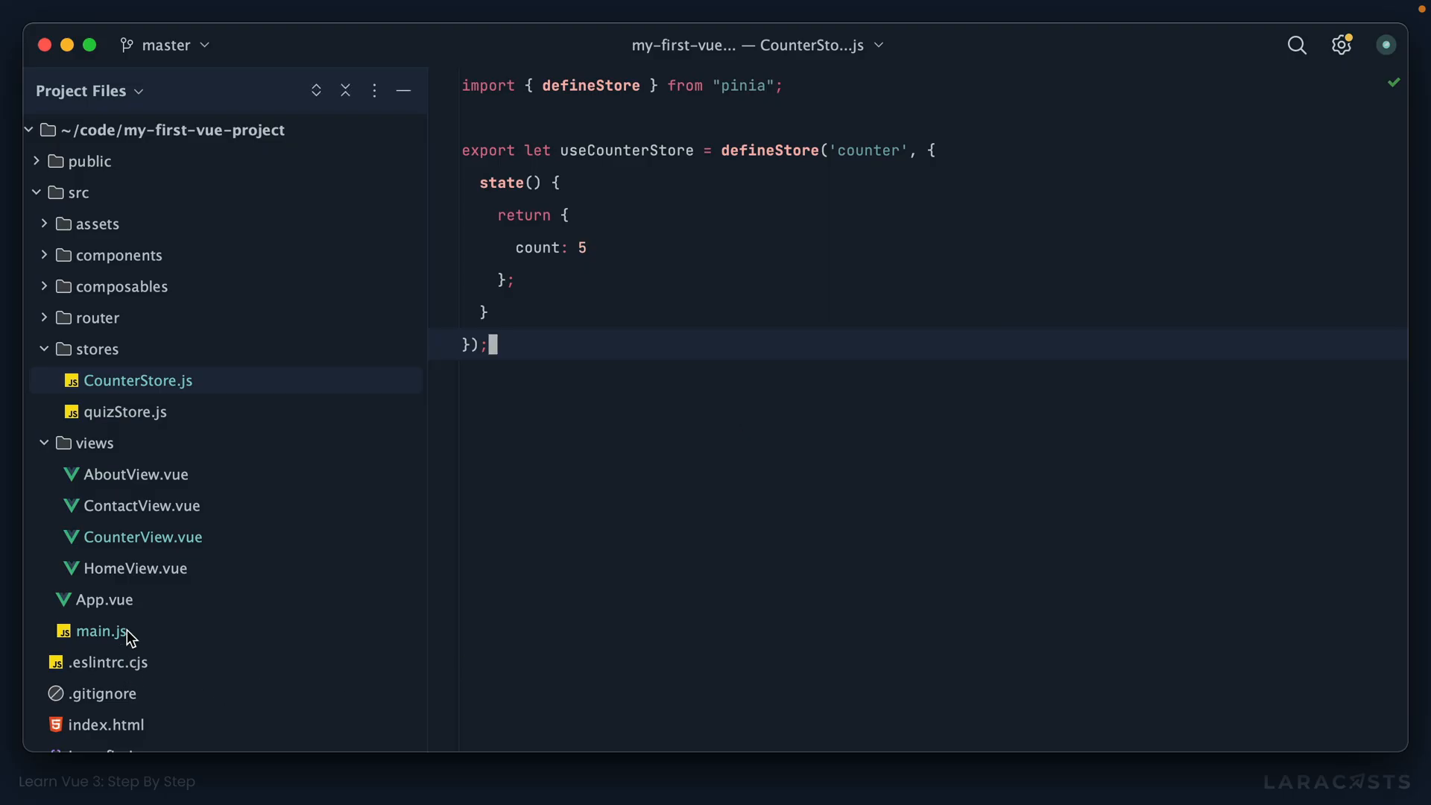
left_click(142, 536)
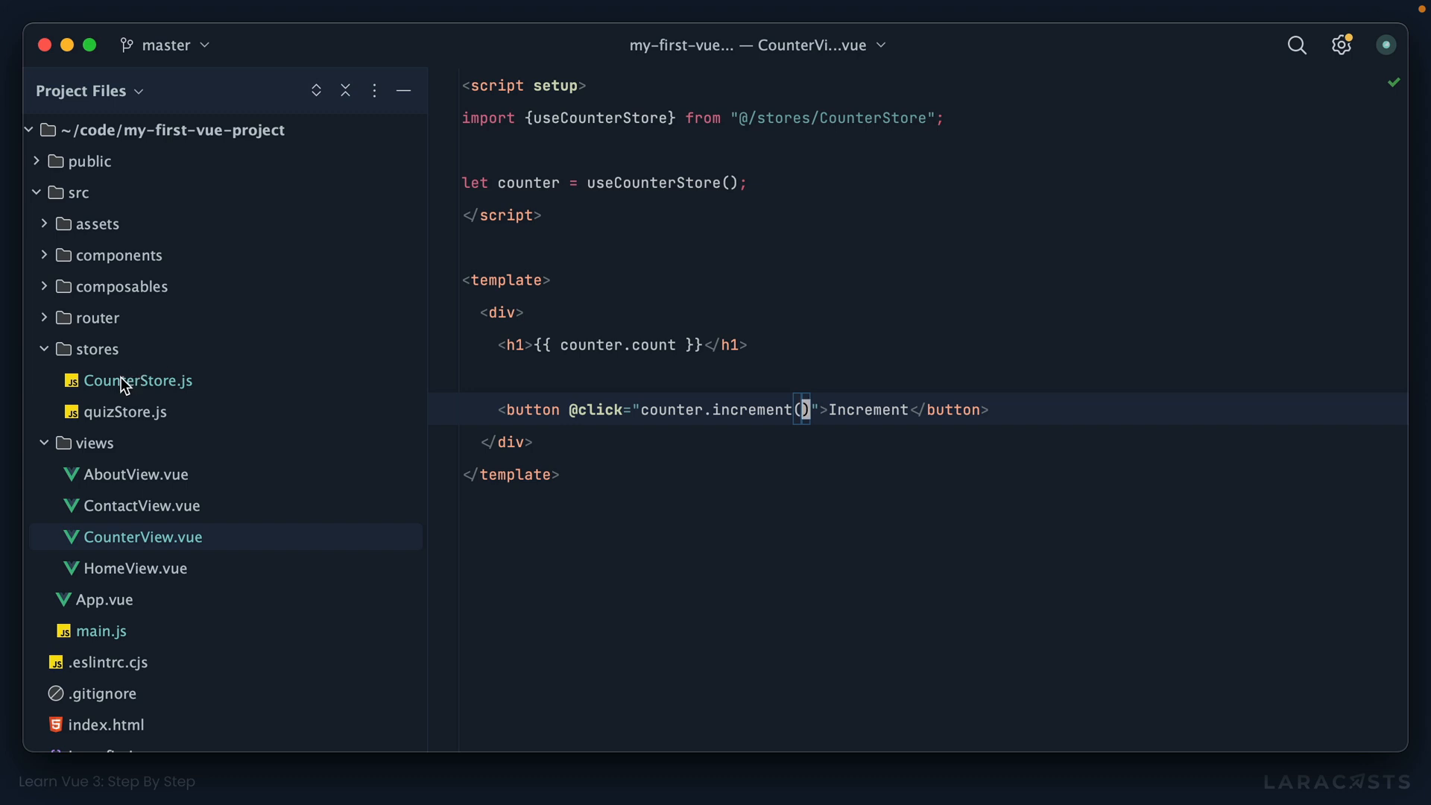
left_click(141, 380)
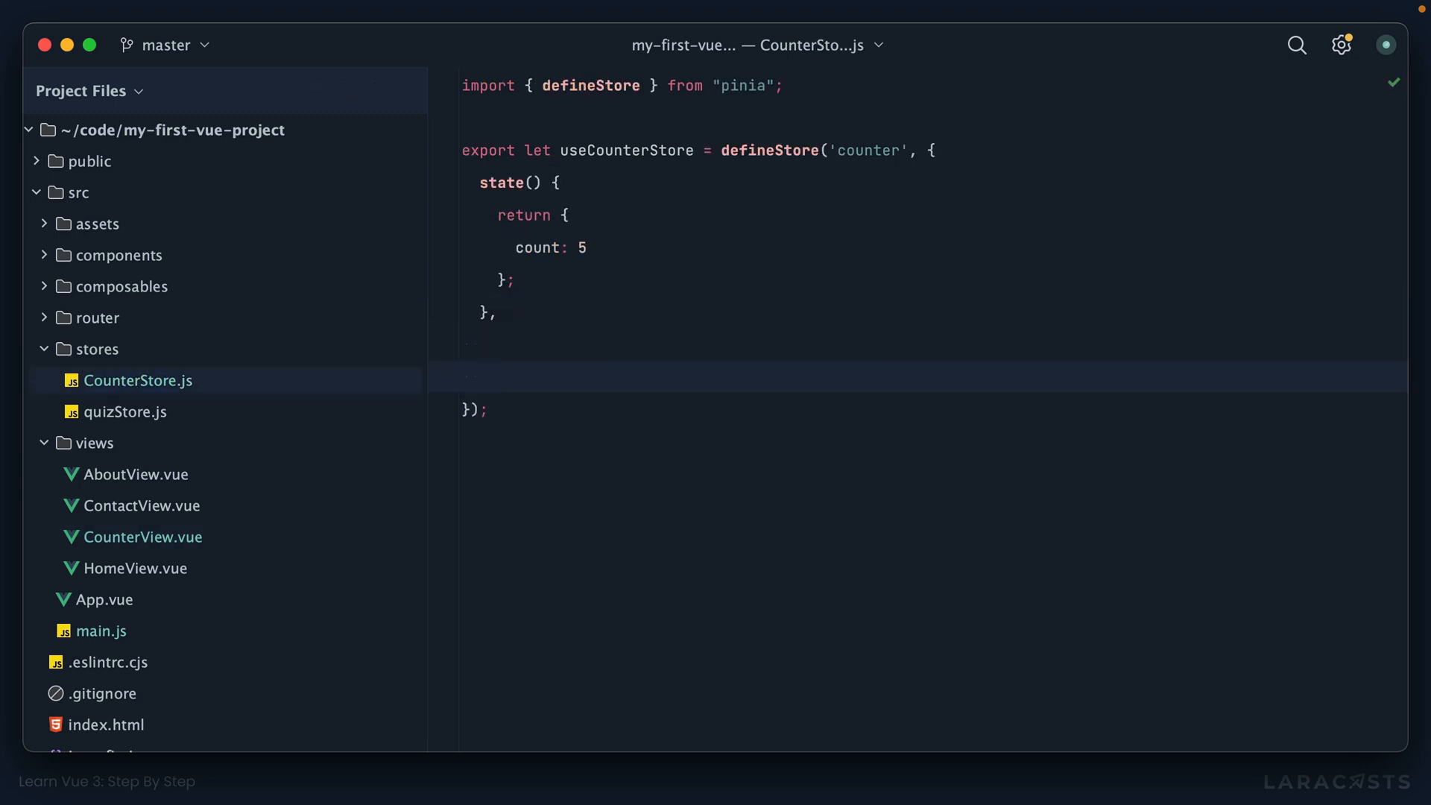
Step: Add an actions block with increment() that runs this.count++
type("increment")
type("actions:")
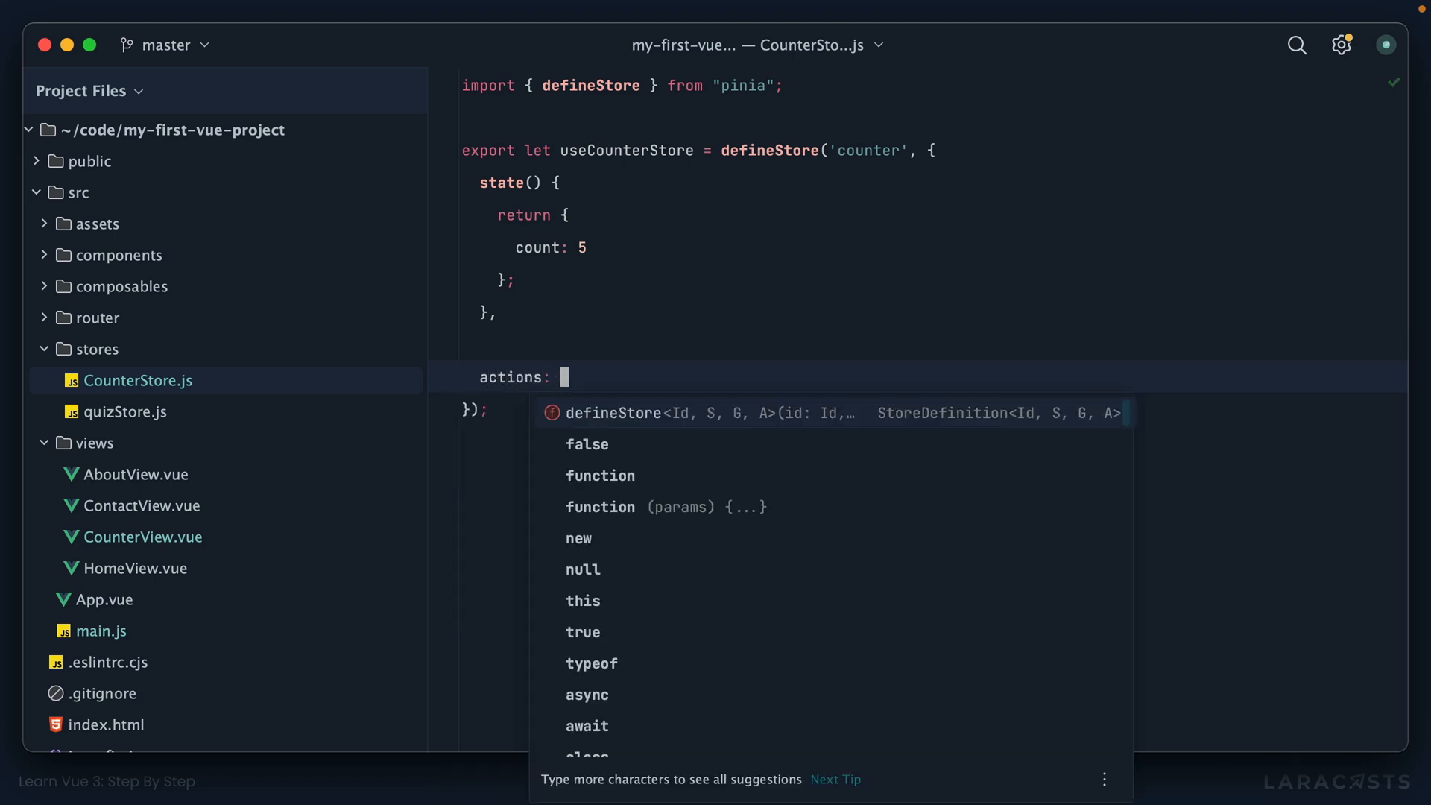
type("increment() {")
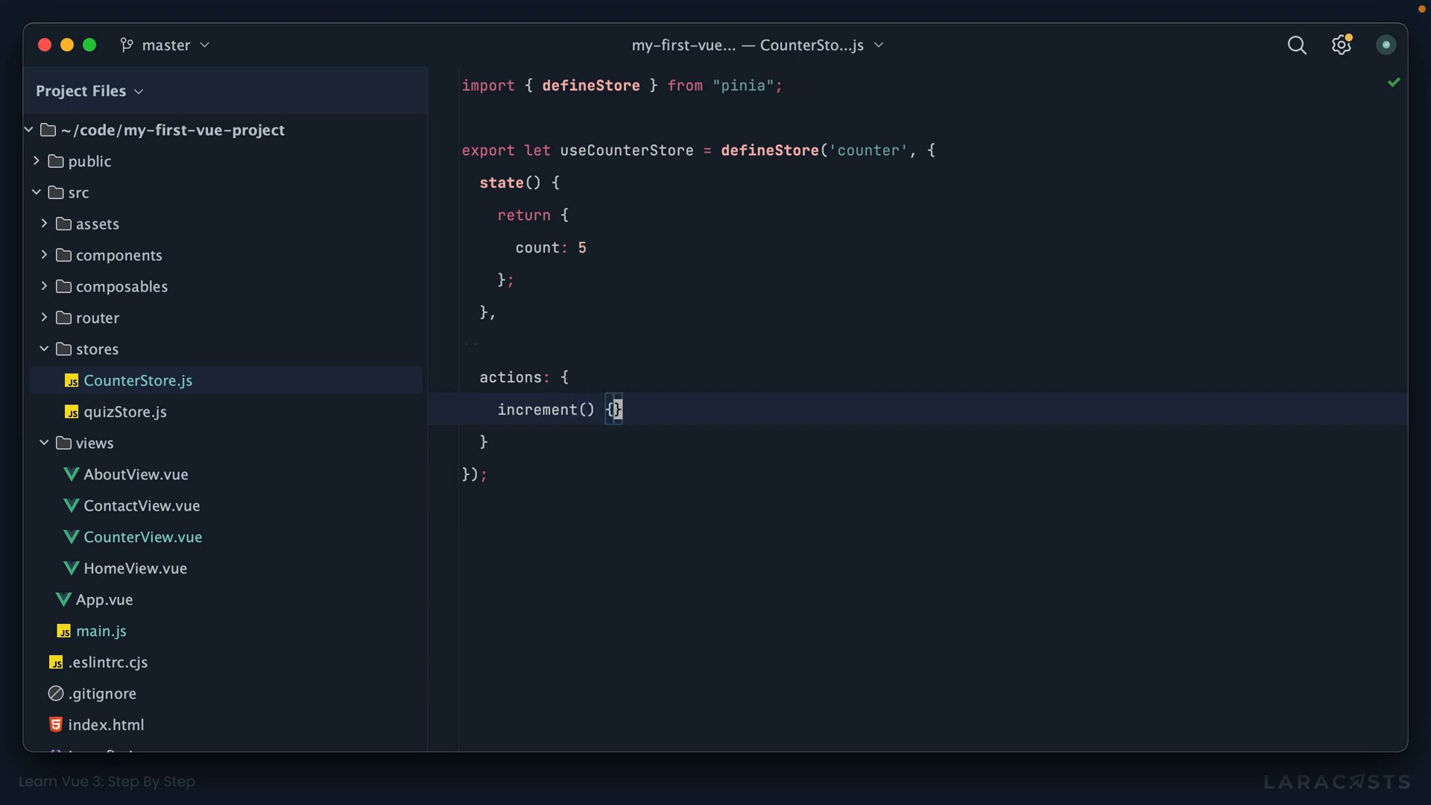
type("this.count++")
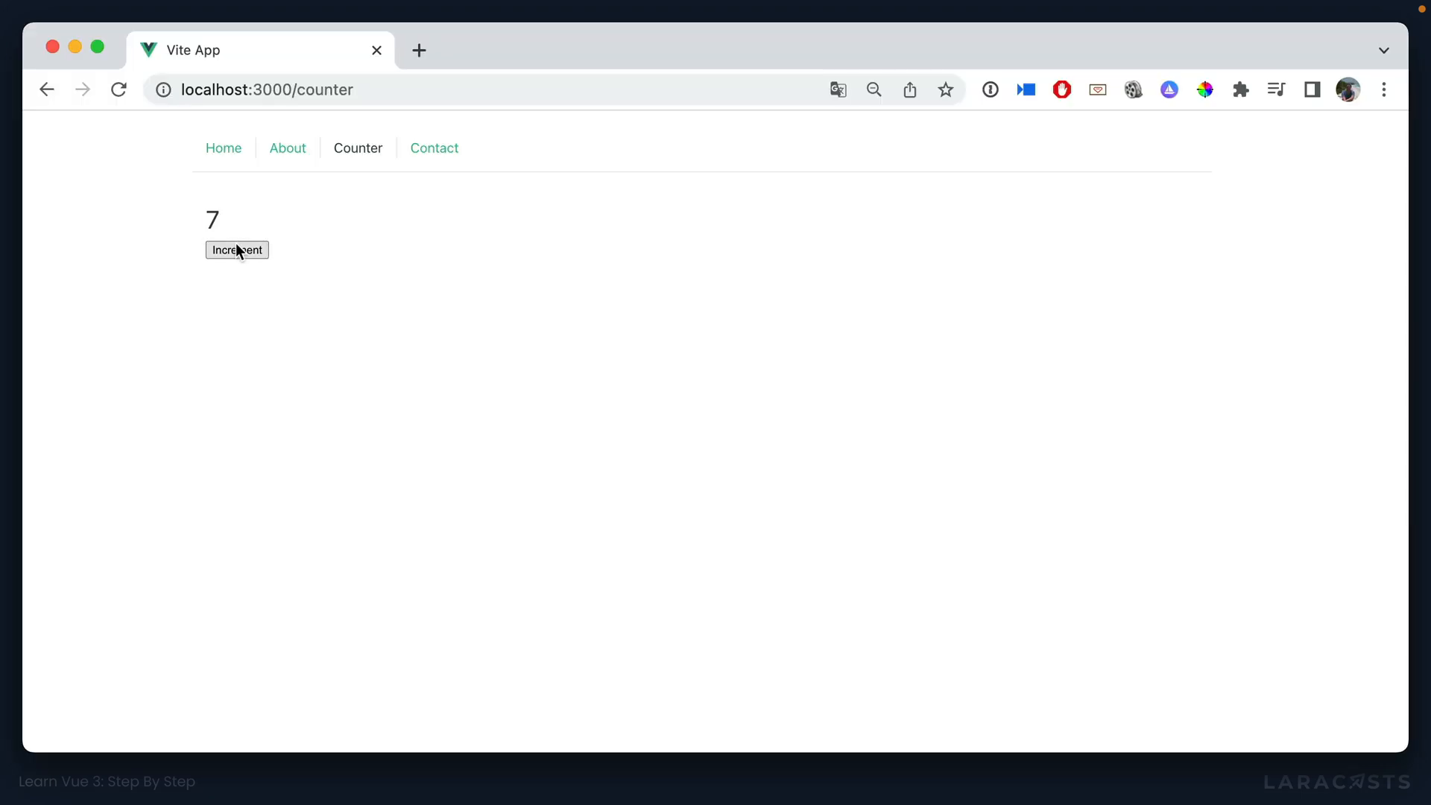
Step: Use the Increment button so the page counter rises to 9
left_click(236, 249)
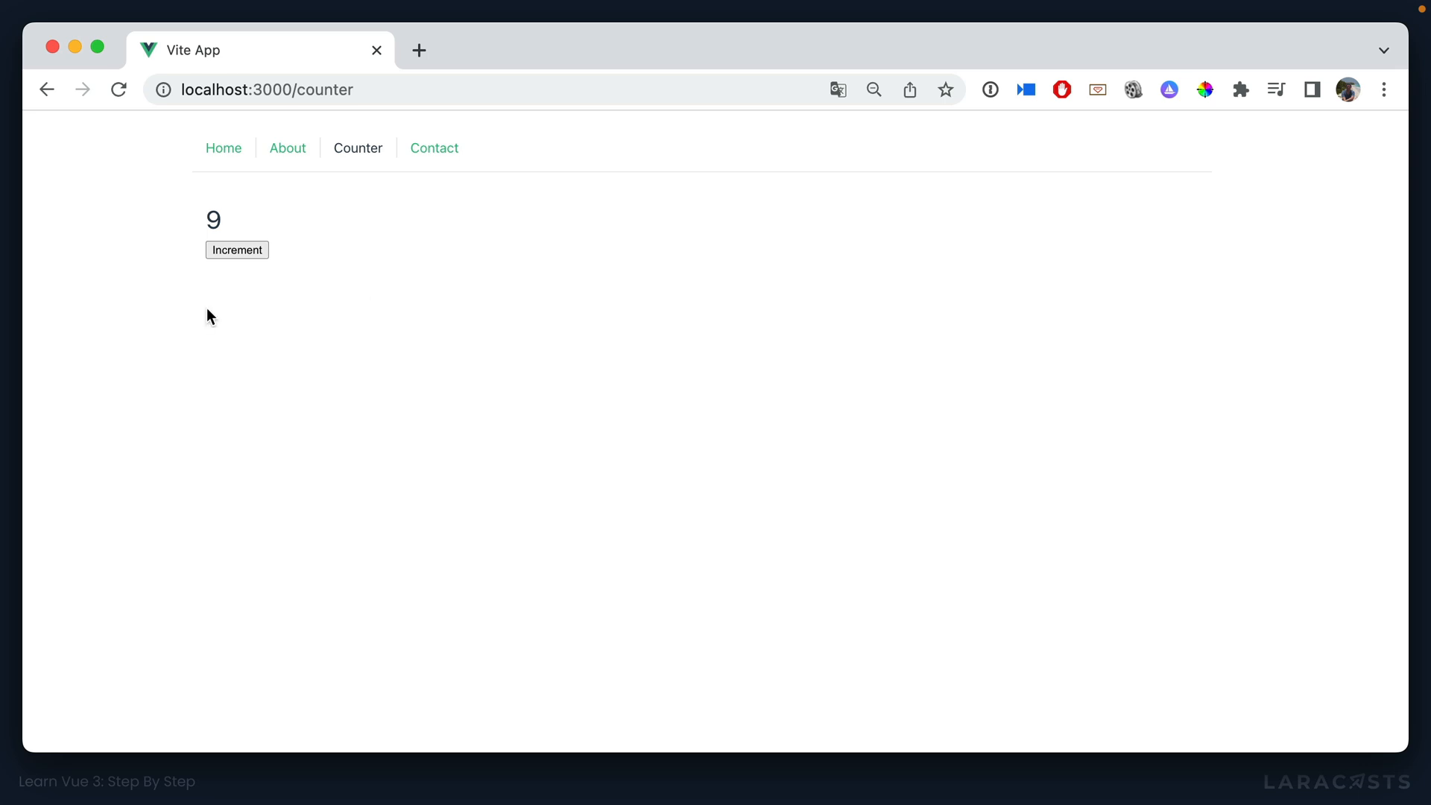
mouse_move(304, 268)
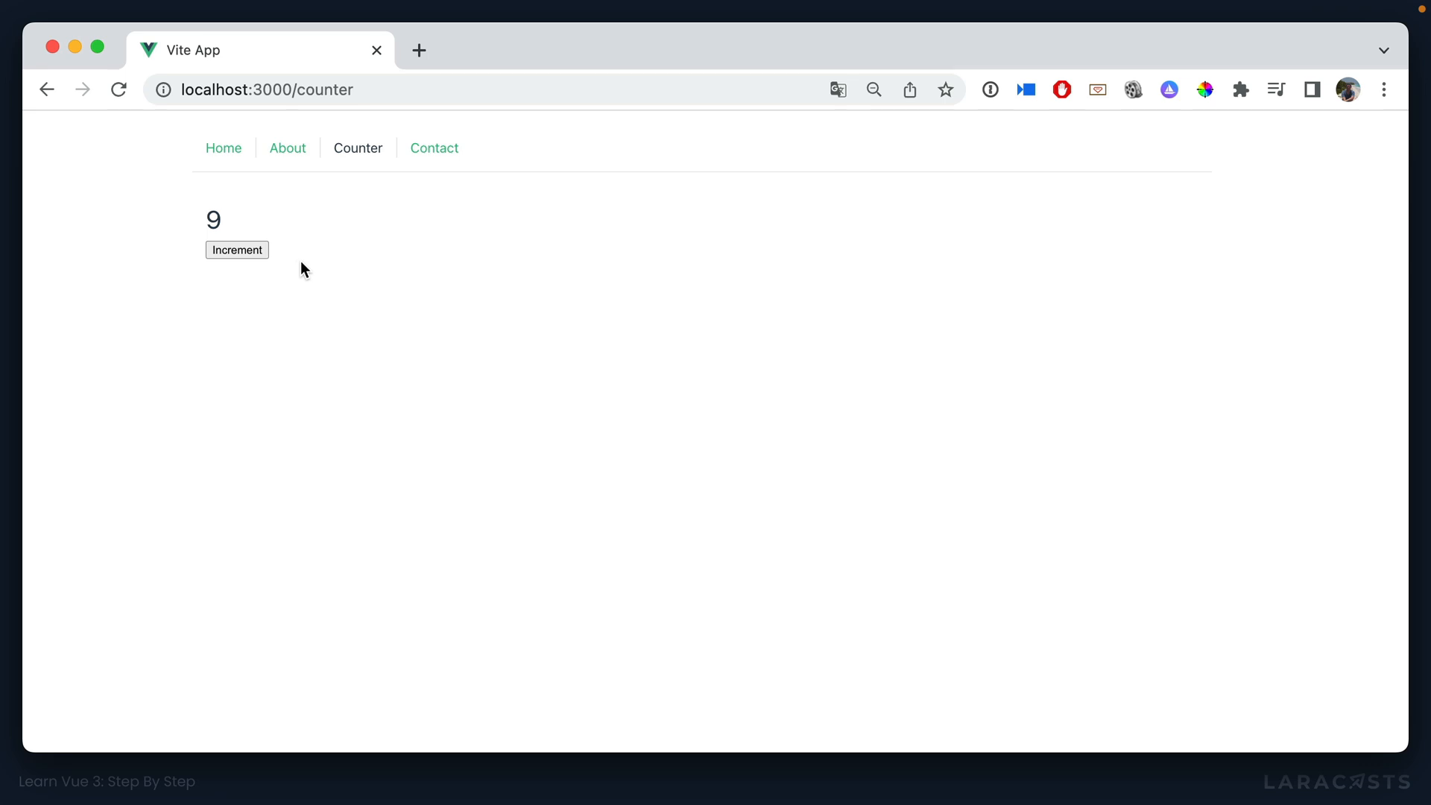
left_click(236, 249)
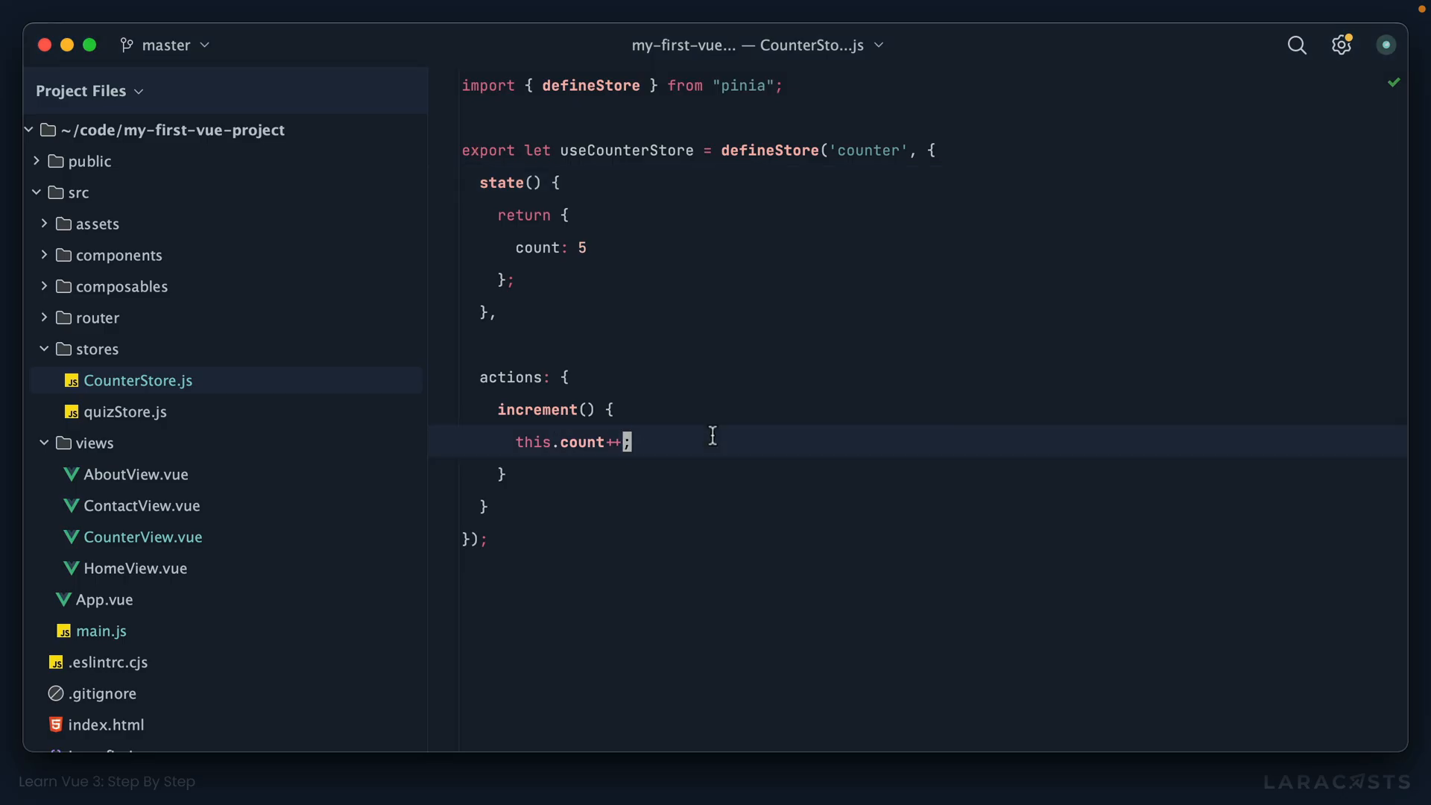
Step: Wrap this.count++ in an if (this.count < 10) guard inside increment()
type("if (this")
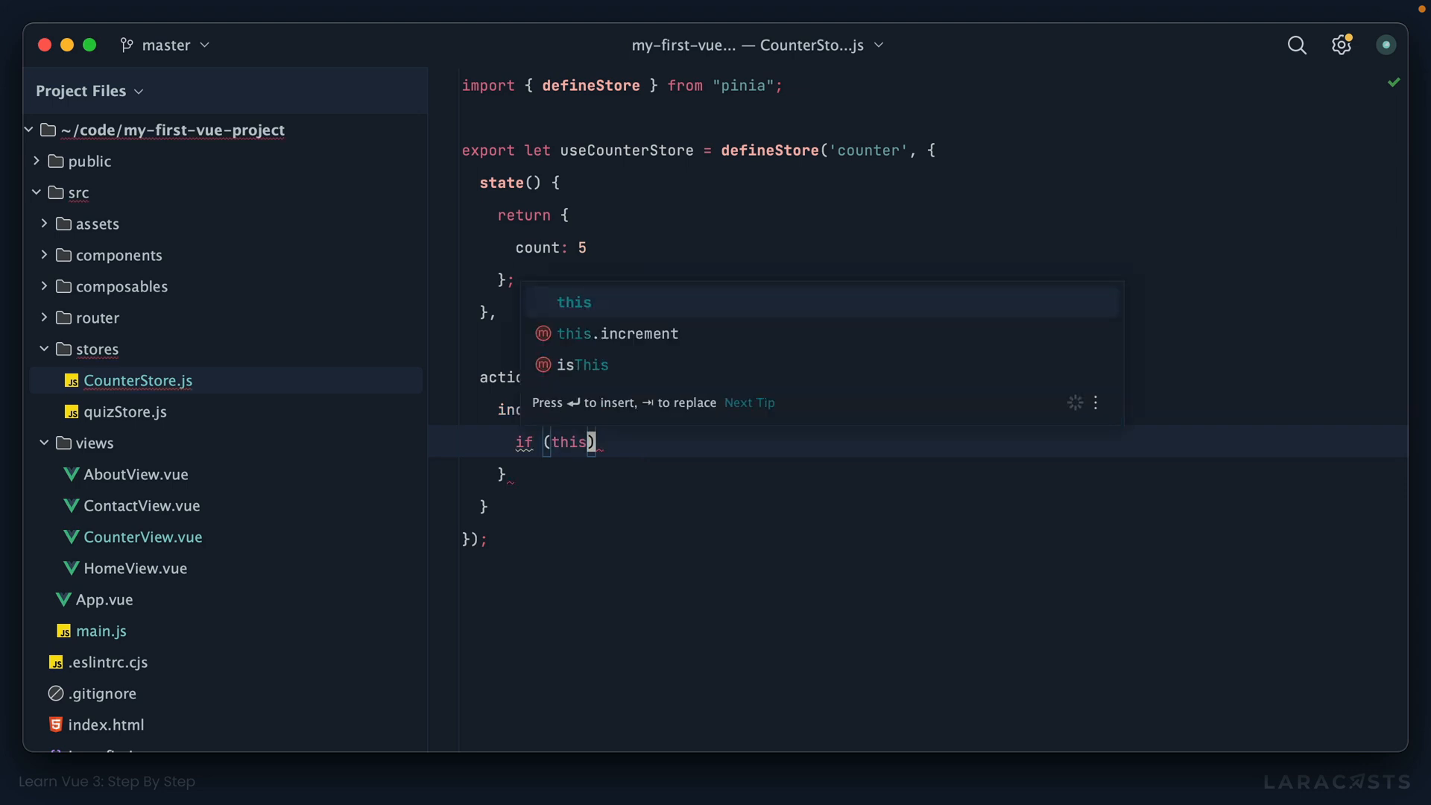
type(".count < 10) {")
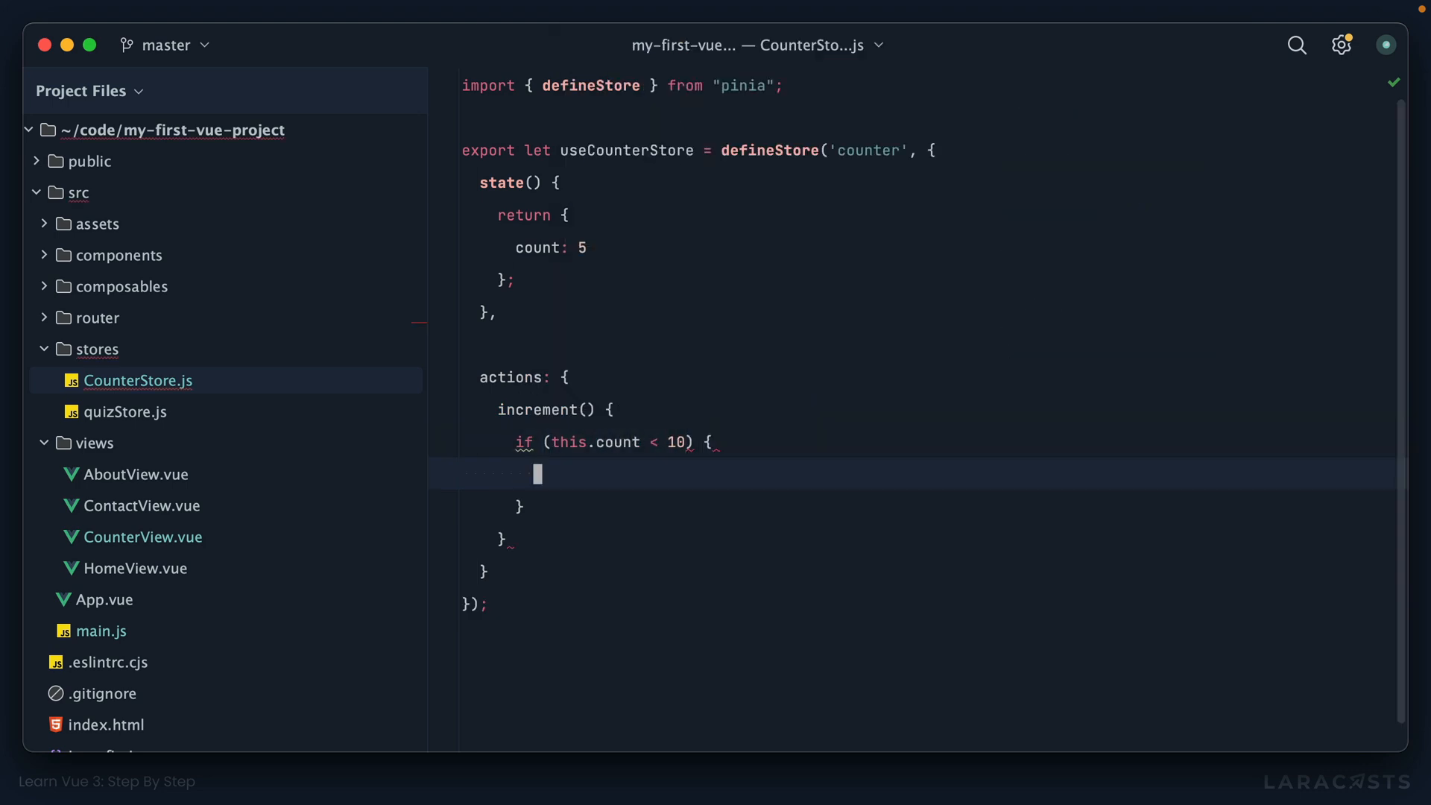
type("this.count++;")
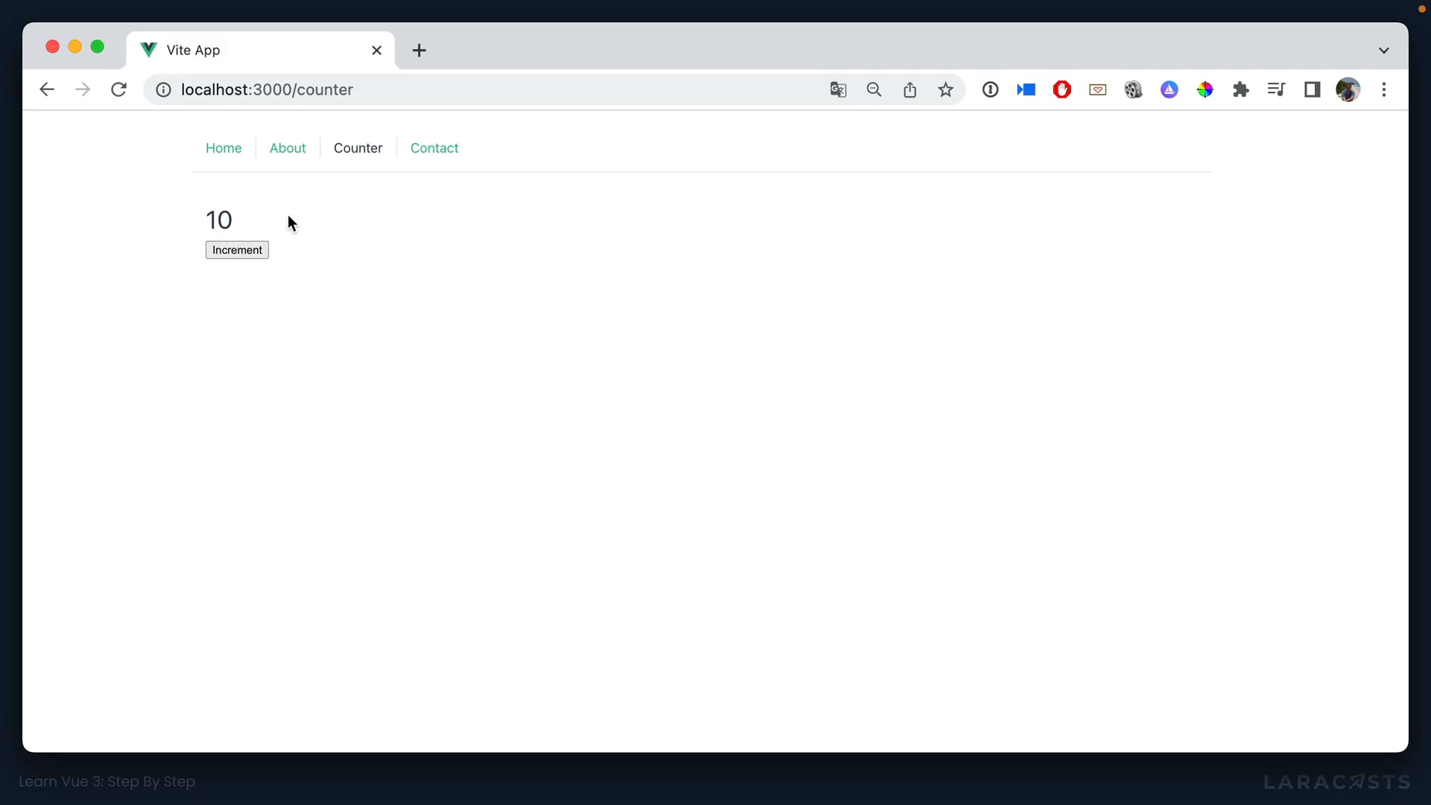
mouse_move(276, 225)
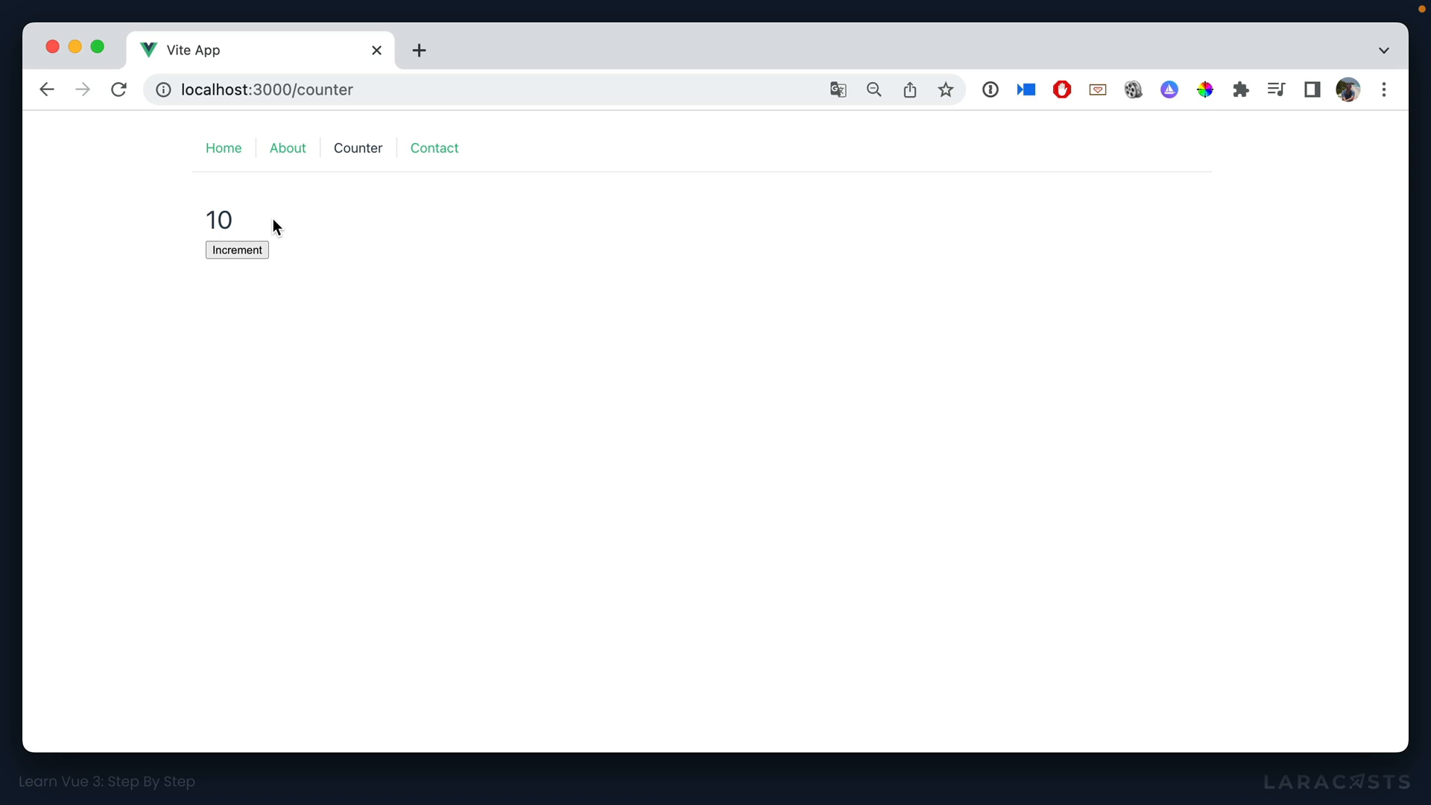
mouse_move(383, 299)
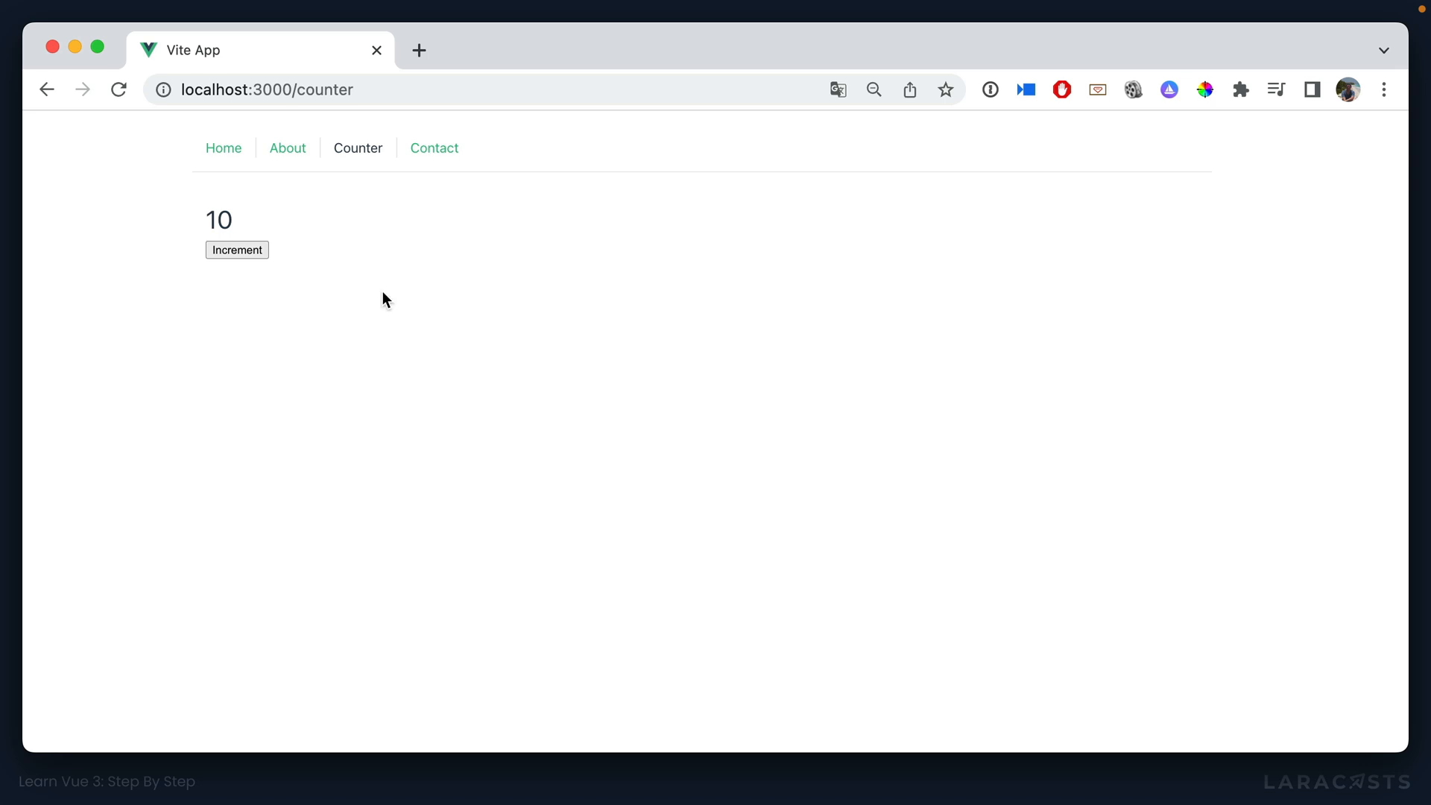
mouse_move(288, 267)
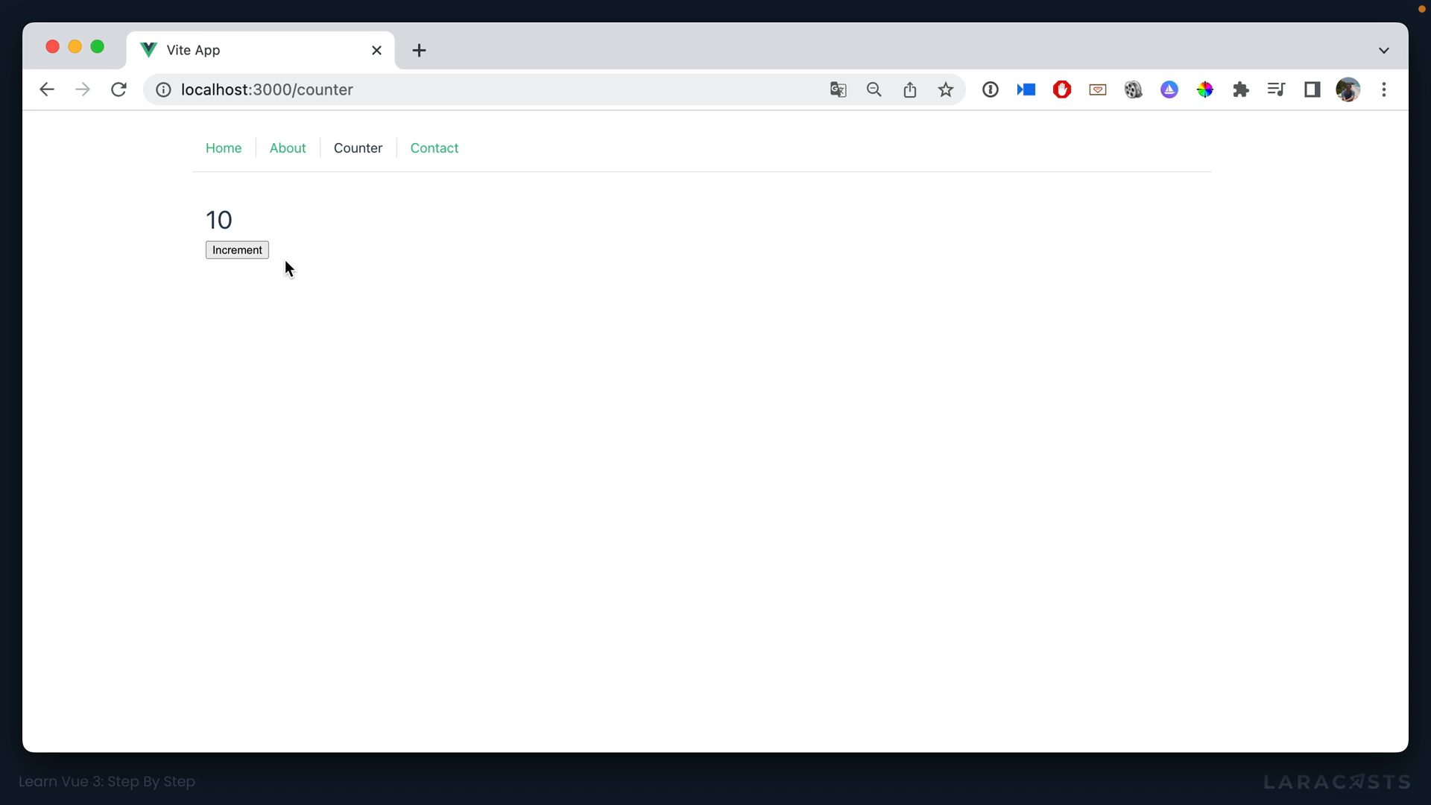
mouse_move(283, 265)
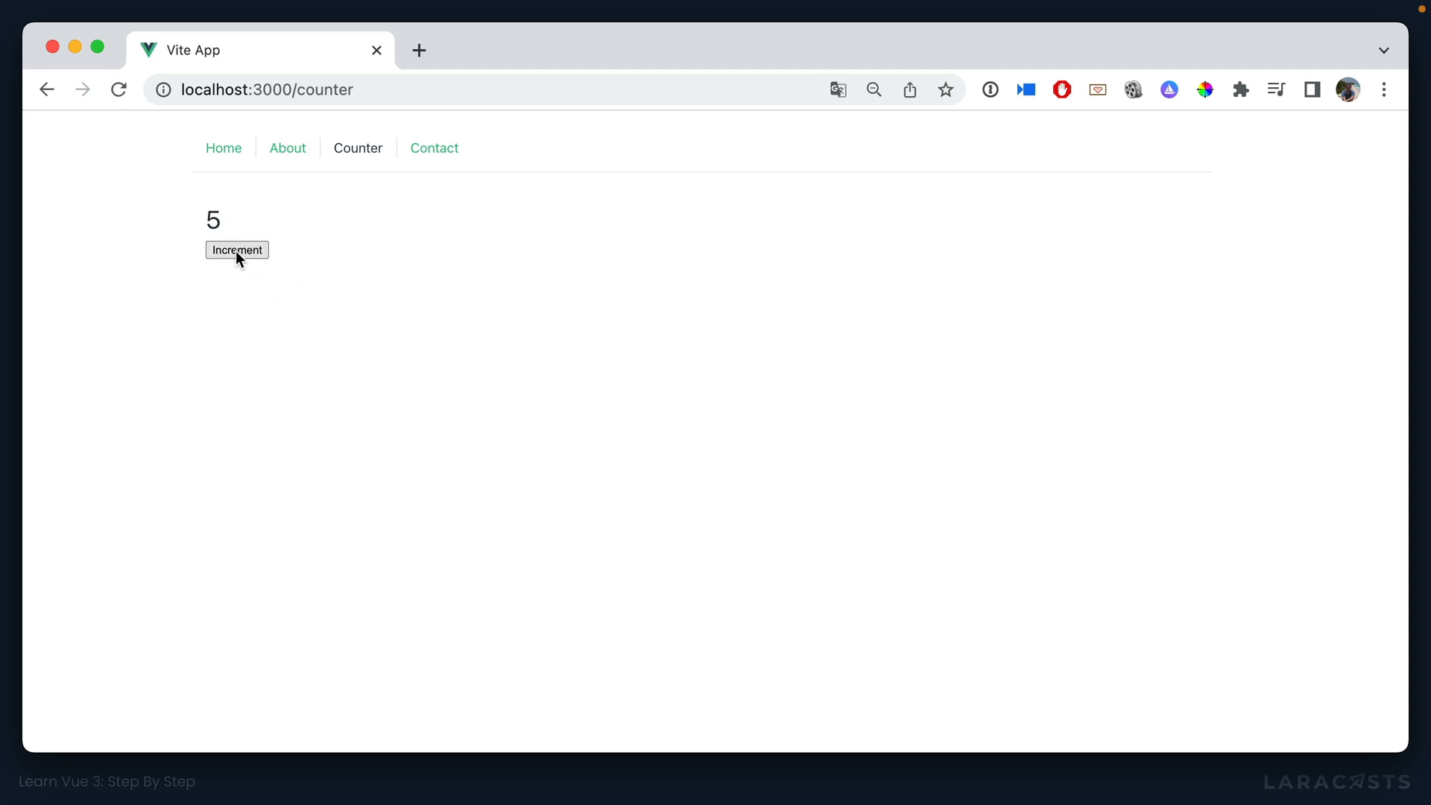
Step: Raise the reloaded counter from 5 to 6 with the Increment button
left_click(236, 250)
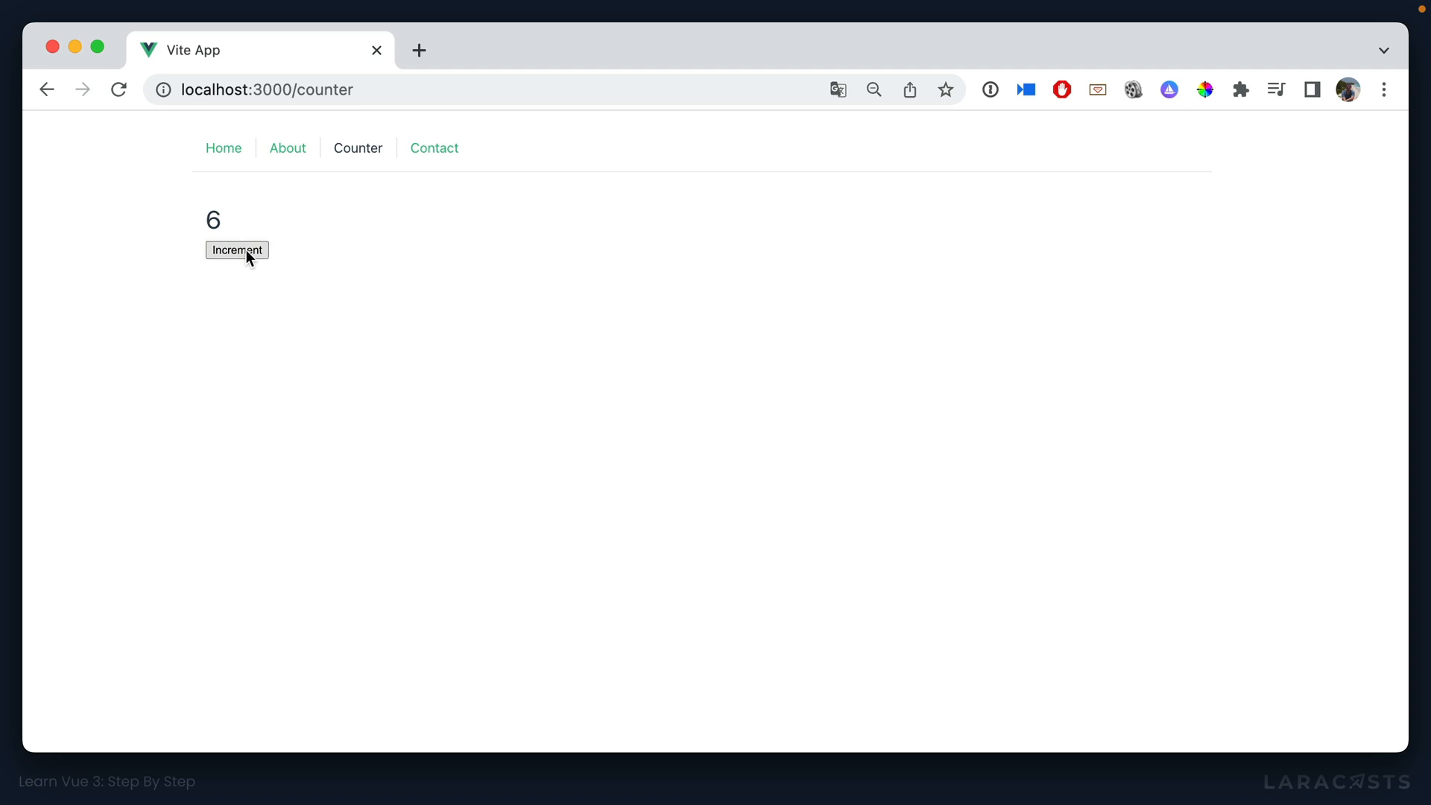
left_click(236, 248)
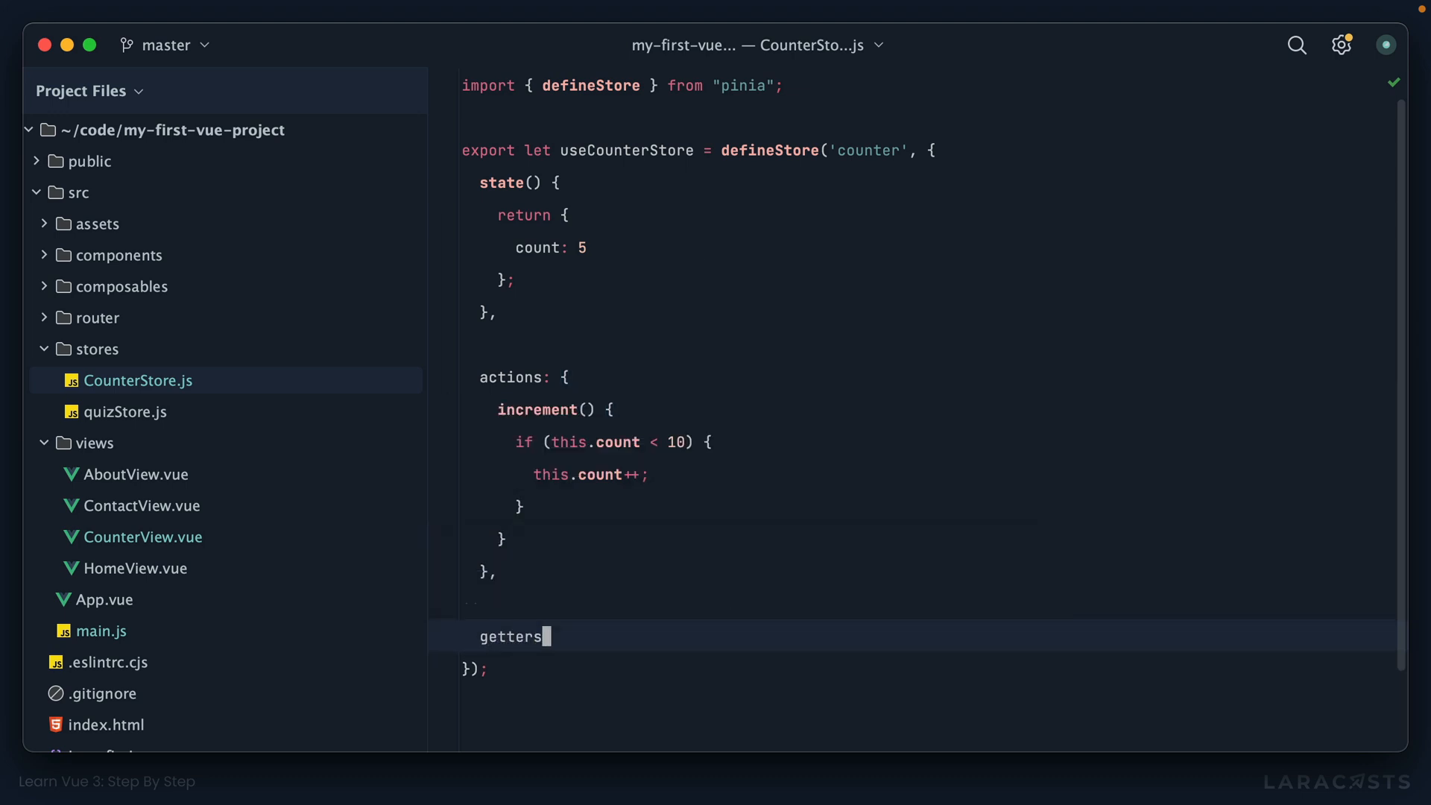
Step: Add a getters block with remaining() returning 10 - this.count
type(": {")
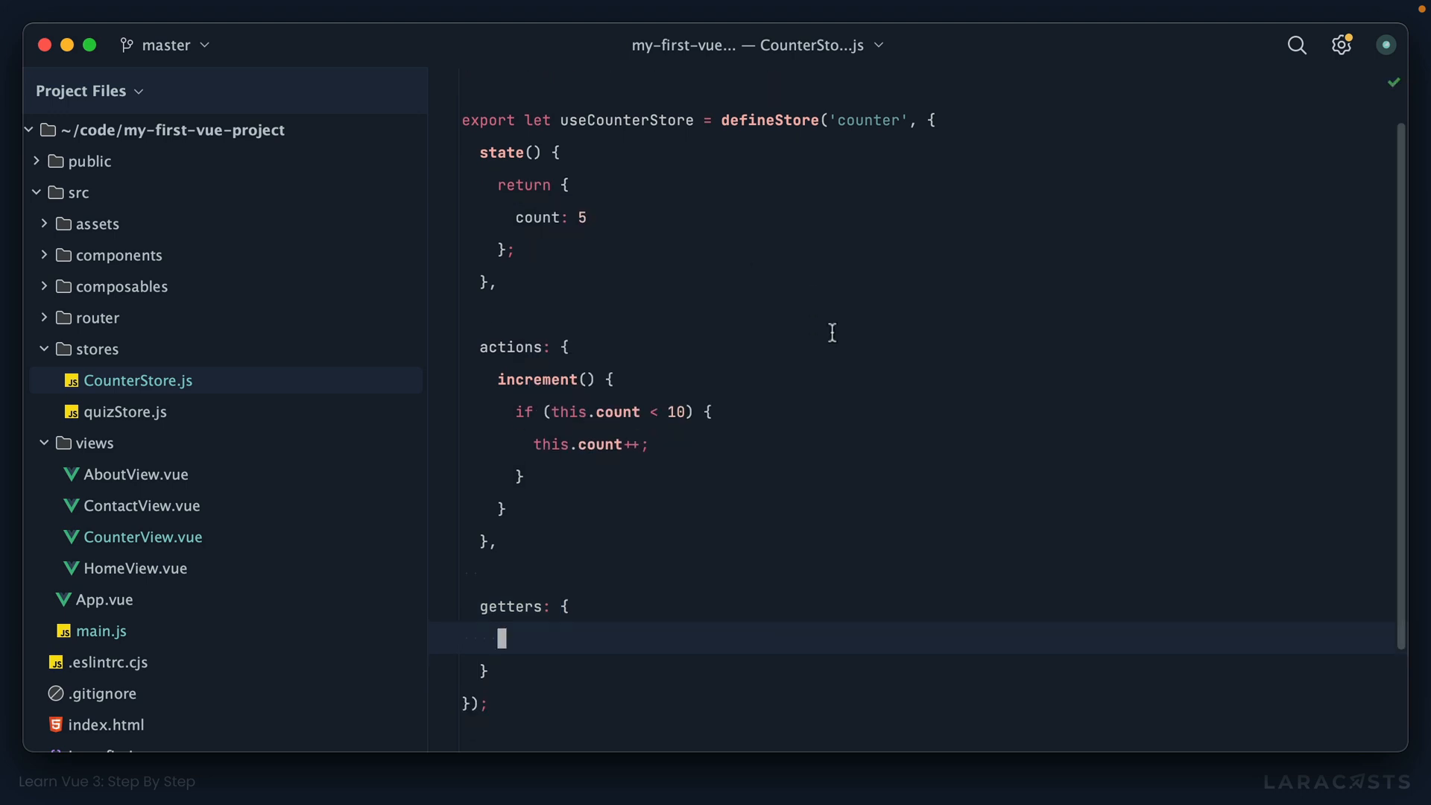
scroll("down", 3)
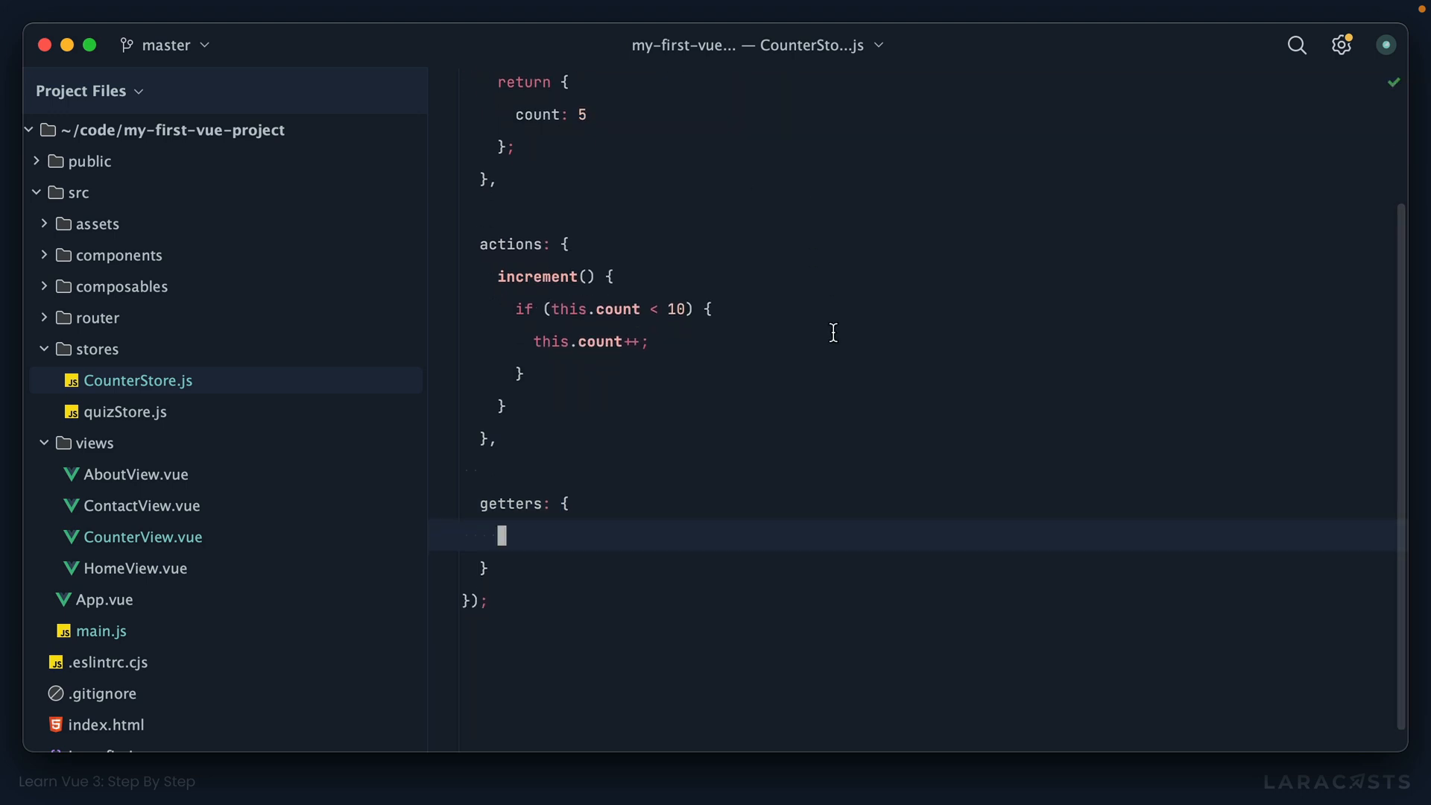
type("remaining() {")
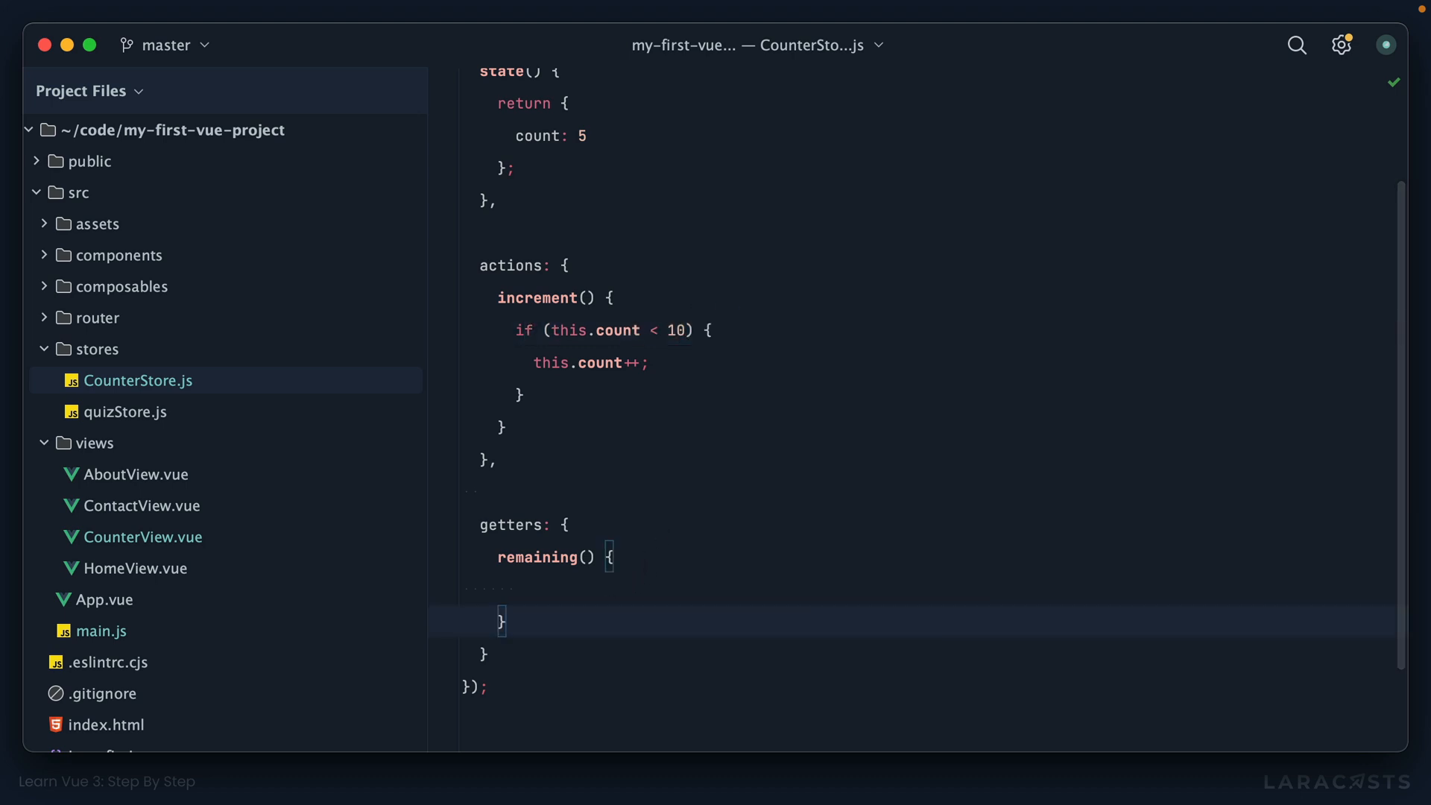
type("return")
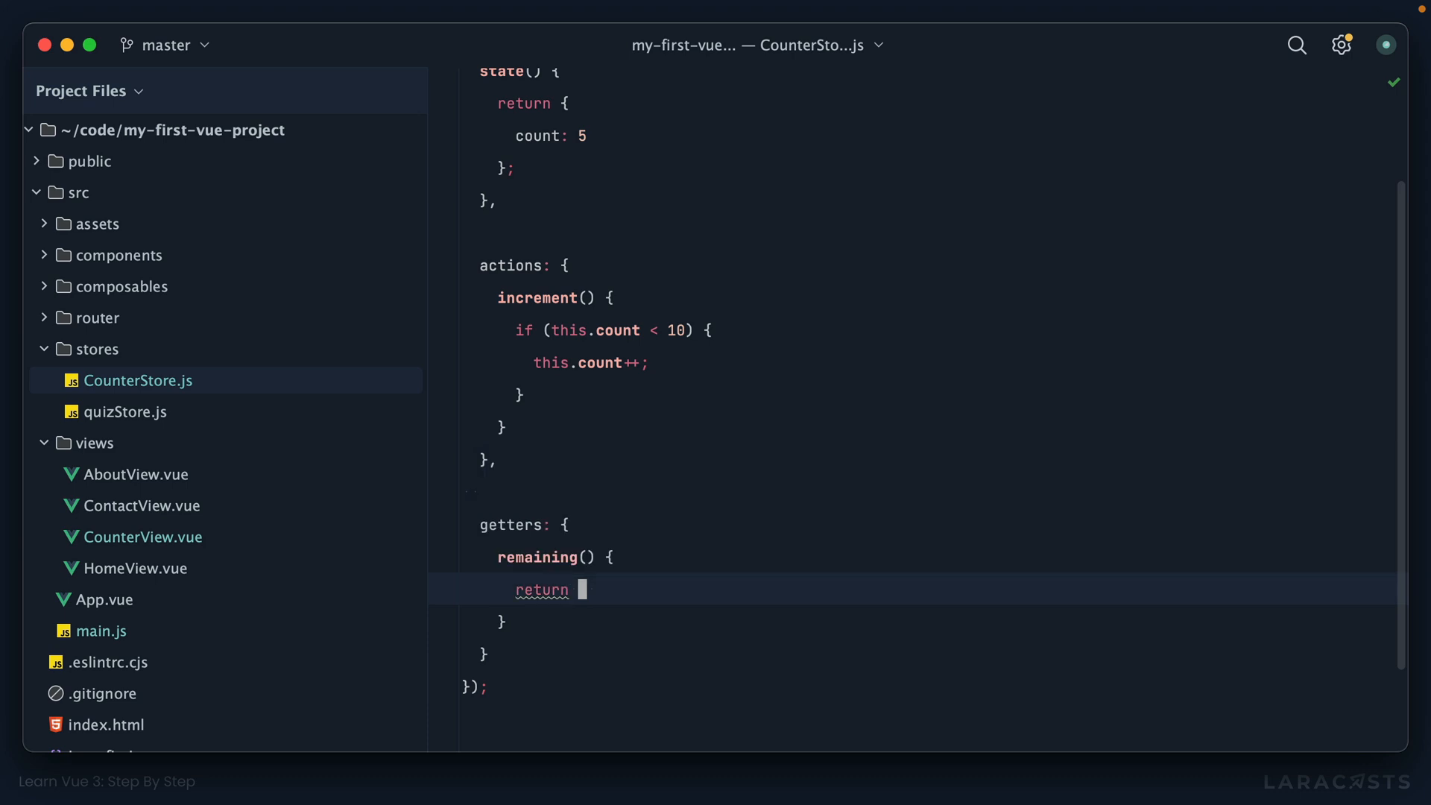
type("10 - this.count")
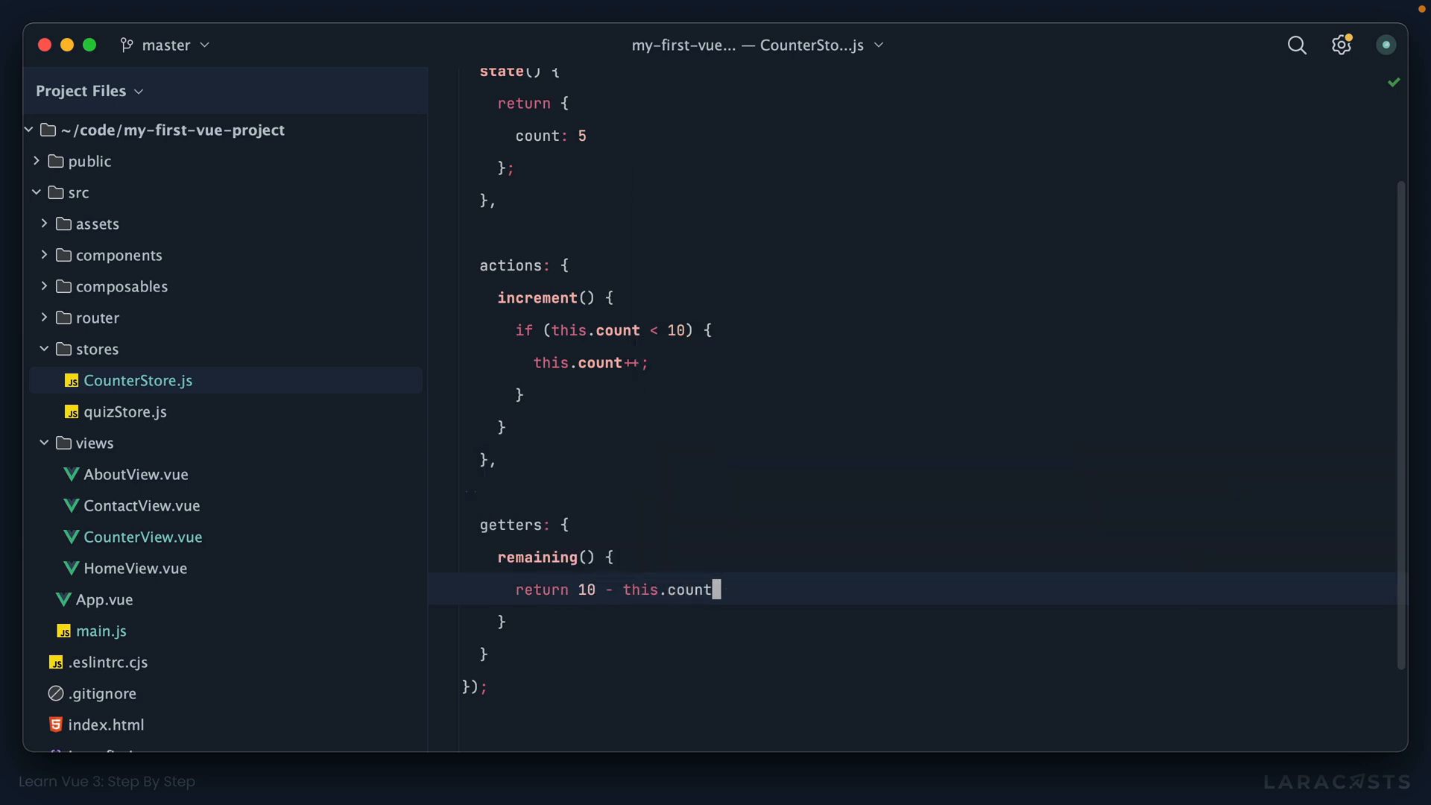
type(";")
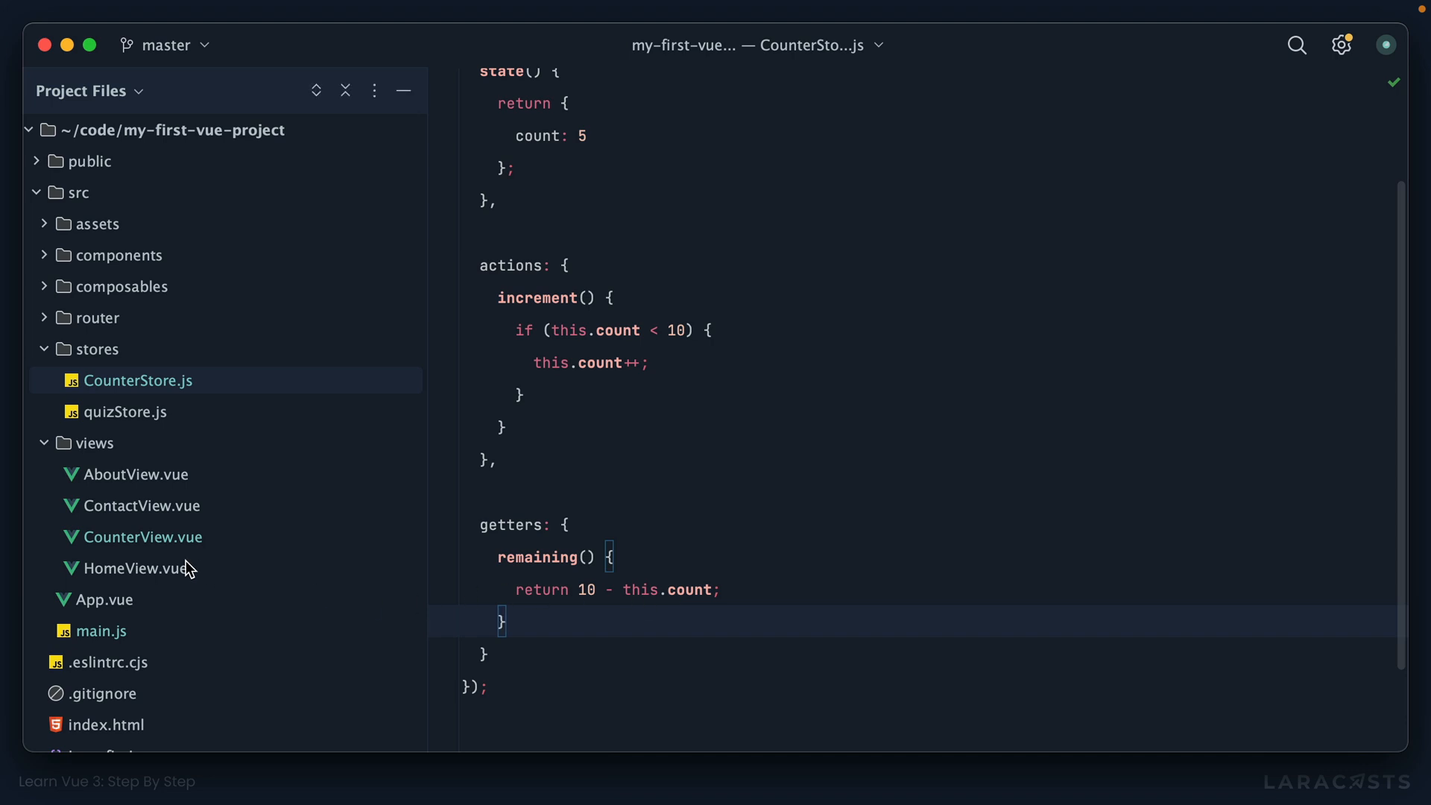
Step: Switch to CounterView.vue from the project tree
left_click(141, 536)
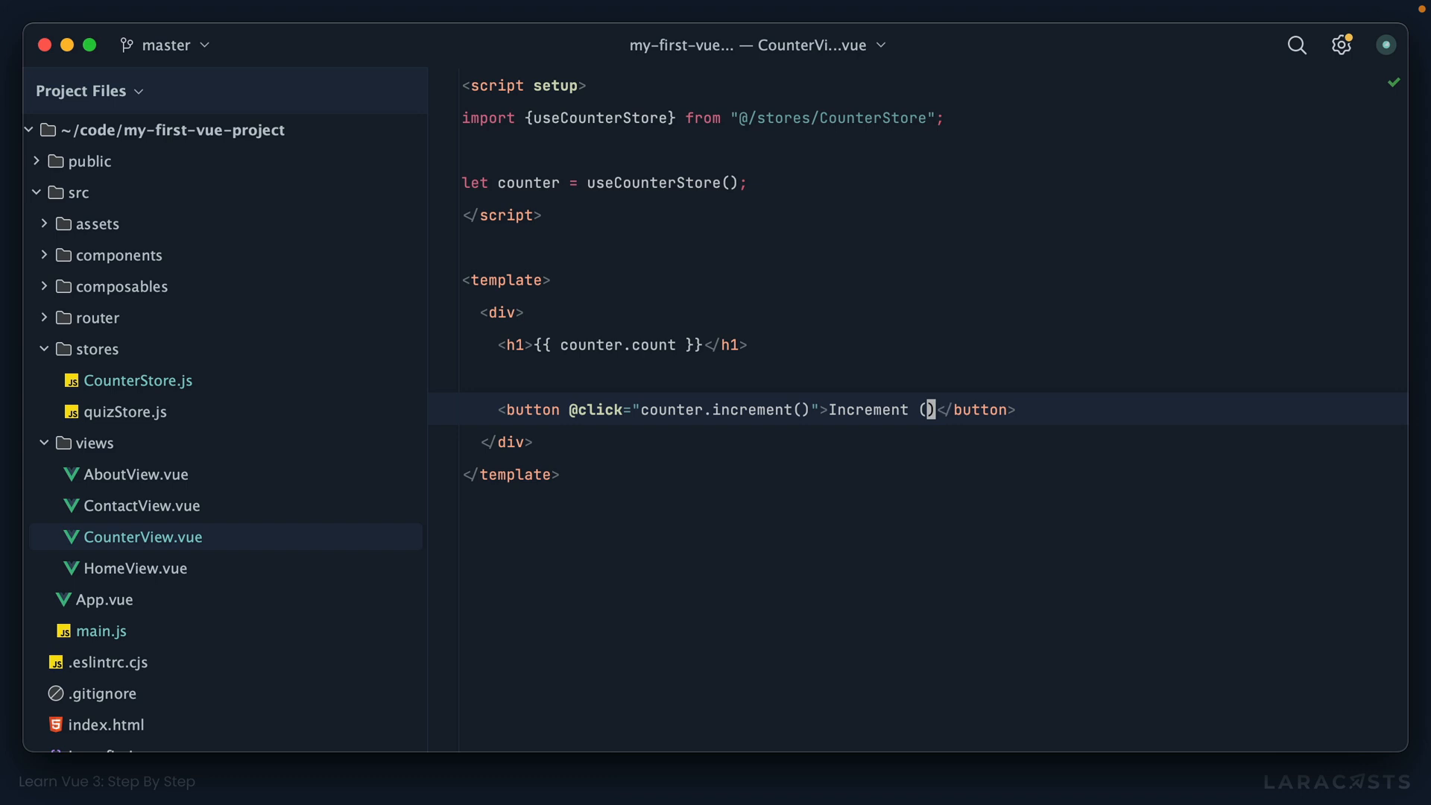
Step: Change the button label to Increment ({{ counter.remaining }} Remaining)
type("{{ co")
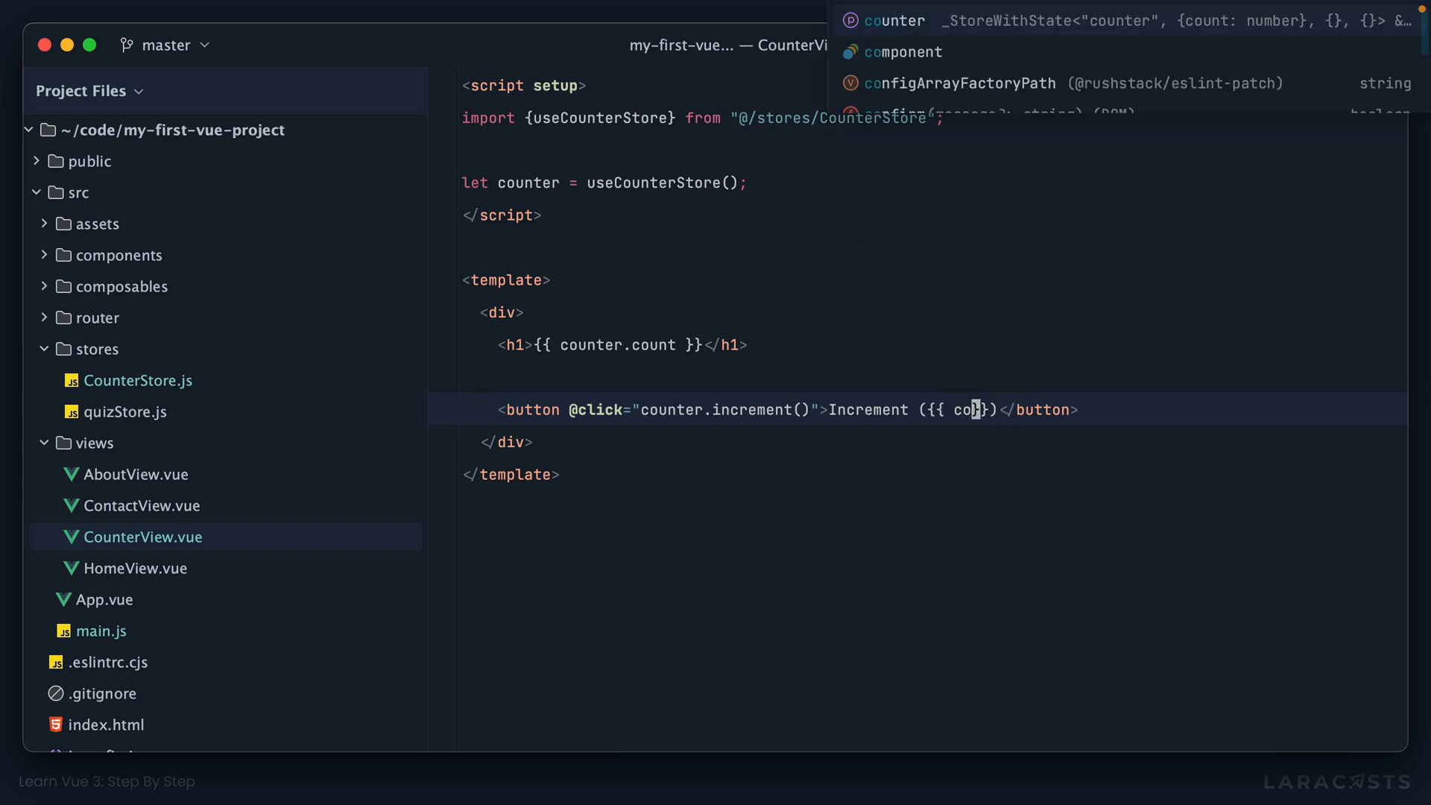
type("unter.remaining")
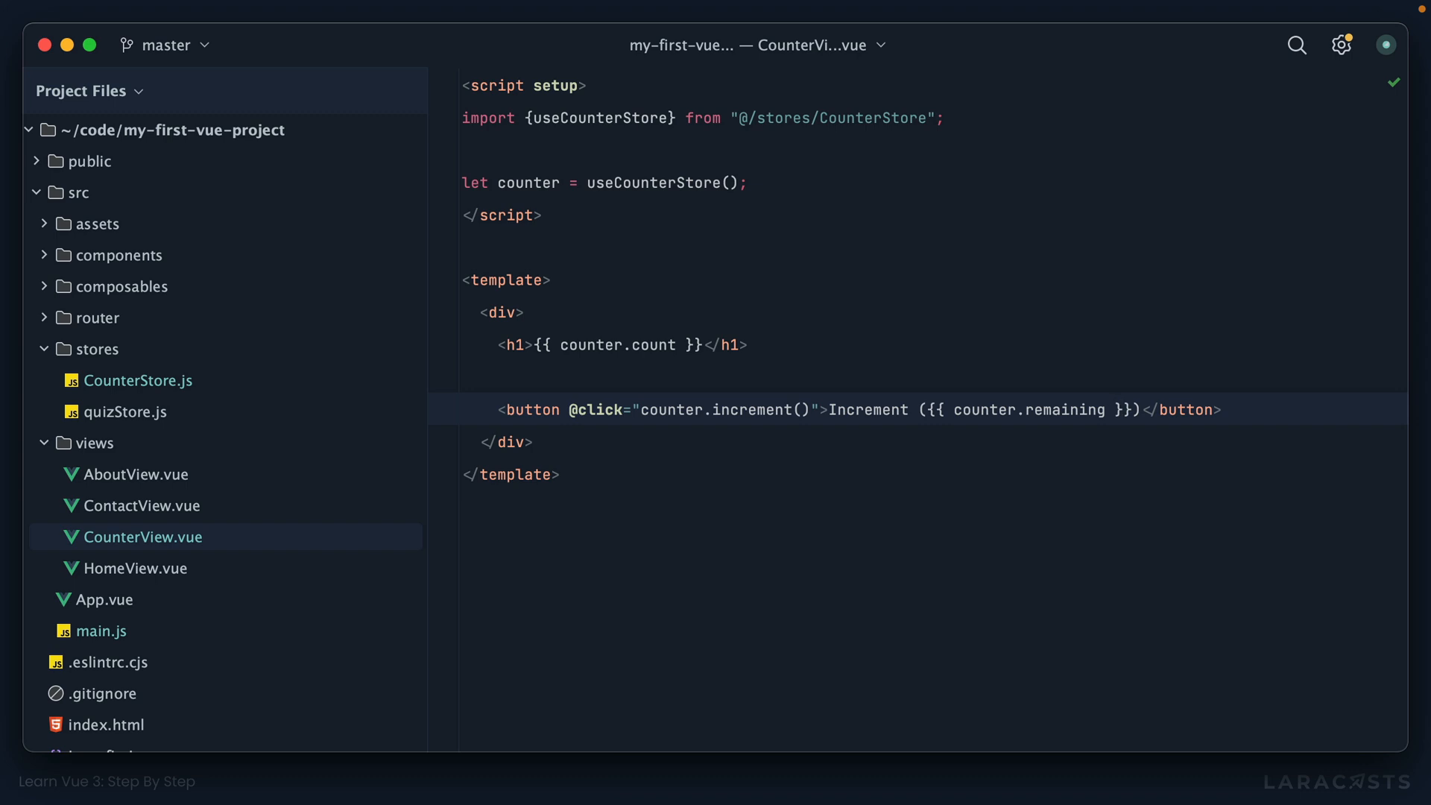
type("Rema")
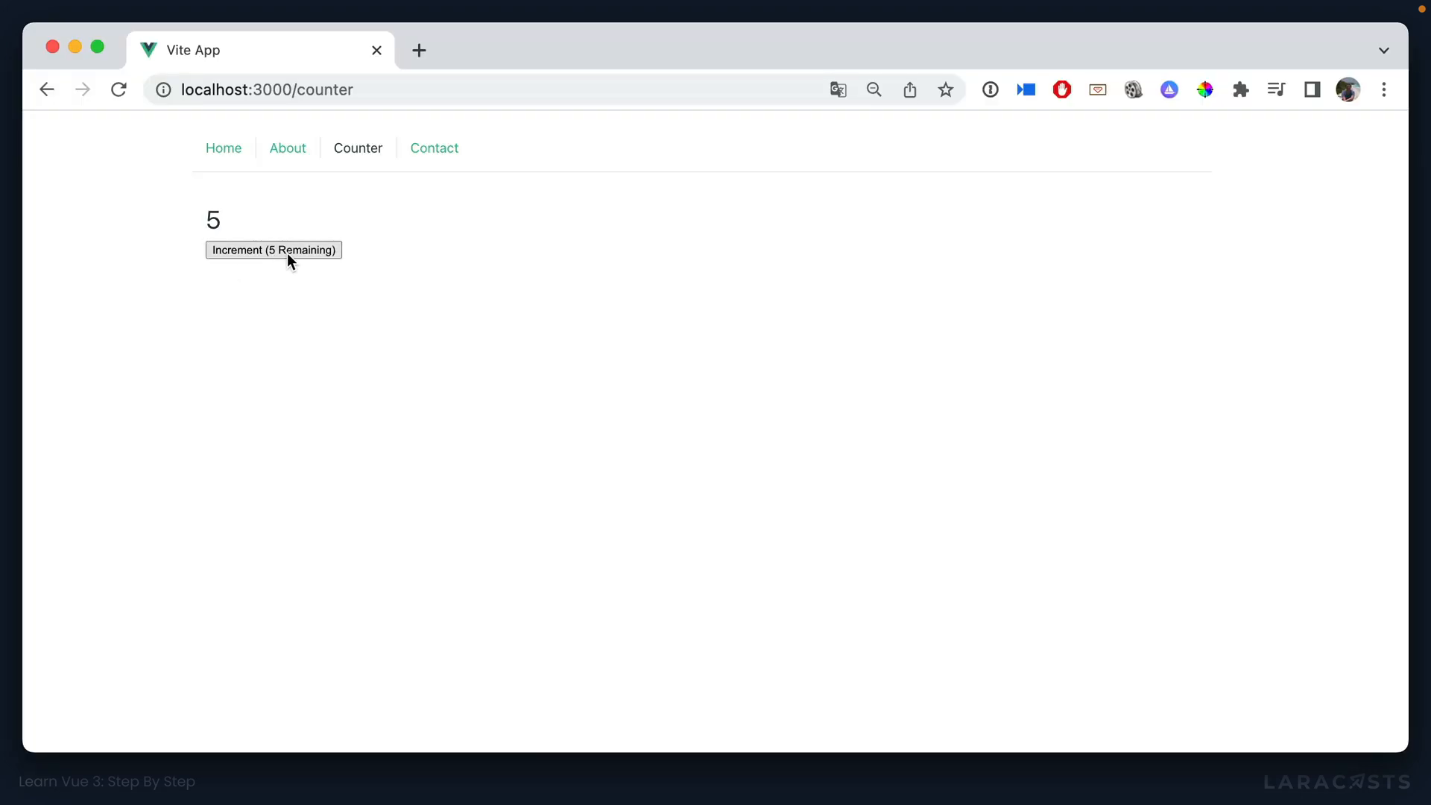
Step: Raise the counter to 7 and watch the label drop to '3 Remaining'
left_click(273, 249)
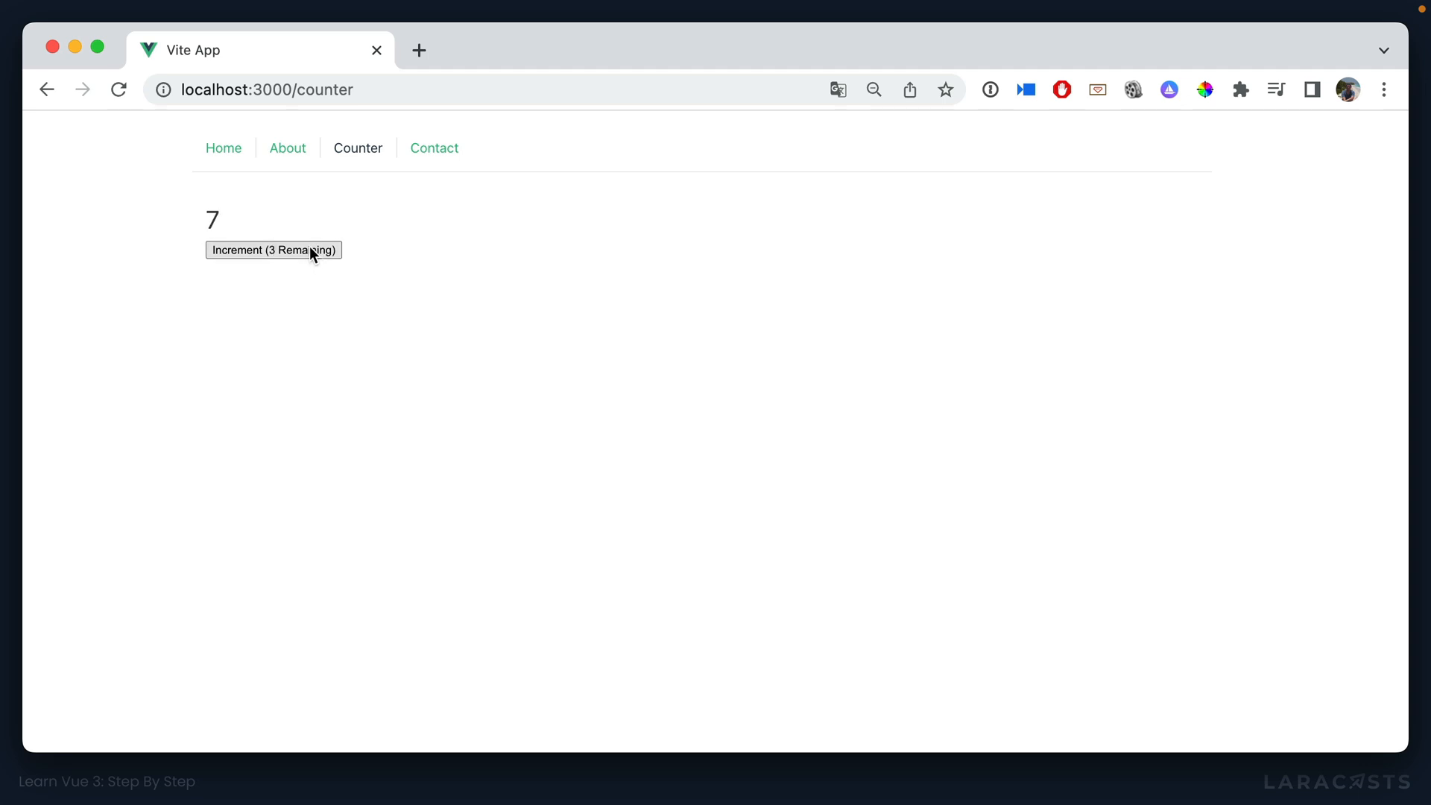
left_click(273, 249)
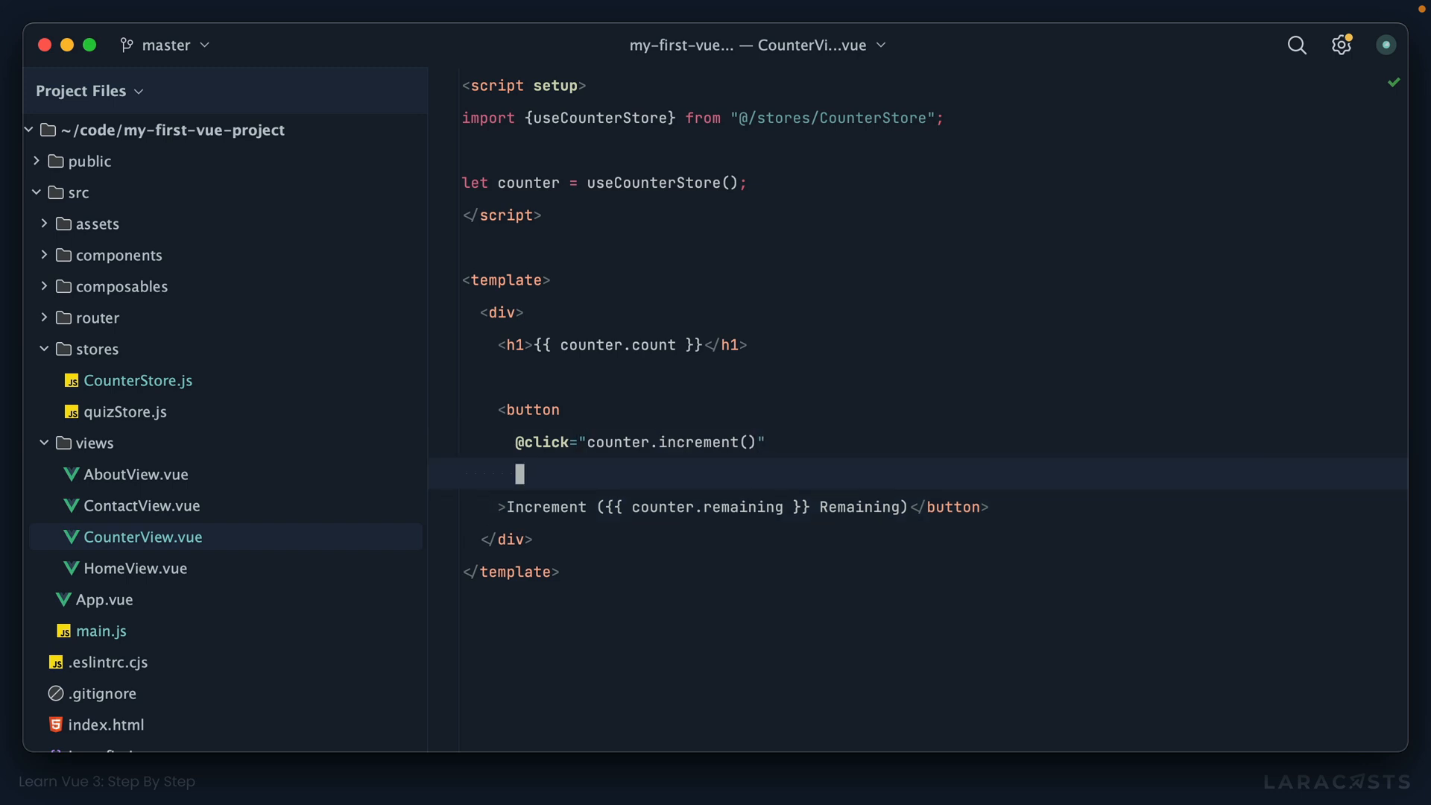
Step: Bind :disabled="! counter.remaining" on the button
type(":disabled=\"! c")
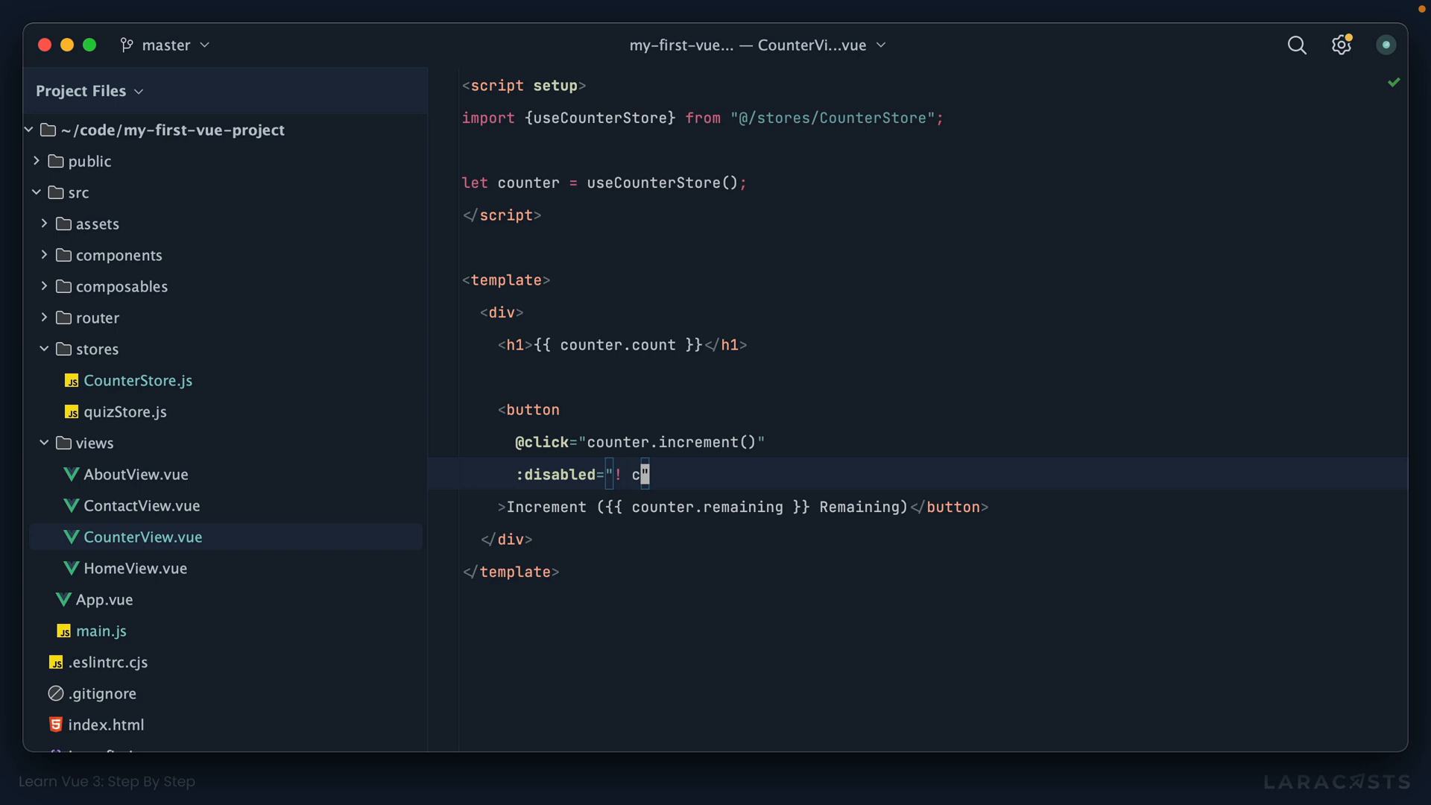
type("ounter.remaining")
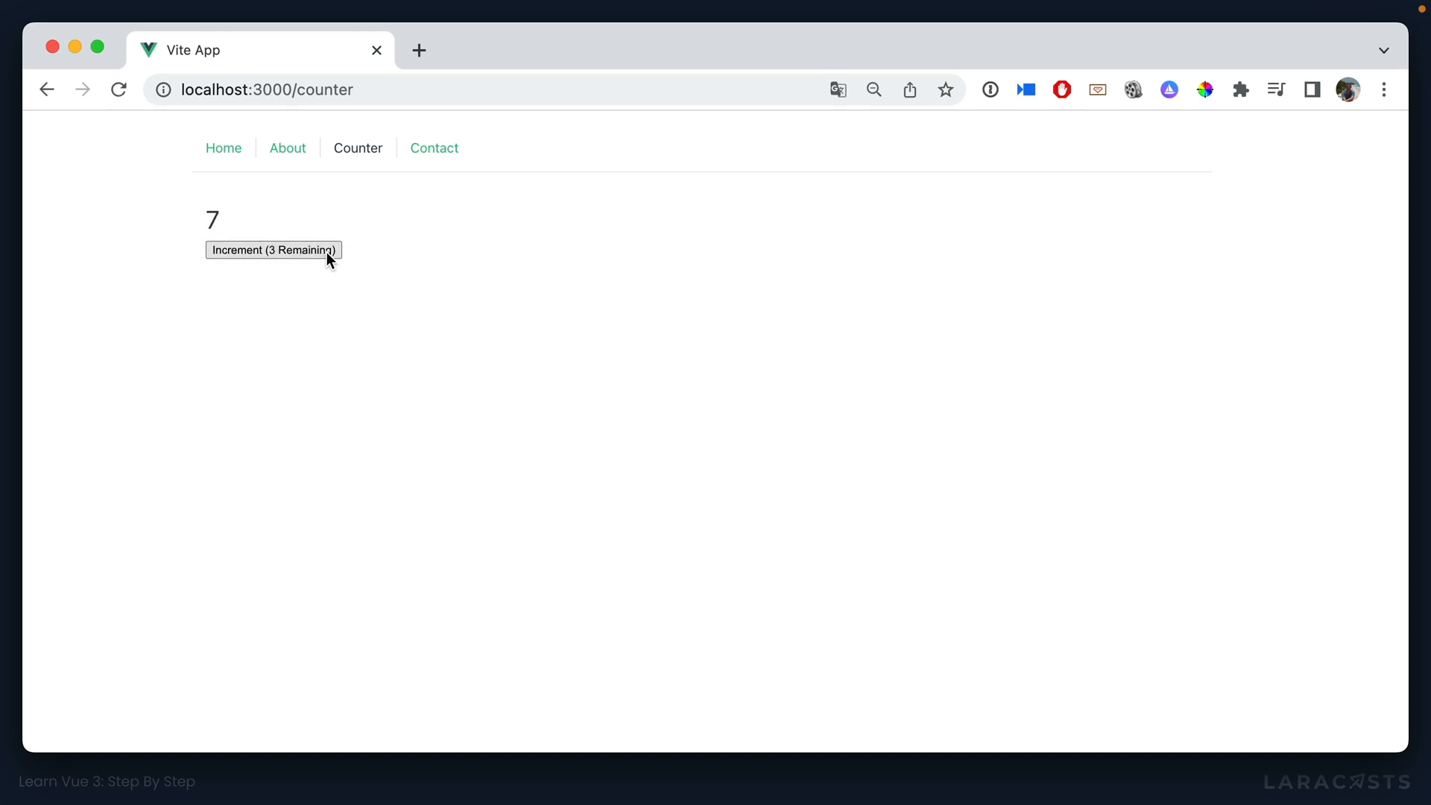
Step: Try the Increment button again to raise the counter further
left_click(273, 249)
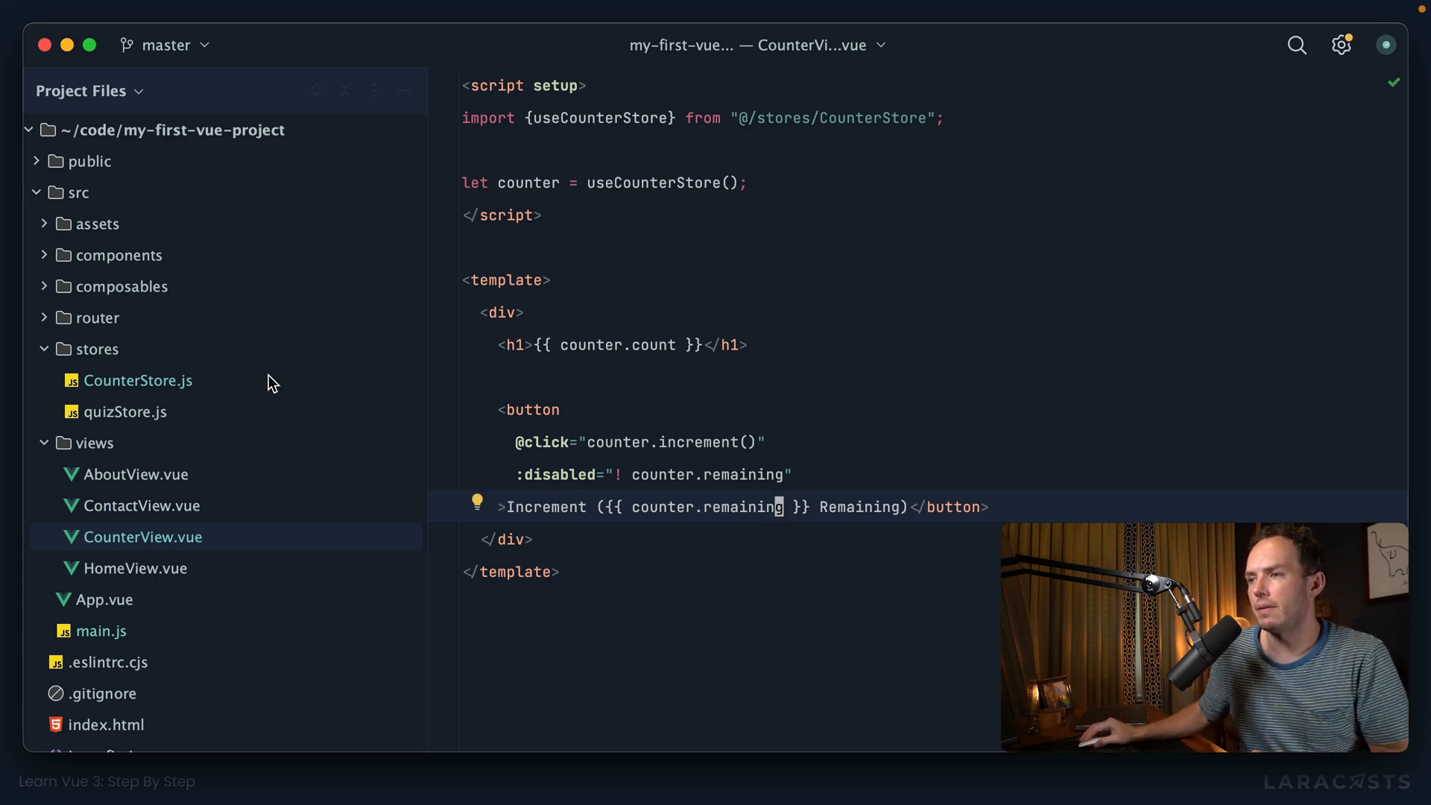
Step: Reopen CounterStore.js from the project tree
left_click(140, 381)
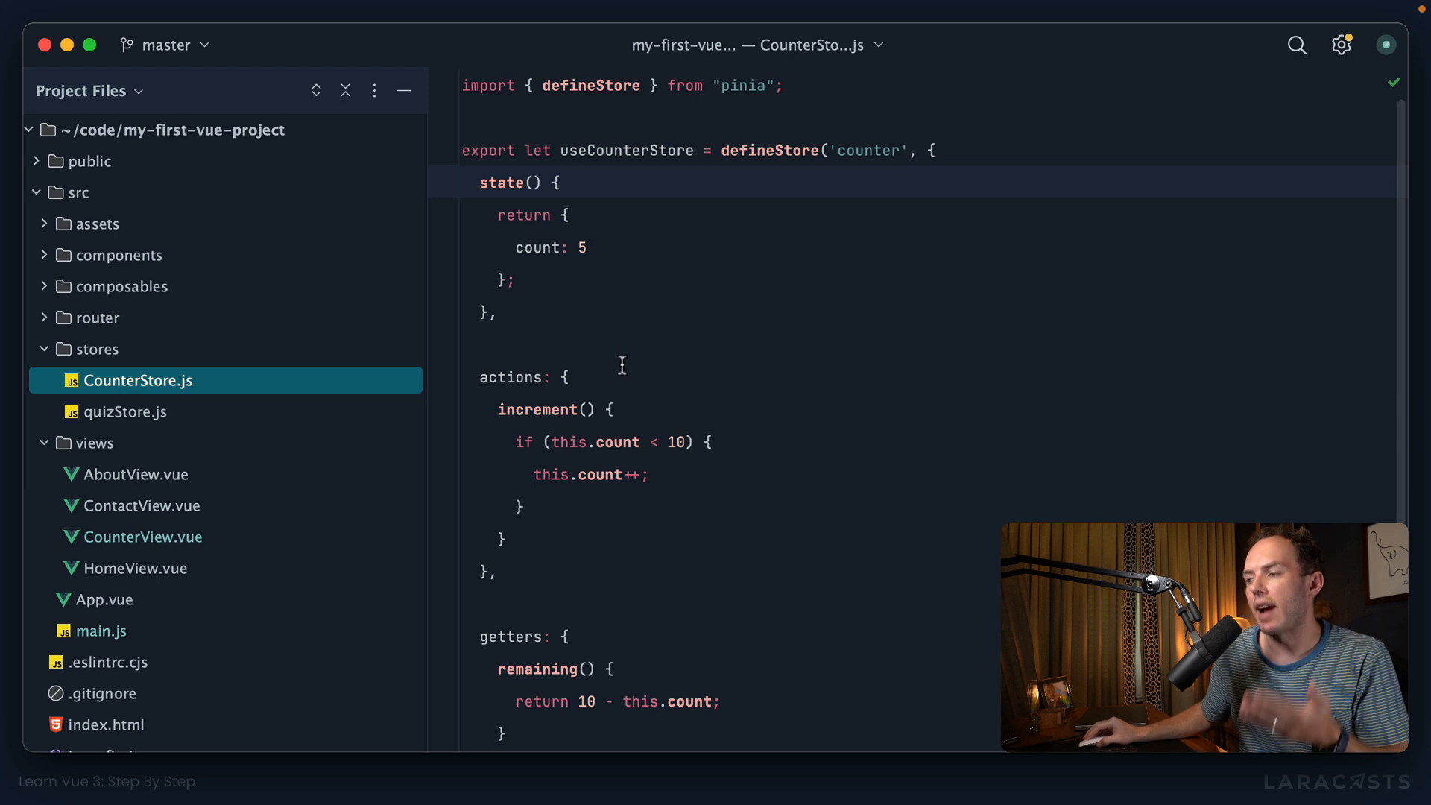
mouse_move(969, 199)
type("// d")
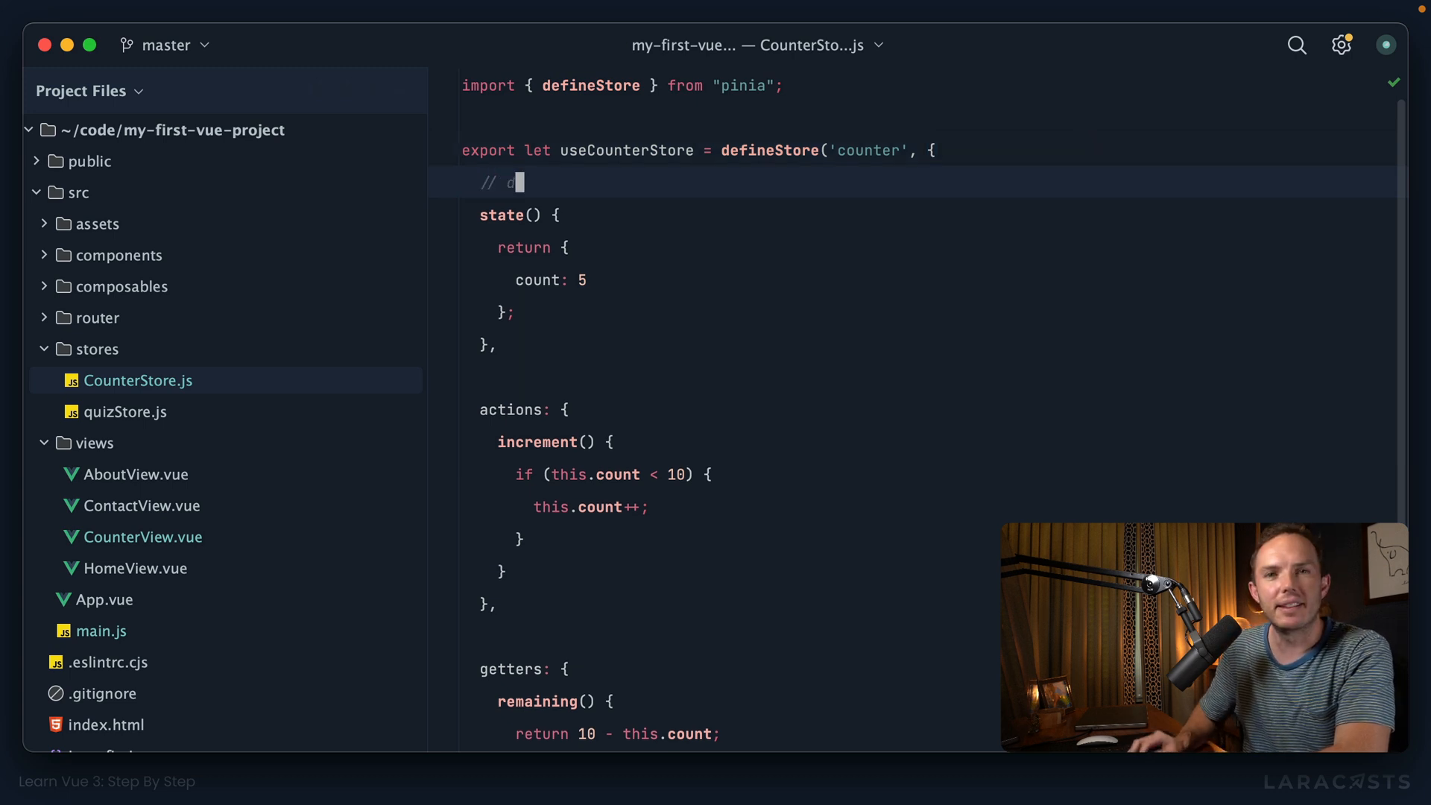
Step: Add // data, // methods and // computed comments above state, actions and getters in CounterStore.js
type("ata")
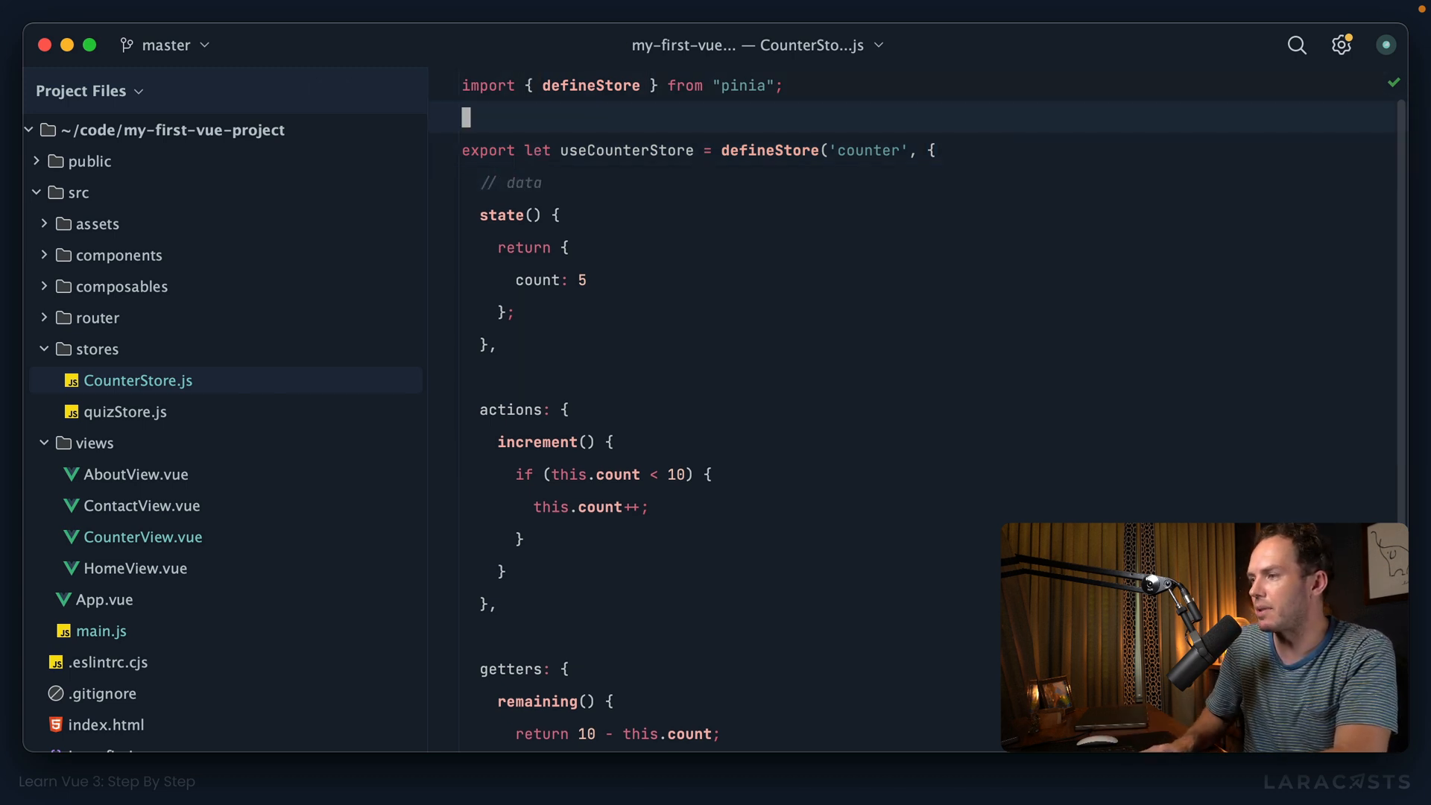
type("// me")
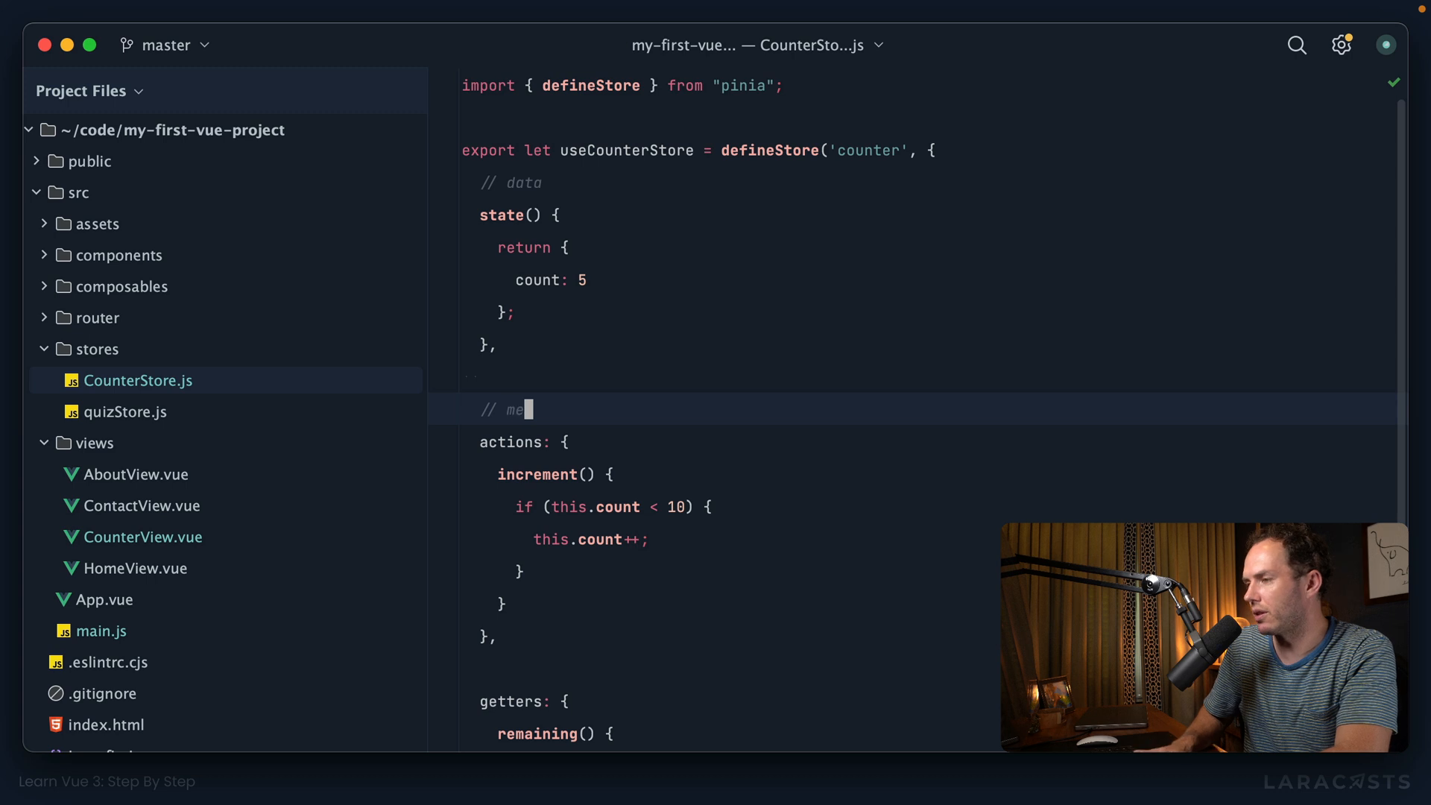
type("thods")
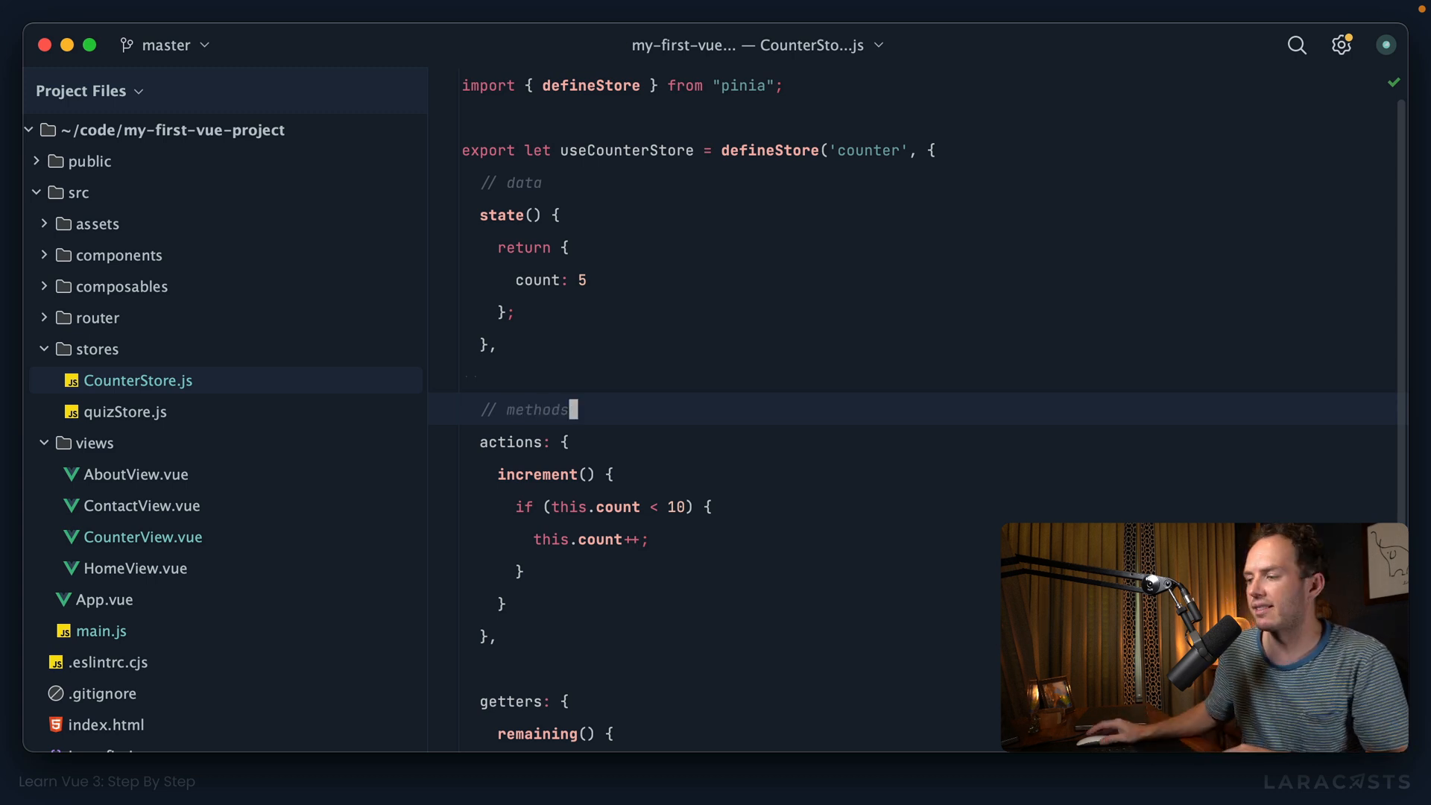
scroll("down", 3)
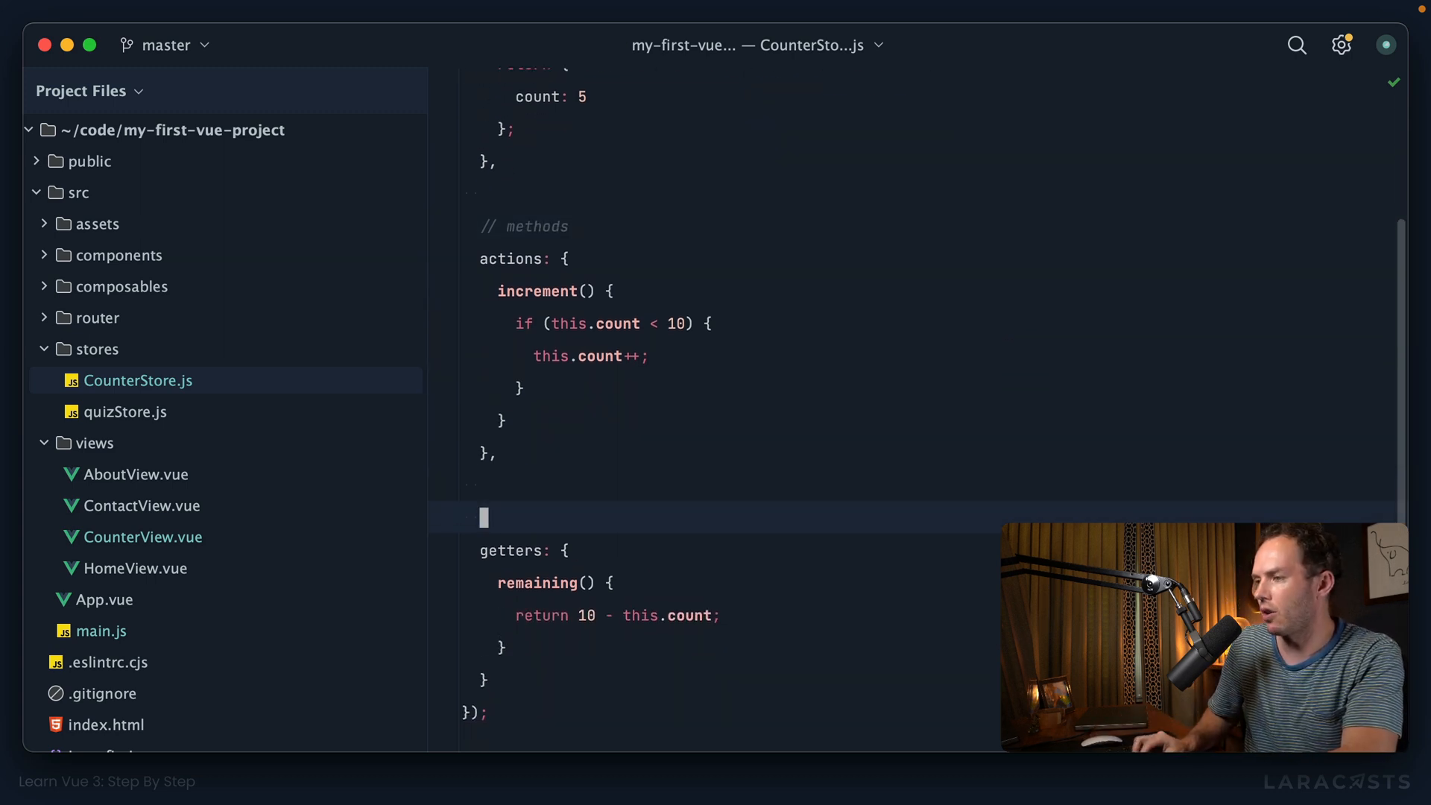
type("// computed")
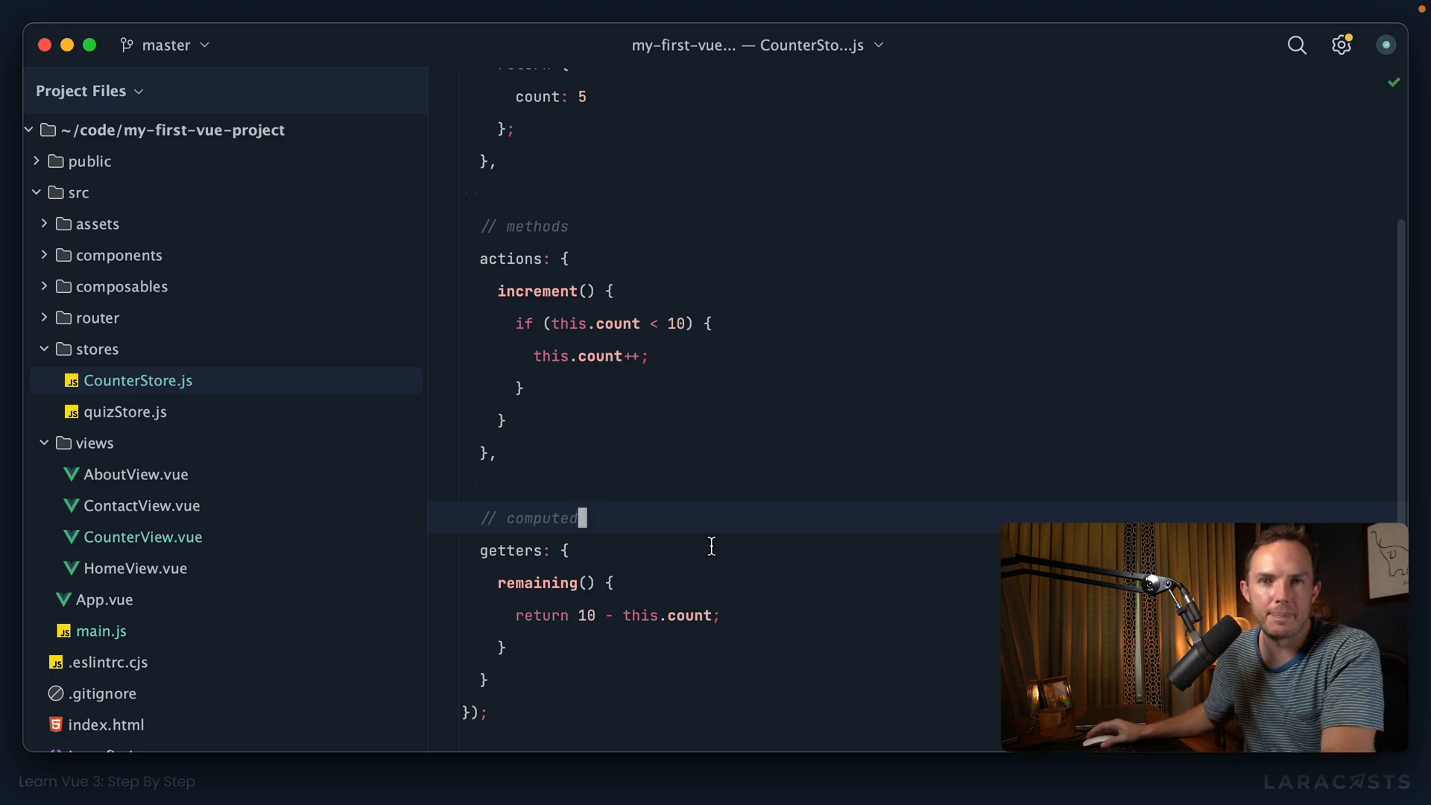
scroll("down", 3)
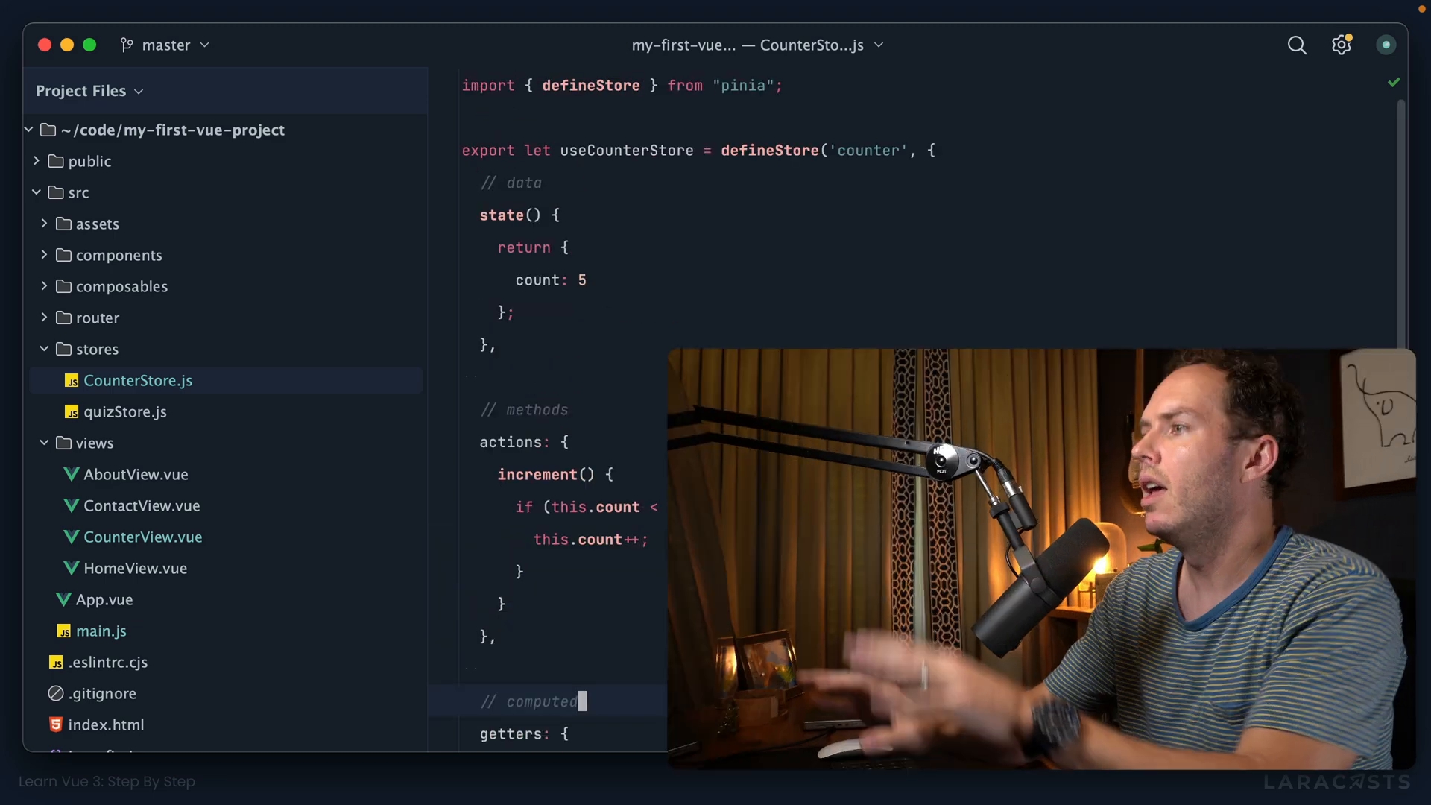